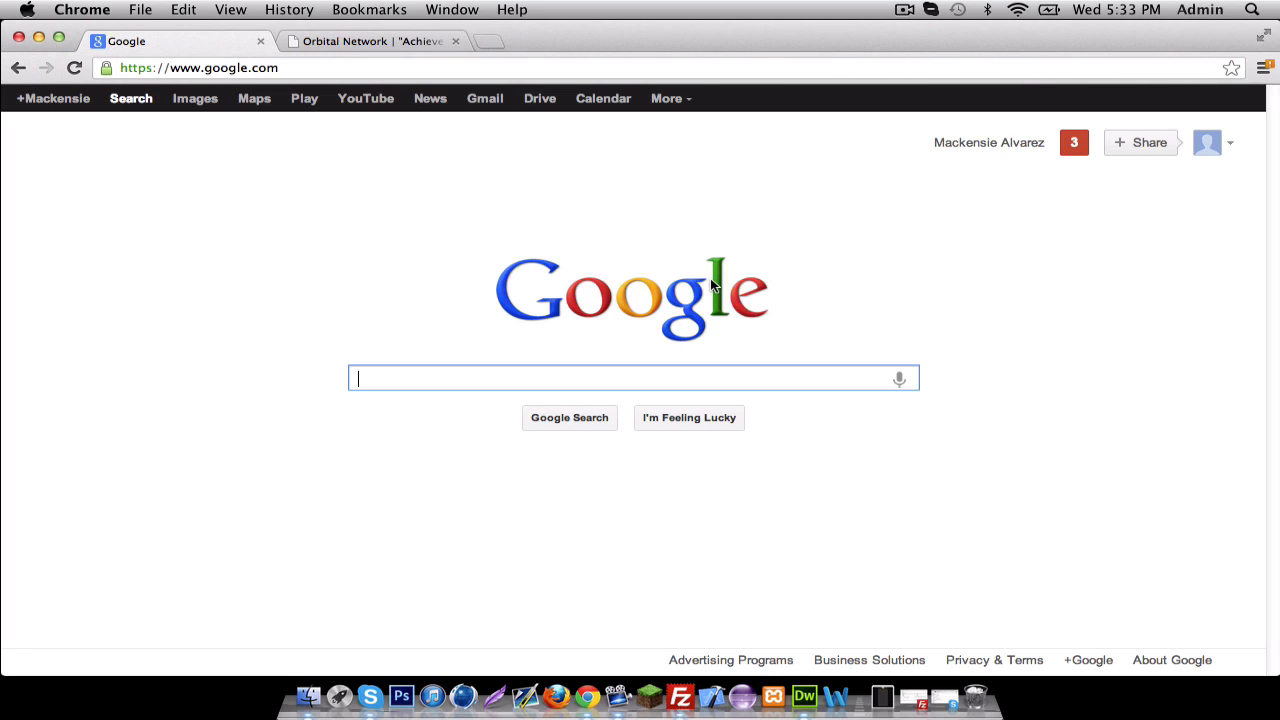
- Search Google for 'google console api' to find the API Console result
type("google cons")
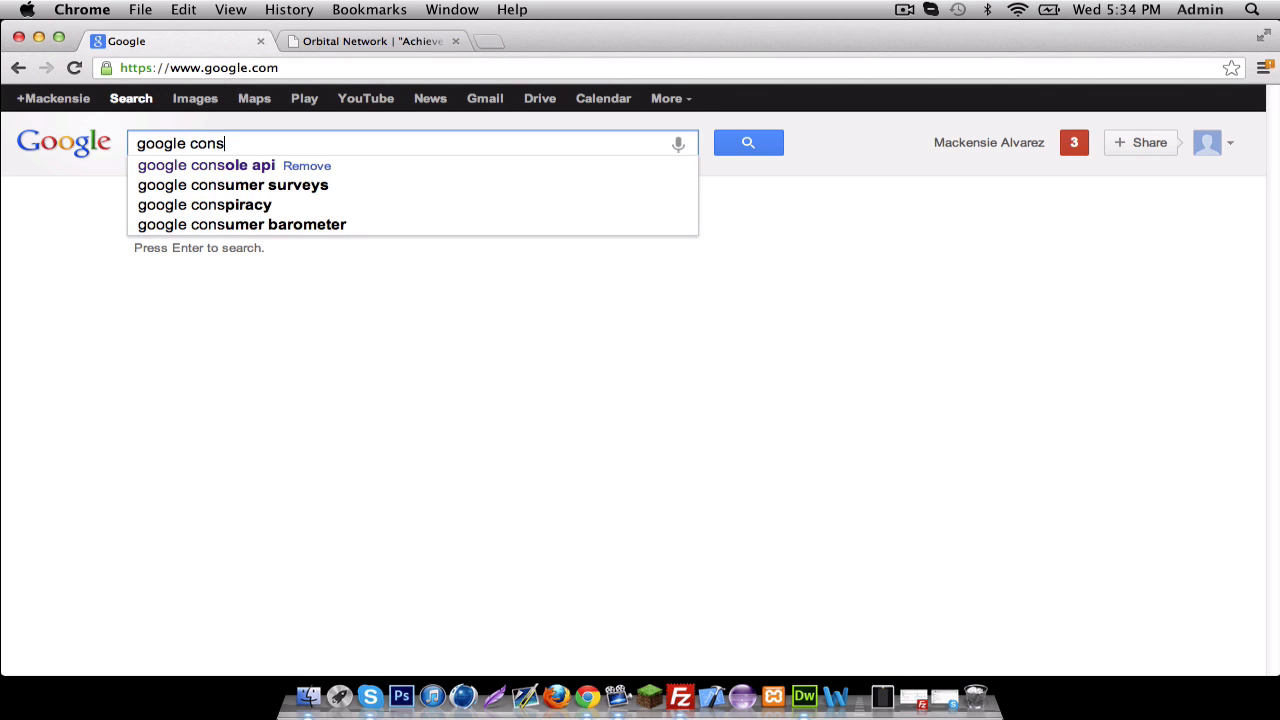
left_click(204, 164)
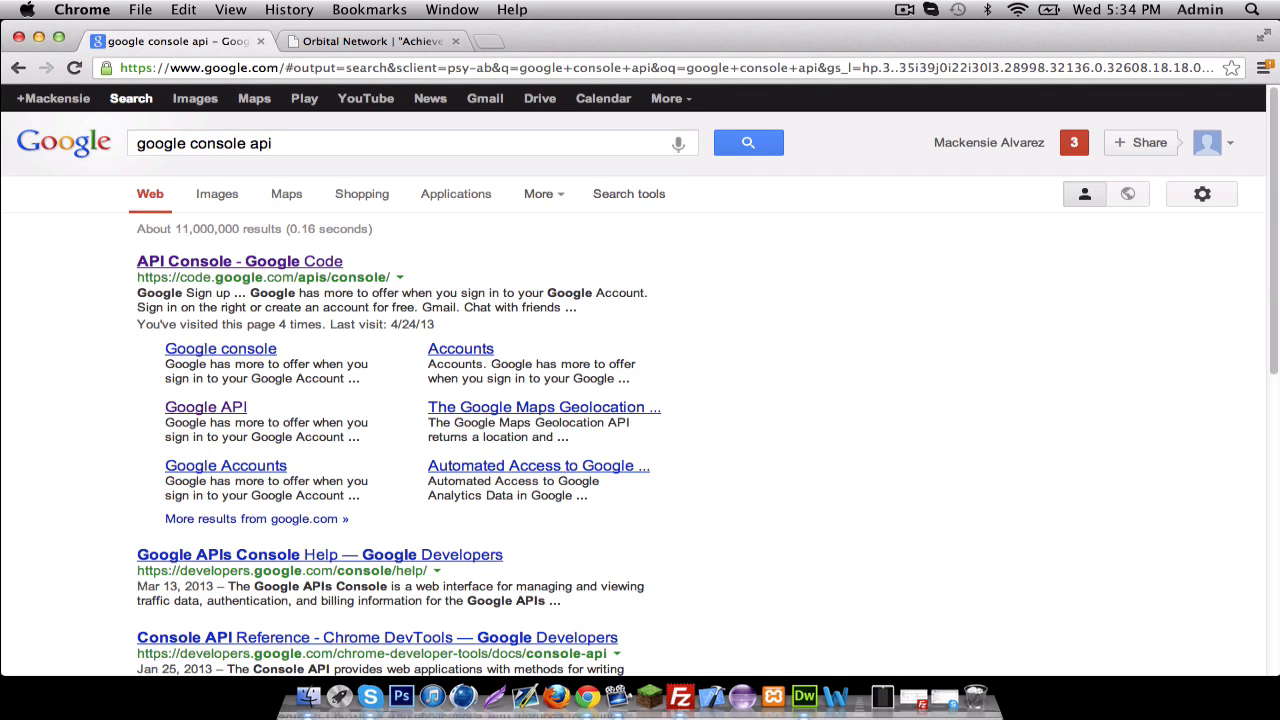
mouse_move(256, 276)
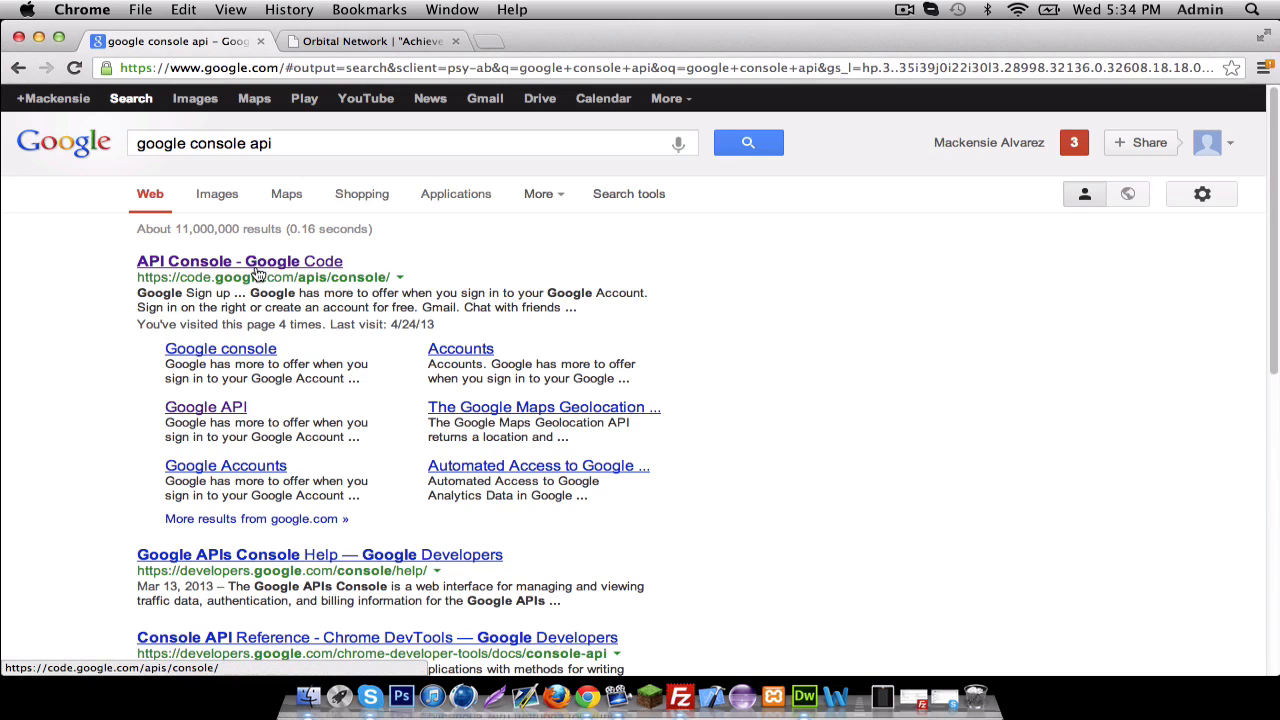
mouse_move(280, 260)
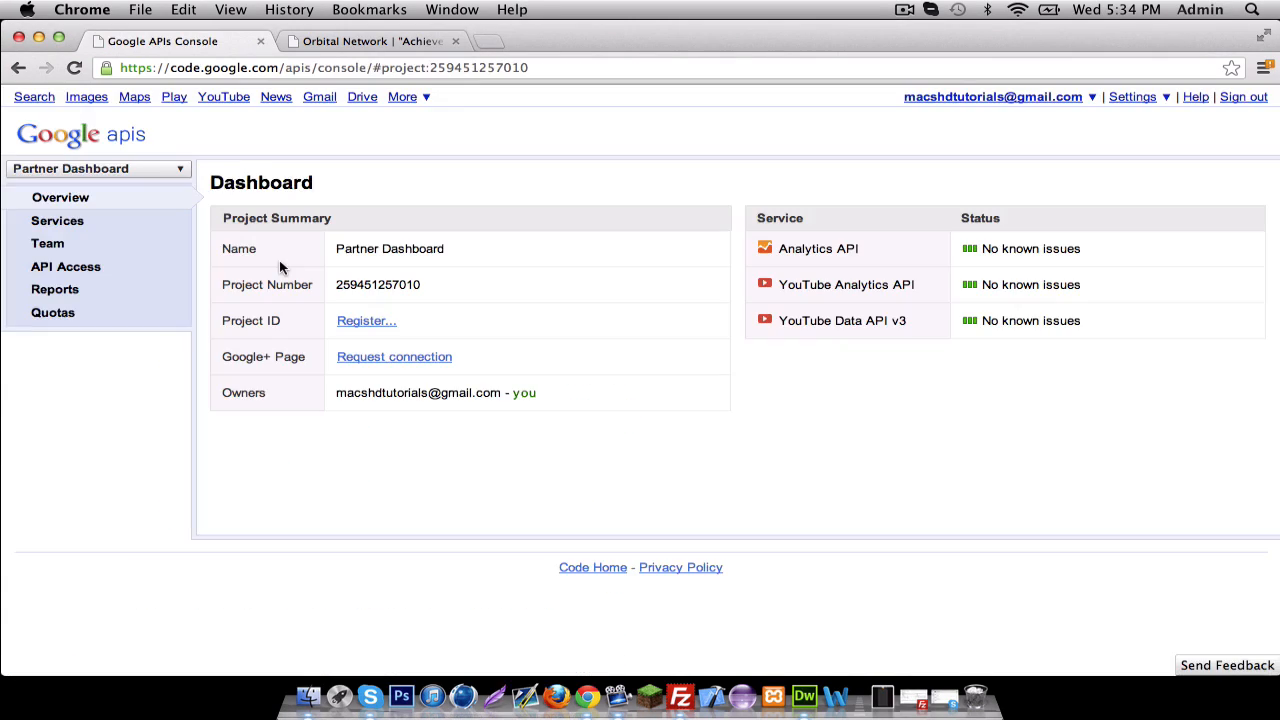
mouse_move(252, 234)
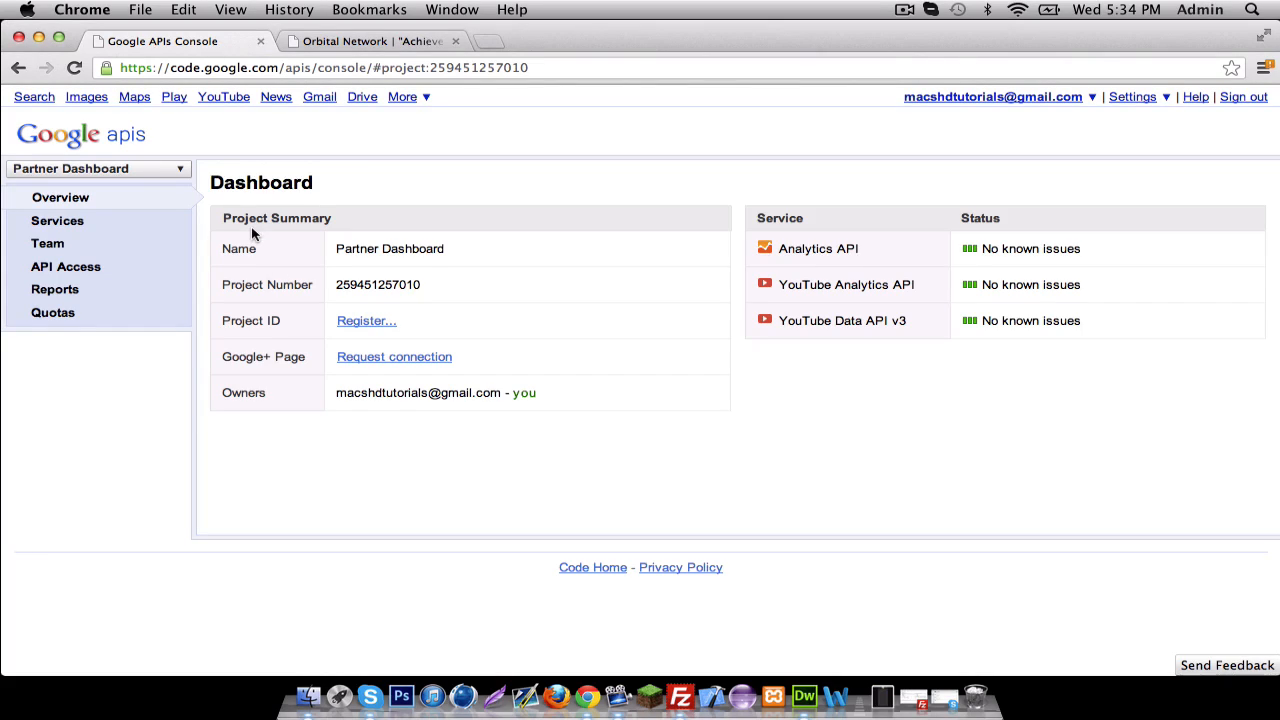
mouse_move(176, 188)
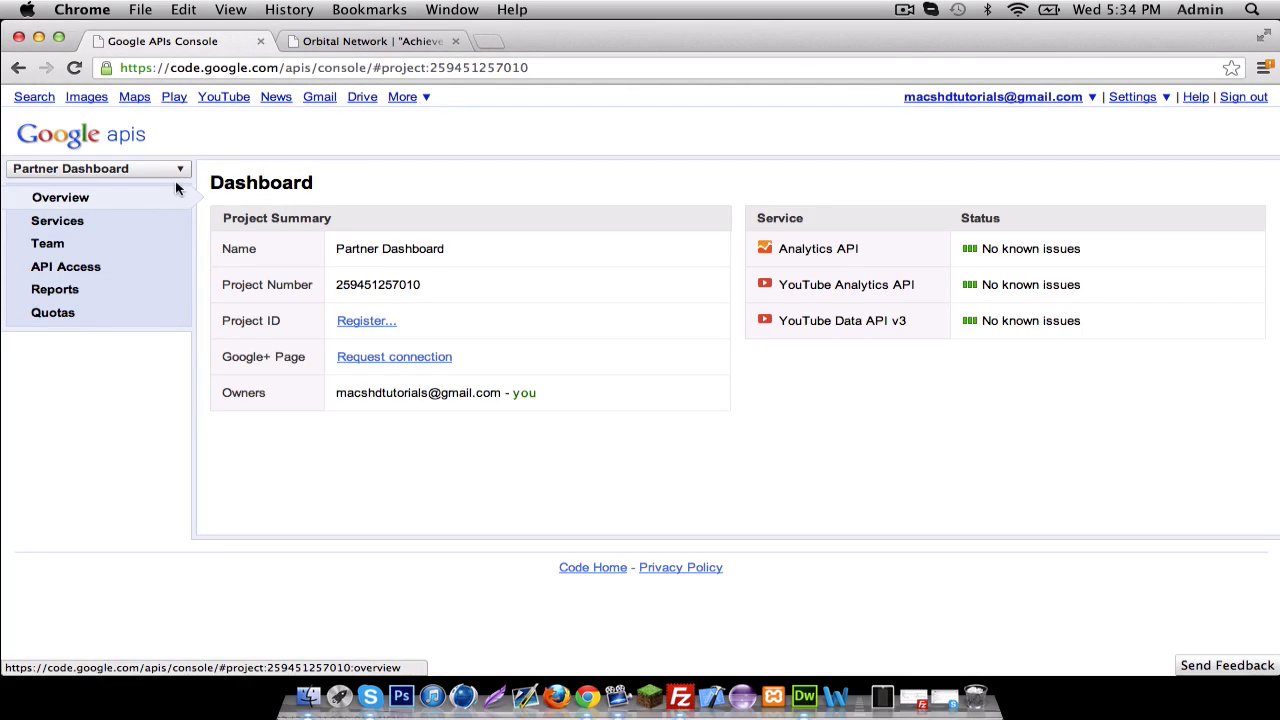
- Create a new APIs Console project named 'Youtube api' from the project dropdown
left_click(96, 168)
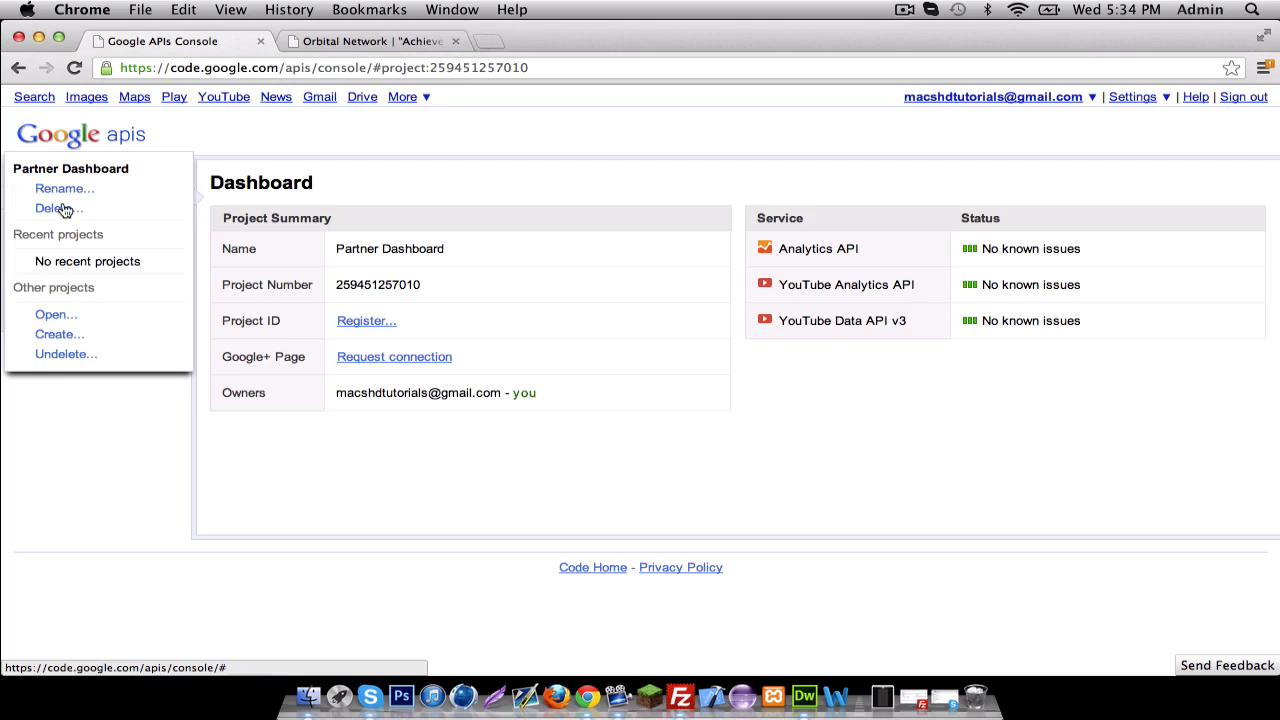
left_click(58, 334)
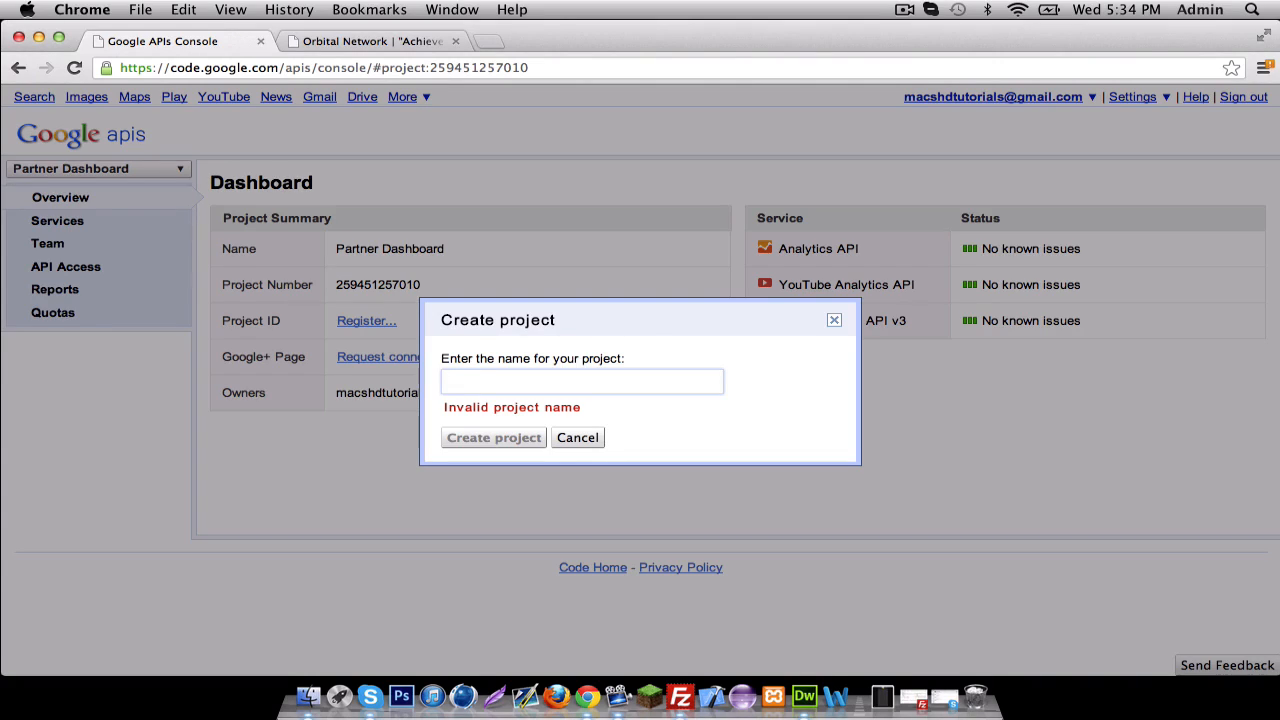
type("Youtube api")
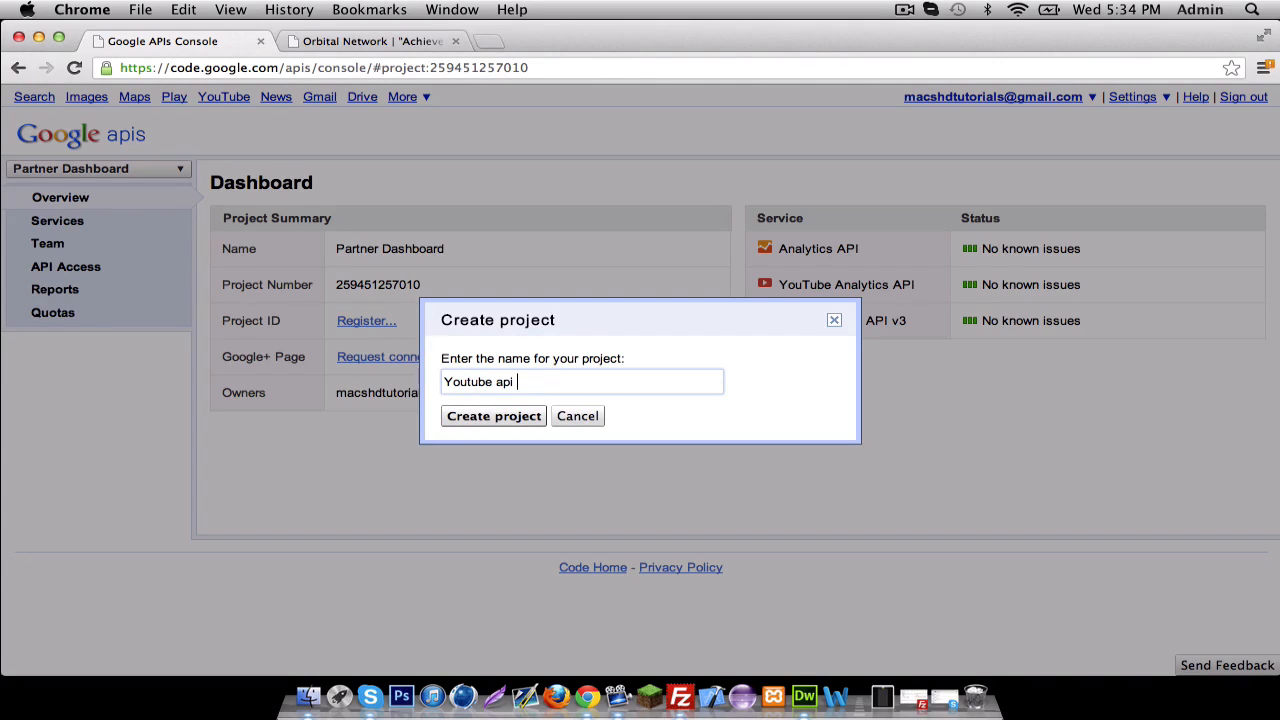
mouse_move(518, 422)
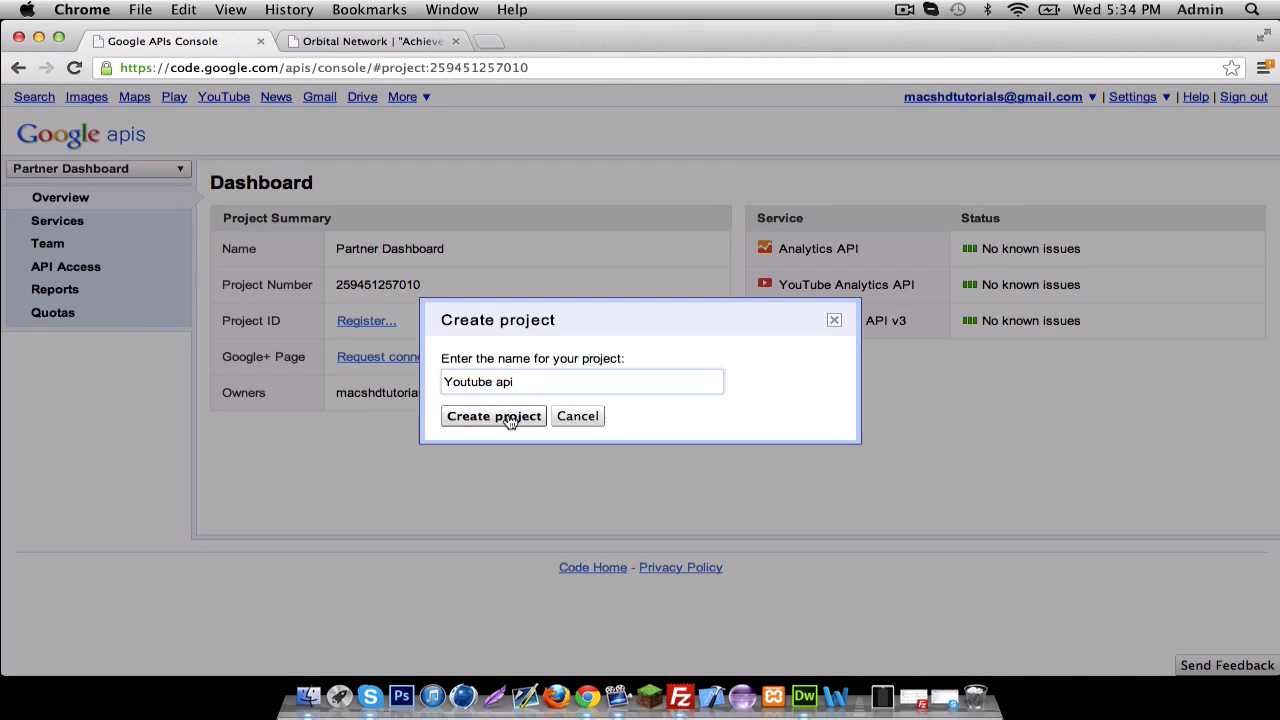
left_click(492, 416)
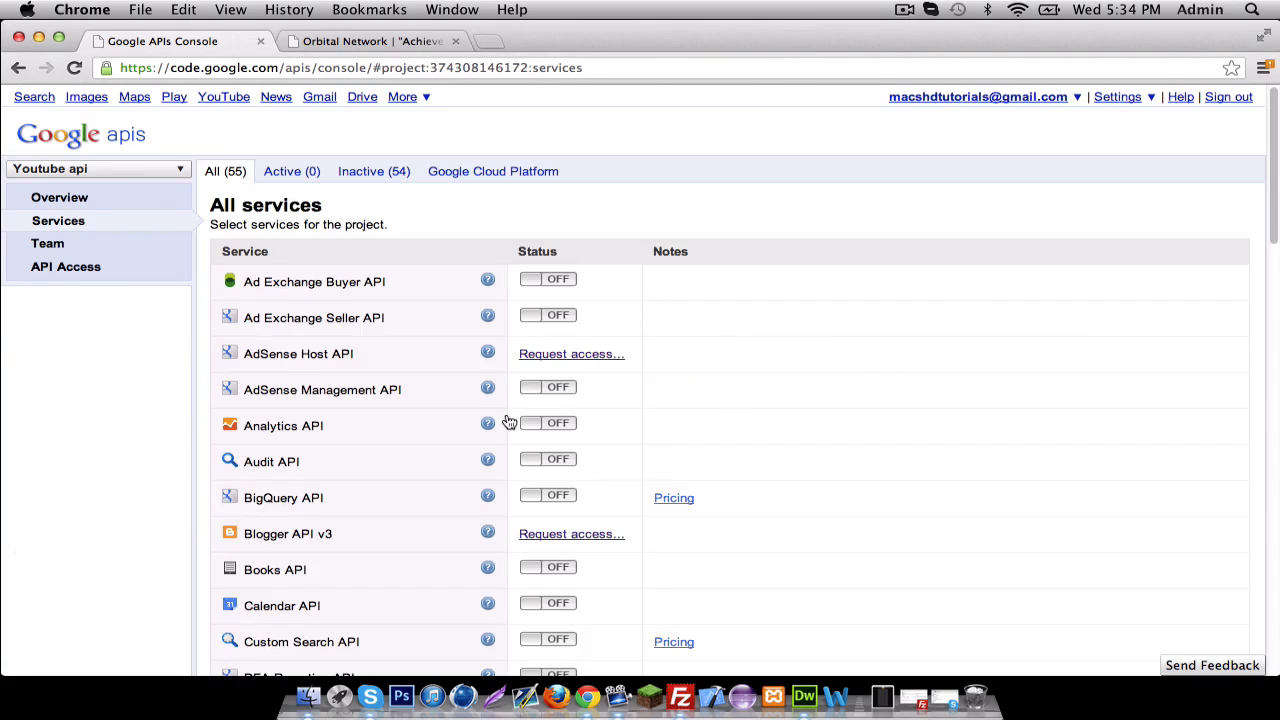
- Switch on YouTube Analytics API, YouTube Data API v3 and Analytics API in the Services list
scroll("down", 3)
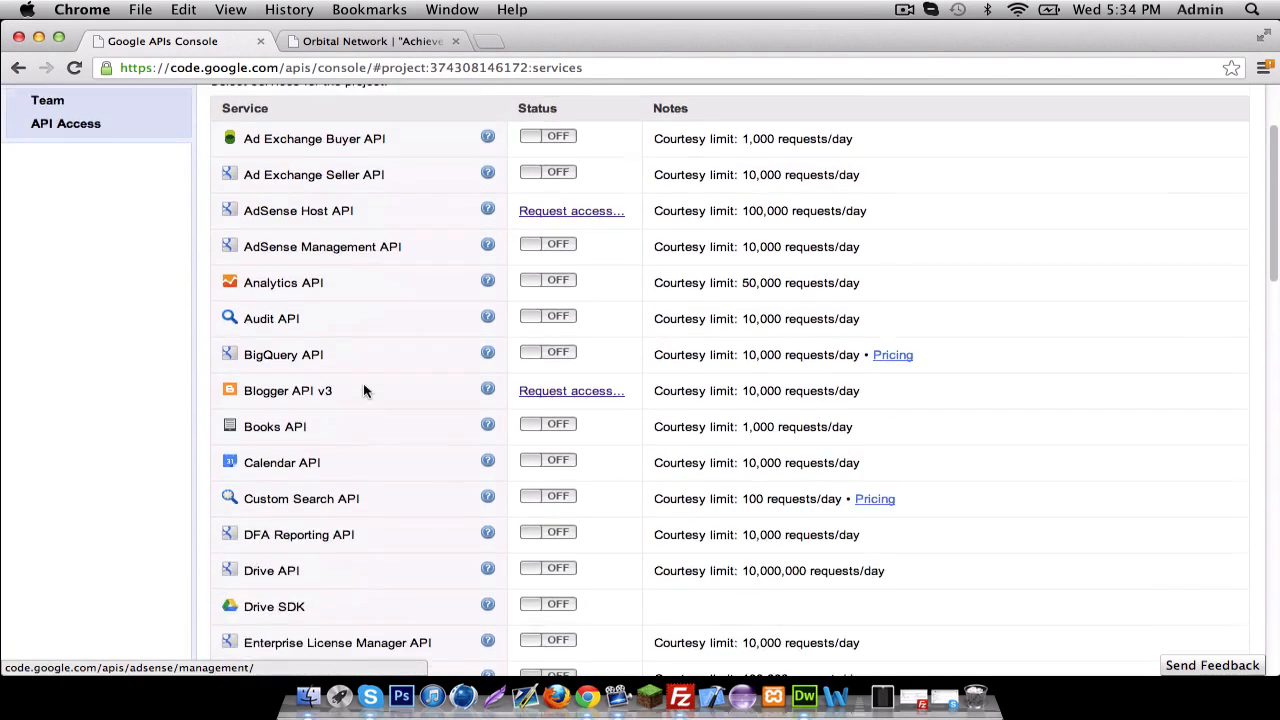
scroll("down", 3)
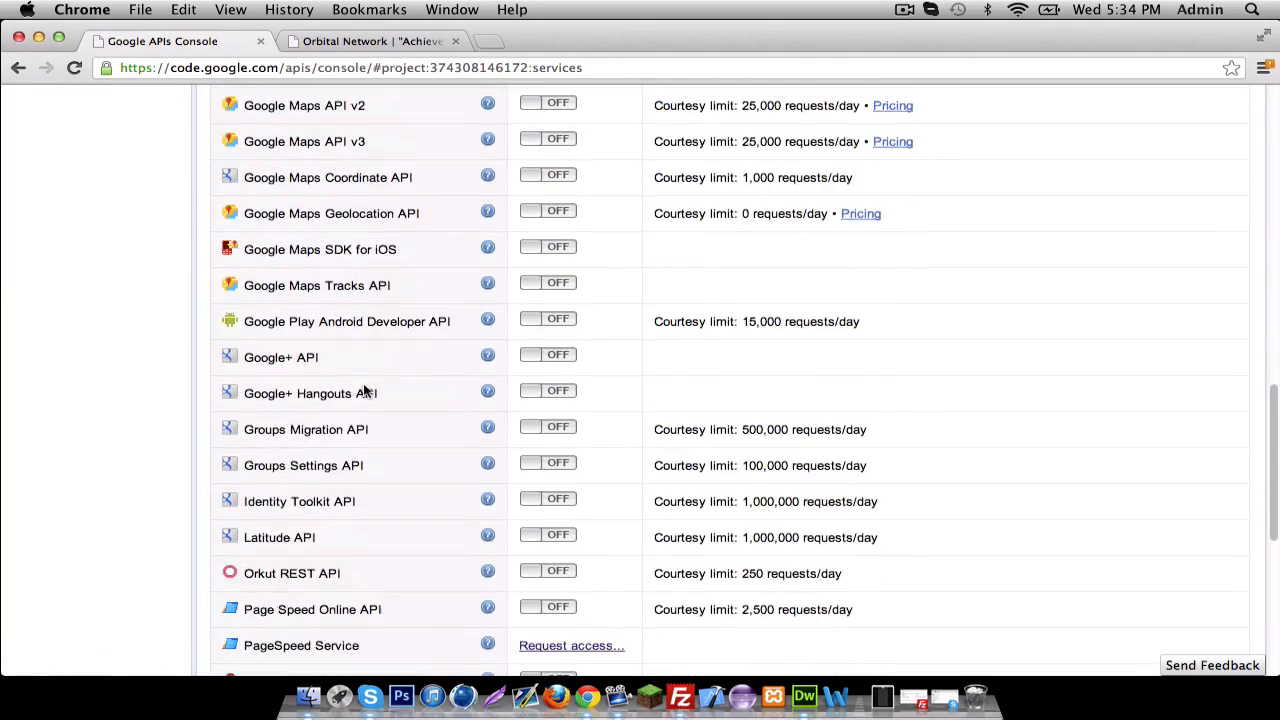
scroll("down", 3)
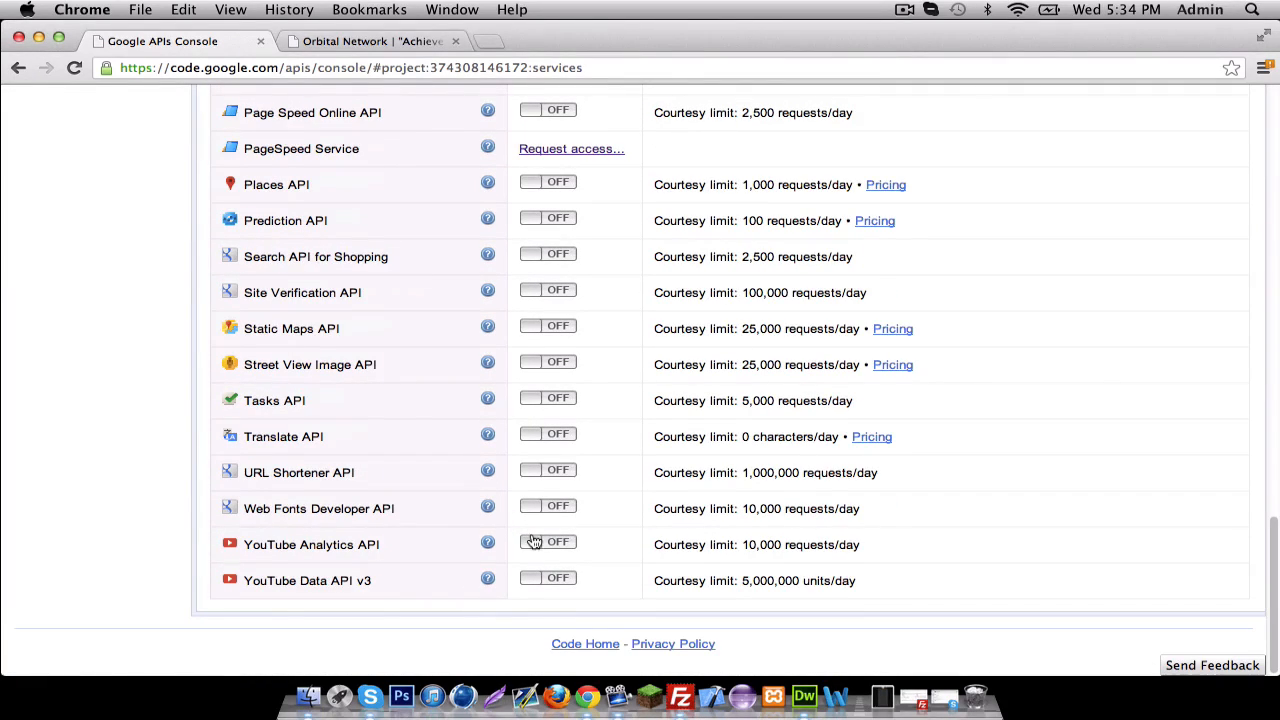
left_click(548, 540)
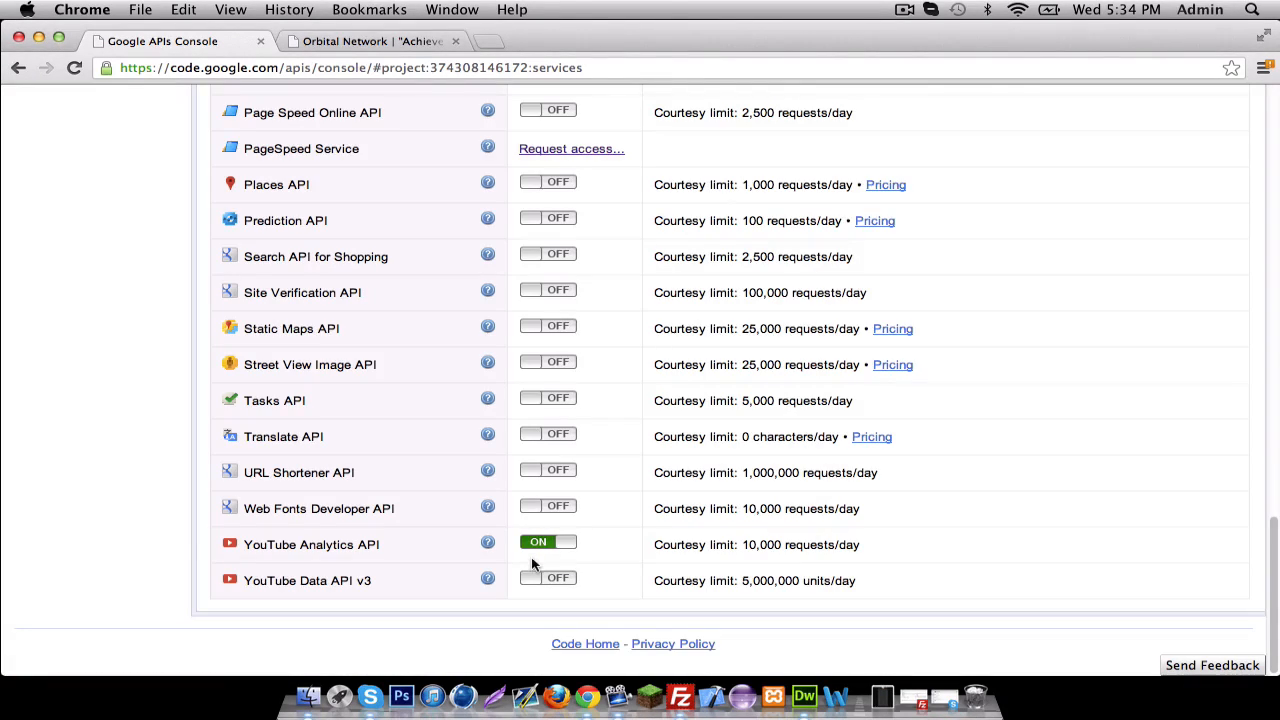
left_click(548, 578)
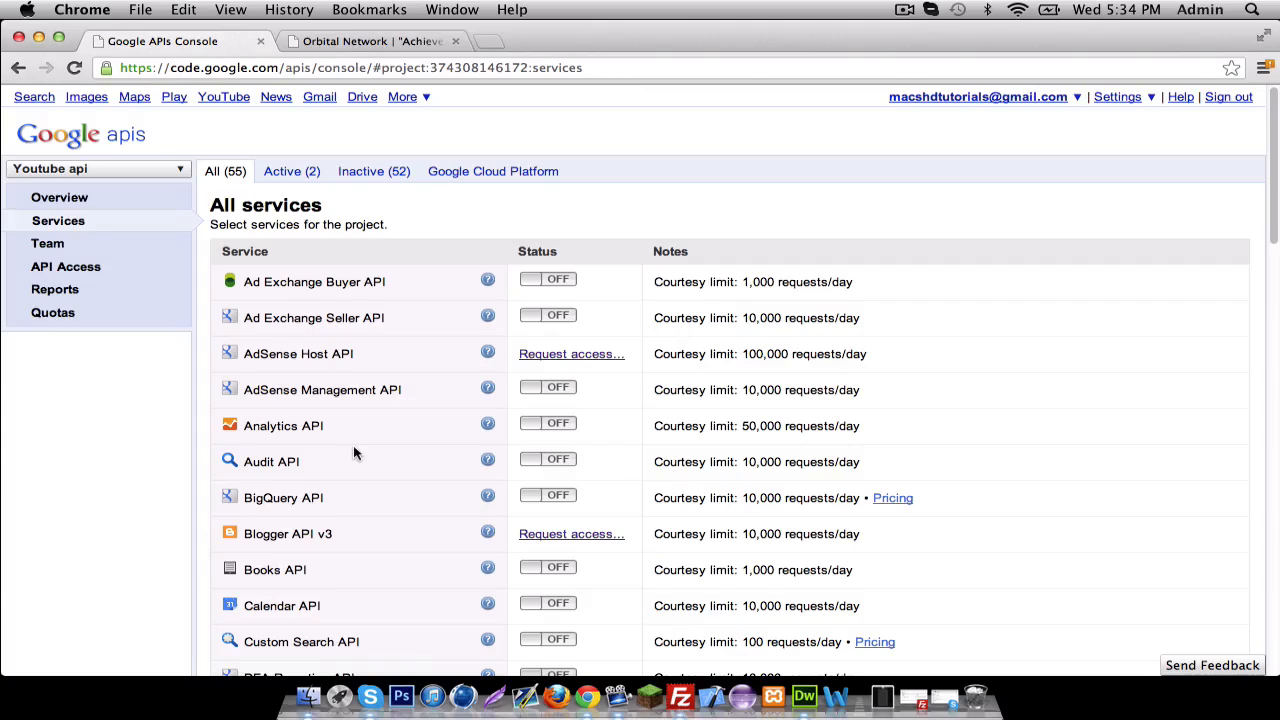
left_click(548, 424)
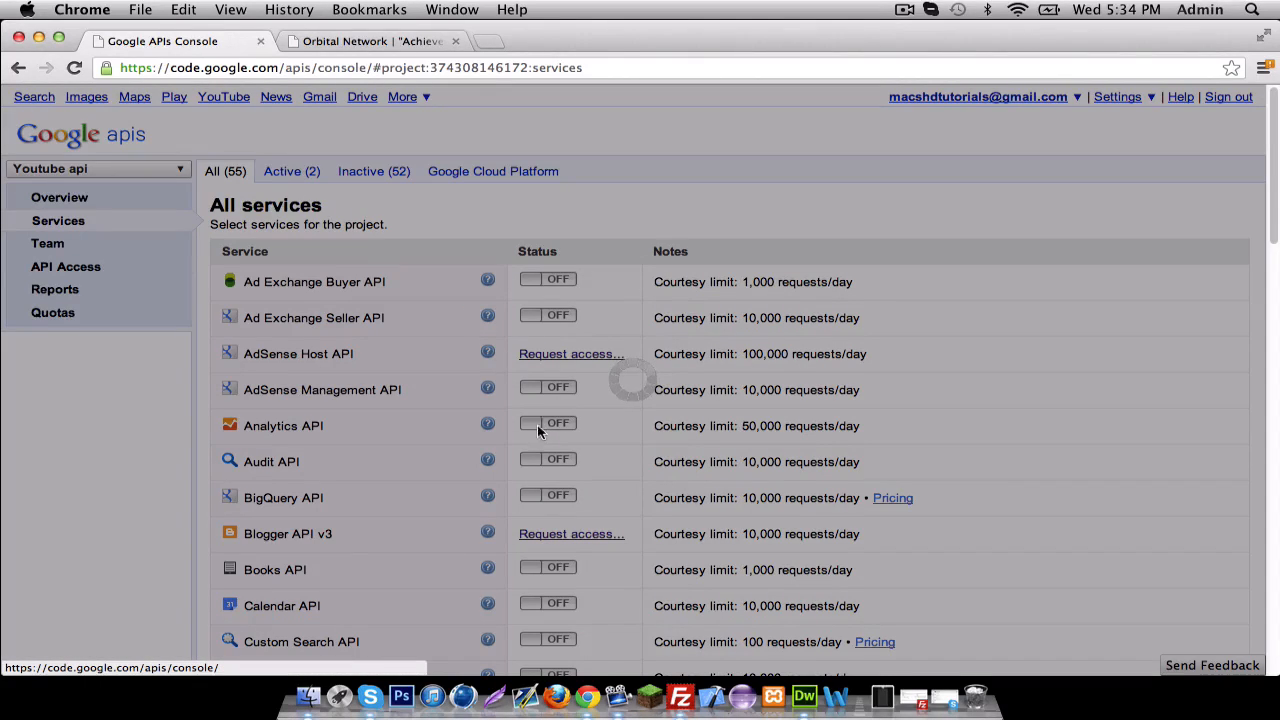
mouse_move(124, 364)
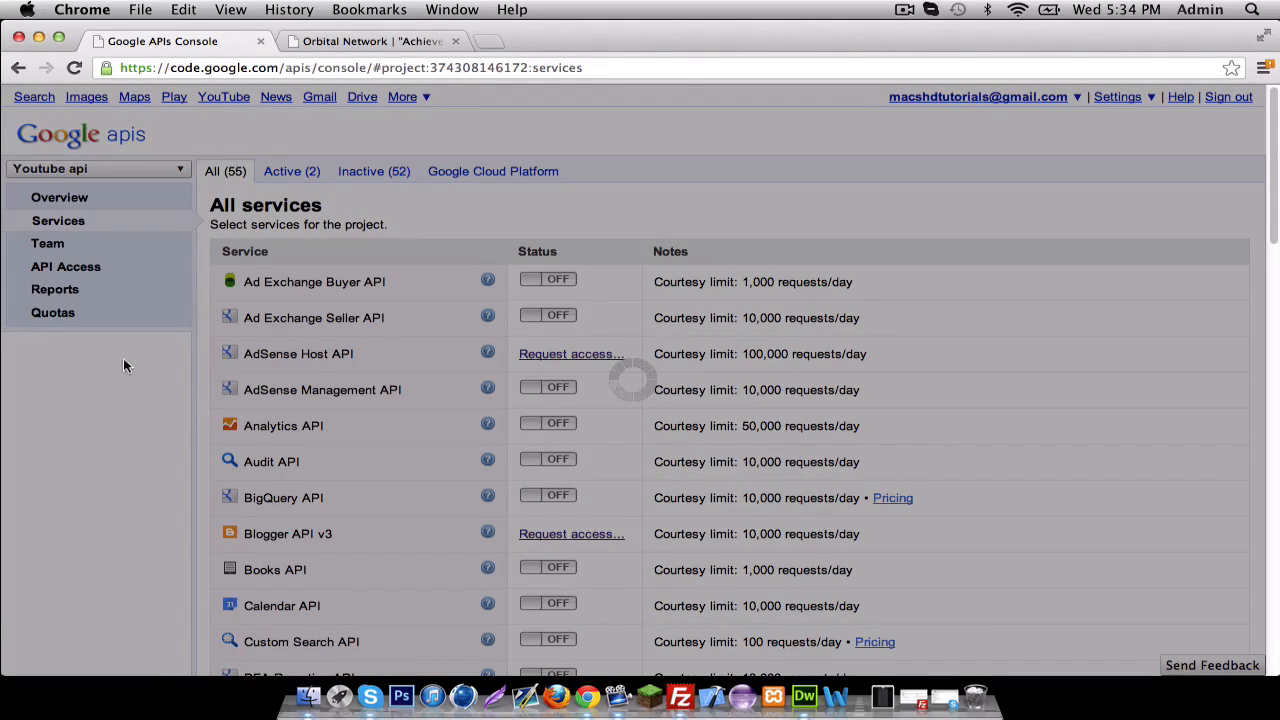
mouse_move(398, 432)
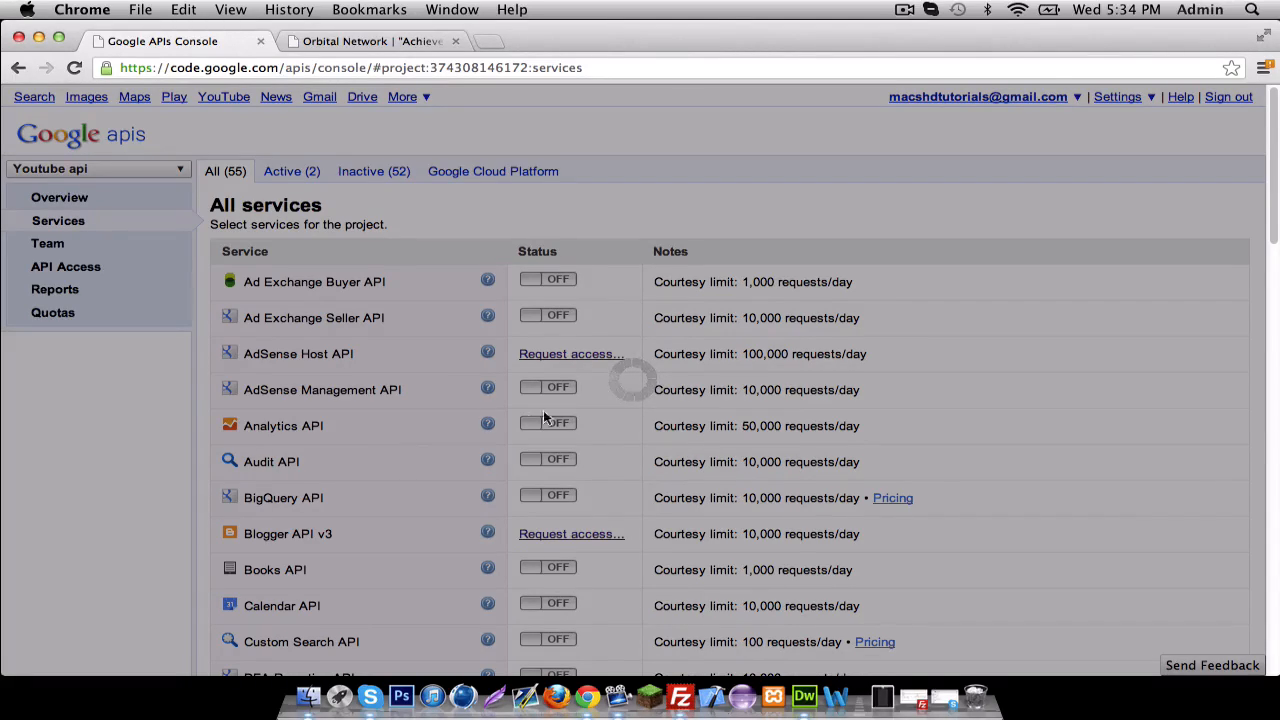
left_click(548, 422)
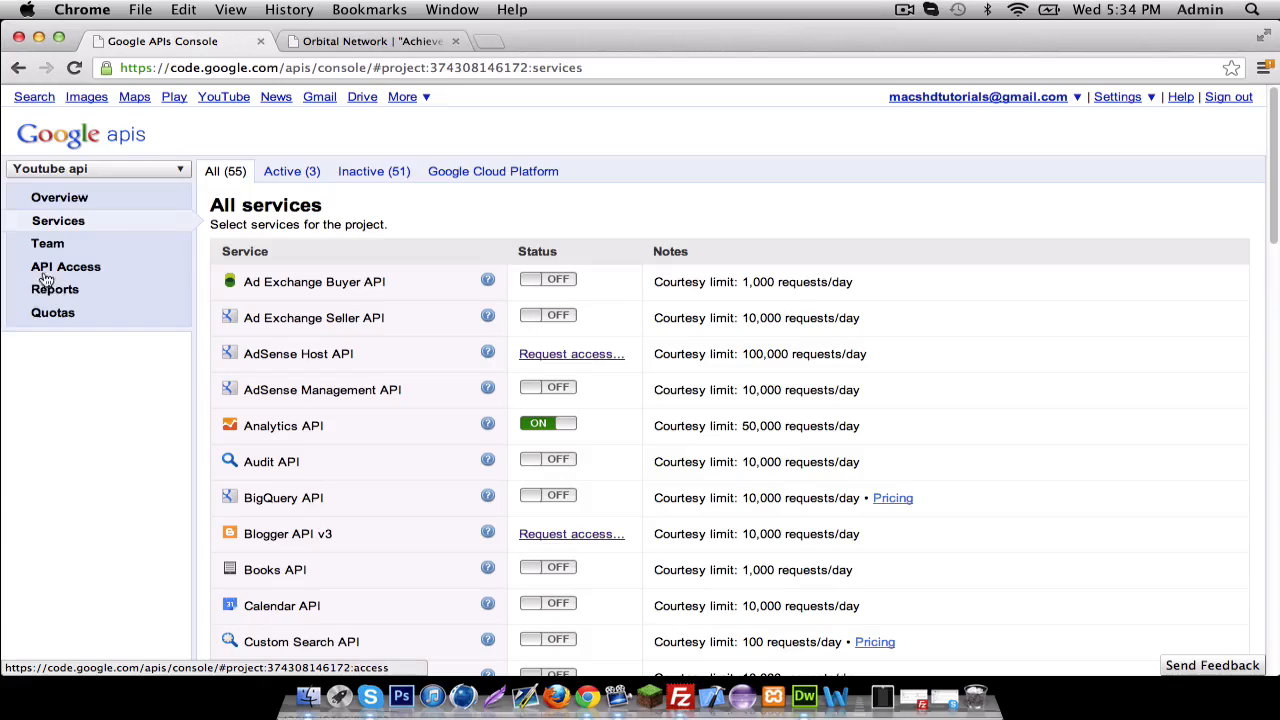
mouse_move(52, 274)
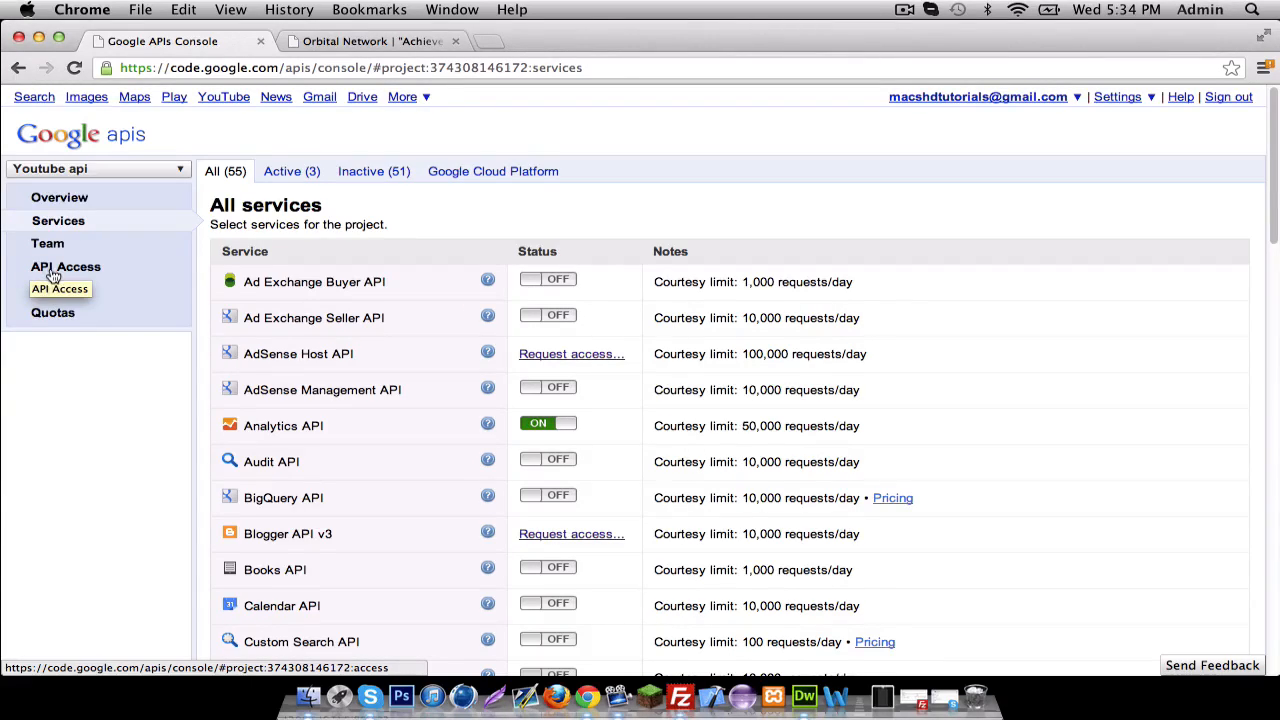
- Go to the project's API Access page from the left sidebar
left_click(66, 266)
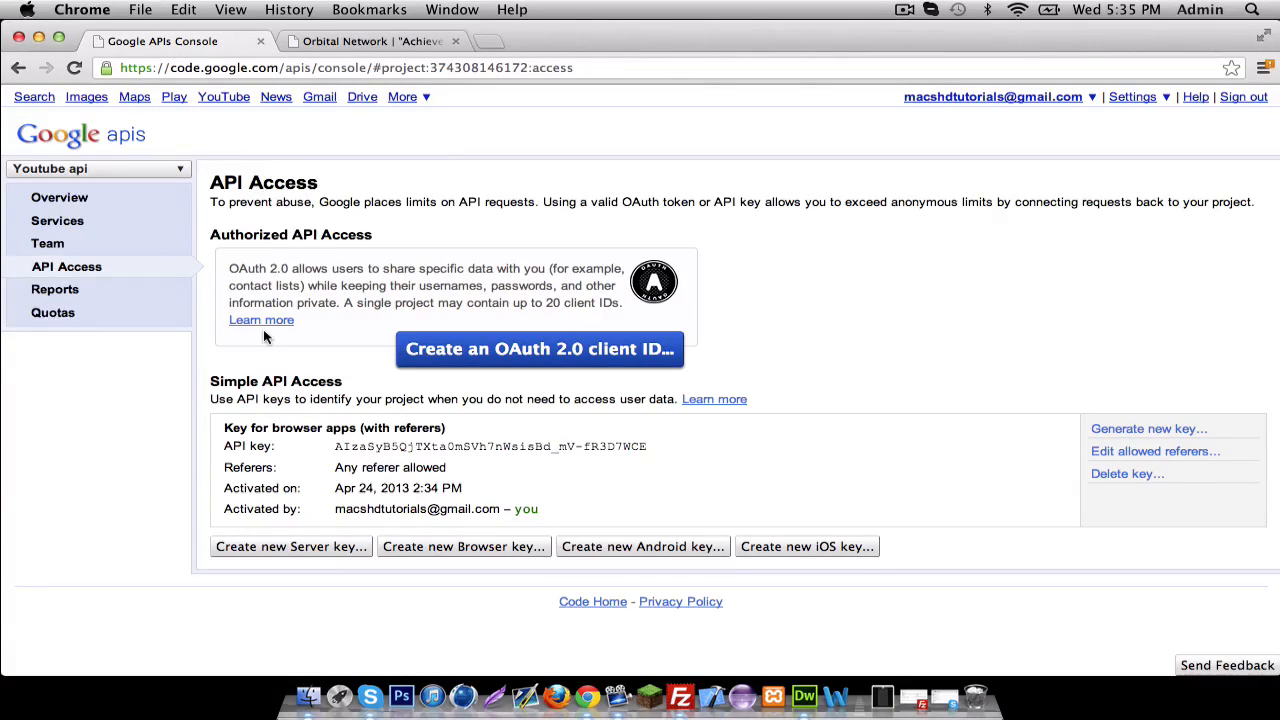
mouse_move(460, 348)
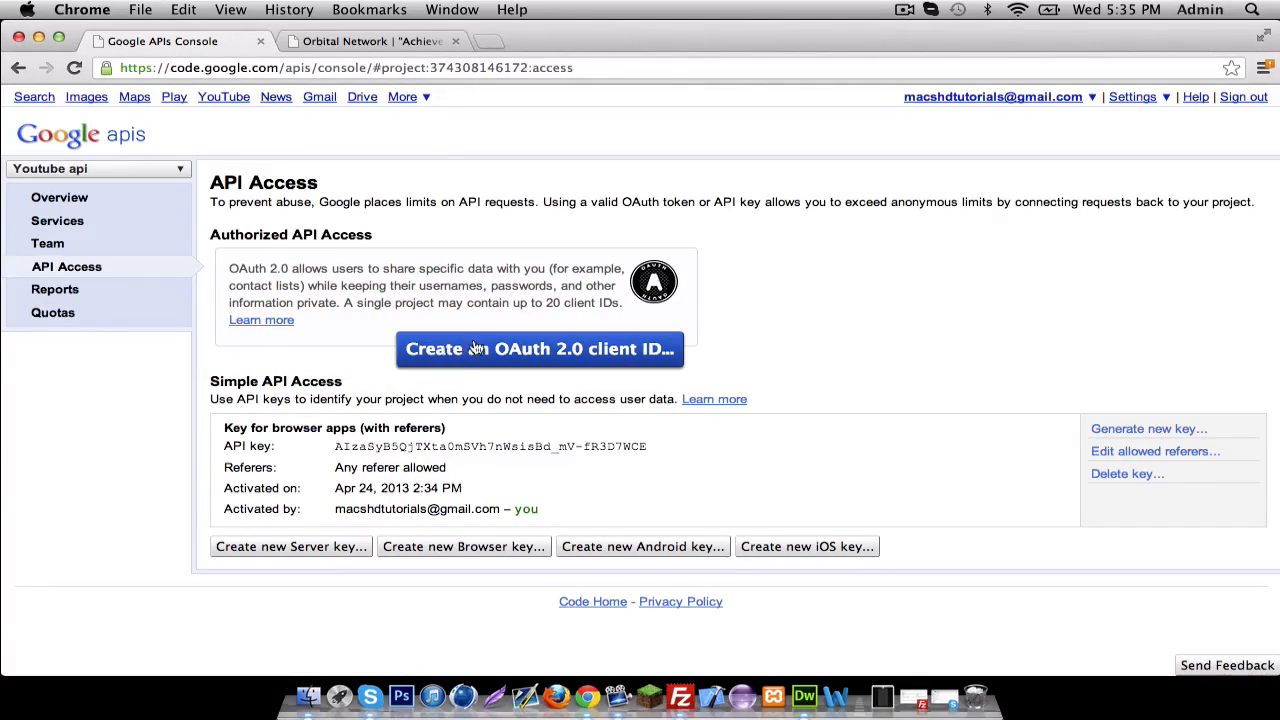
- Start a new OAuth 2.0 client ID with product name 'MacsHDTutorials Awesome Website'
left_click(540, 348)
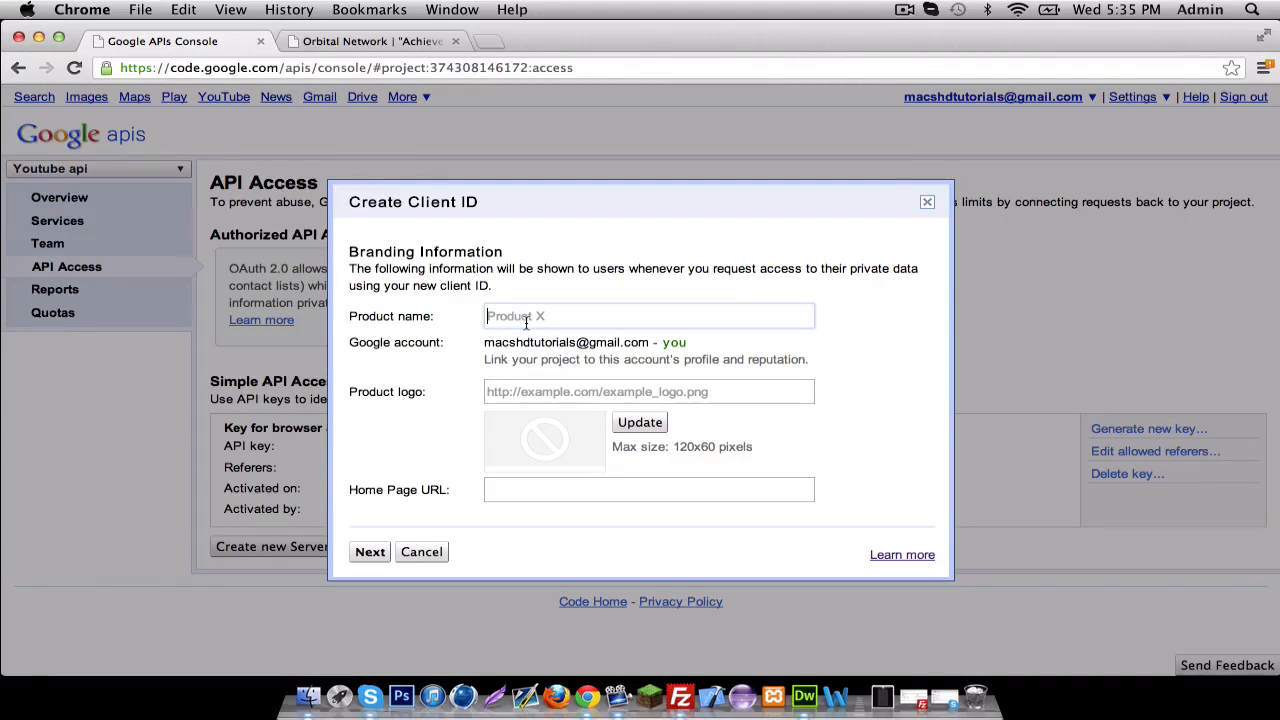
type("MacsHDtutori")
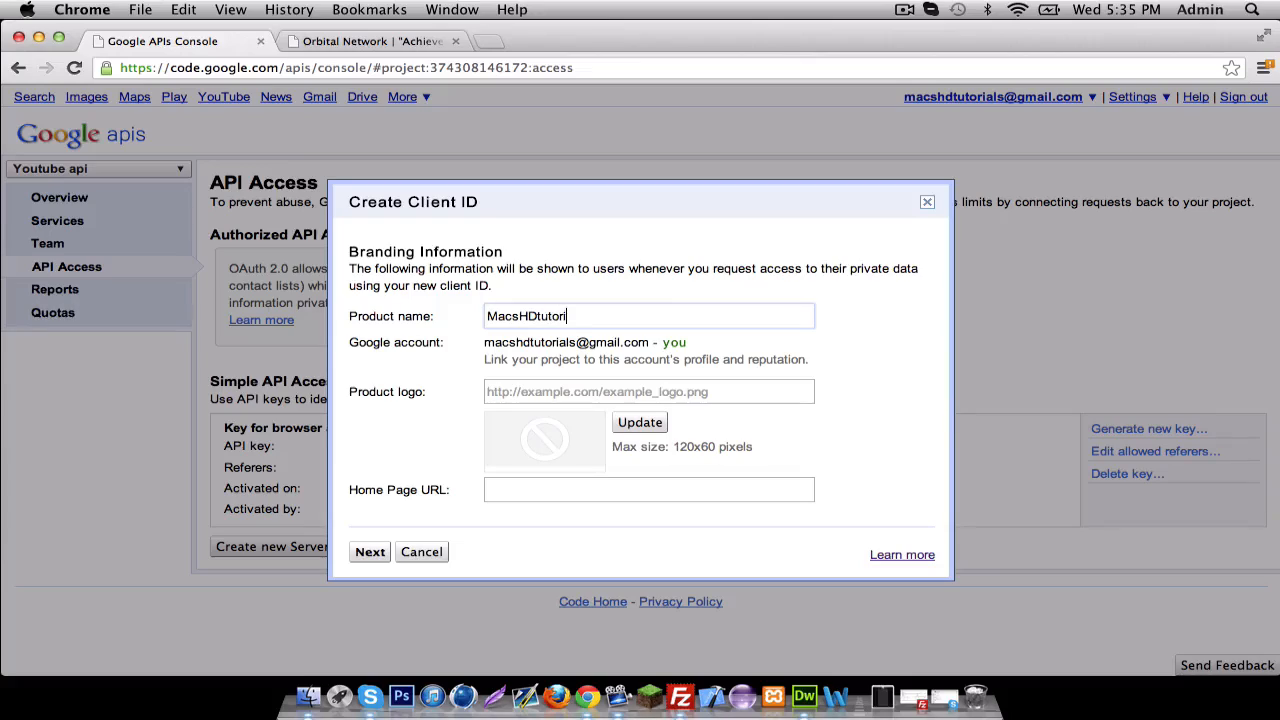
key("Backspace")
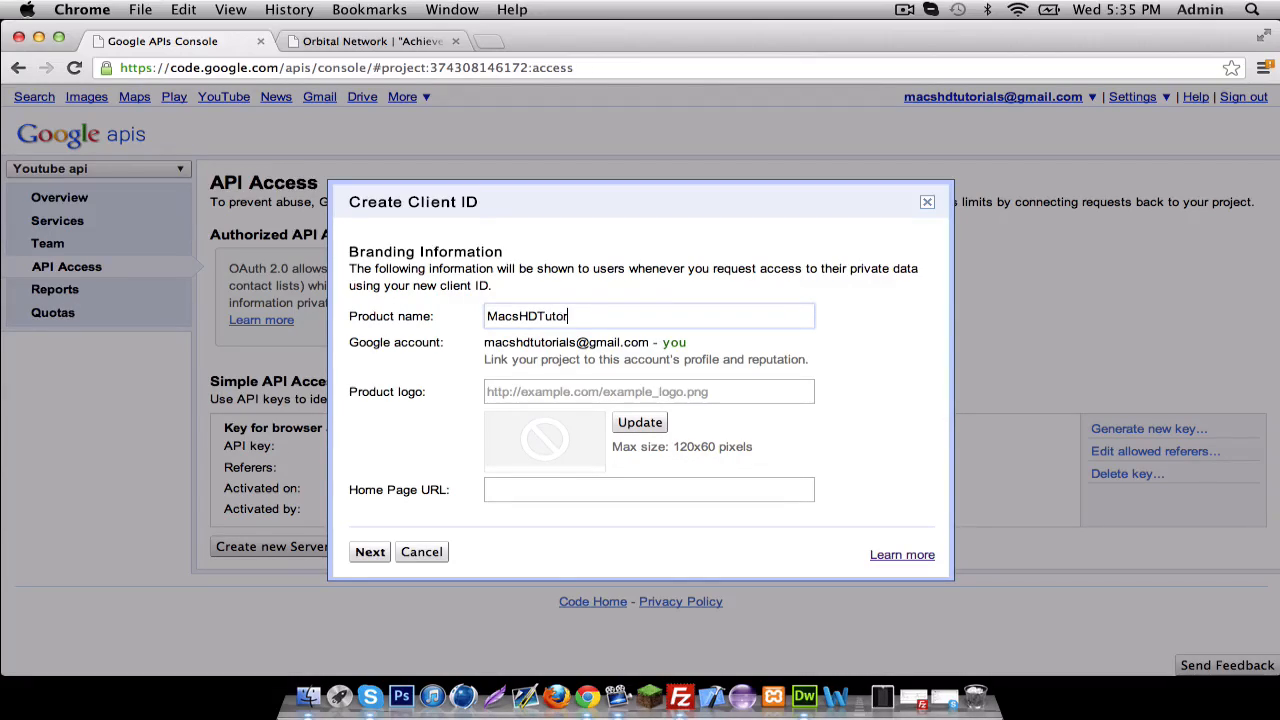
type("ials")
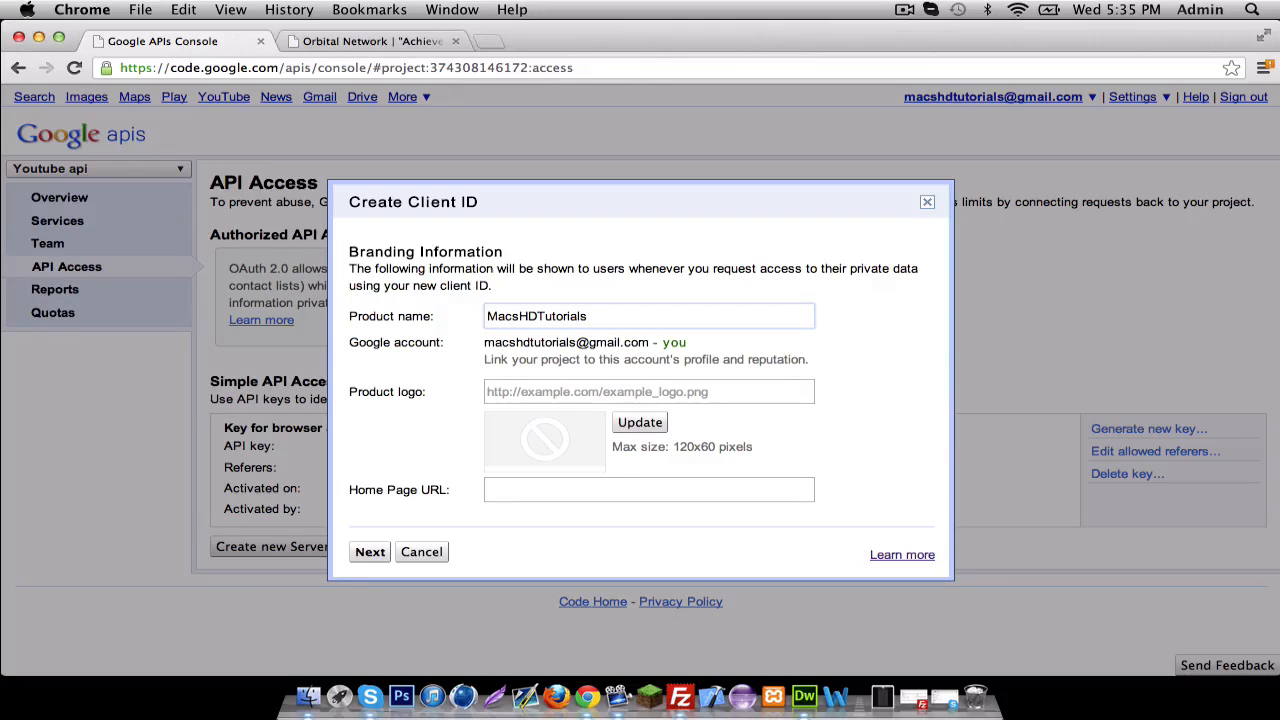
type("Awesome")
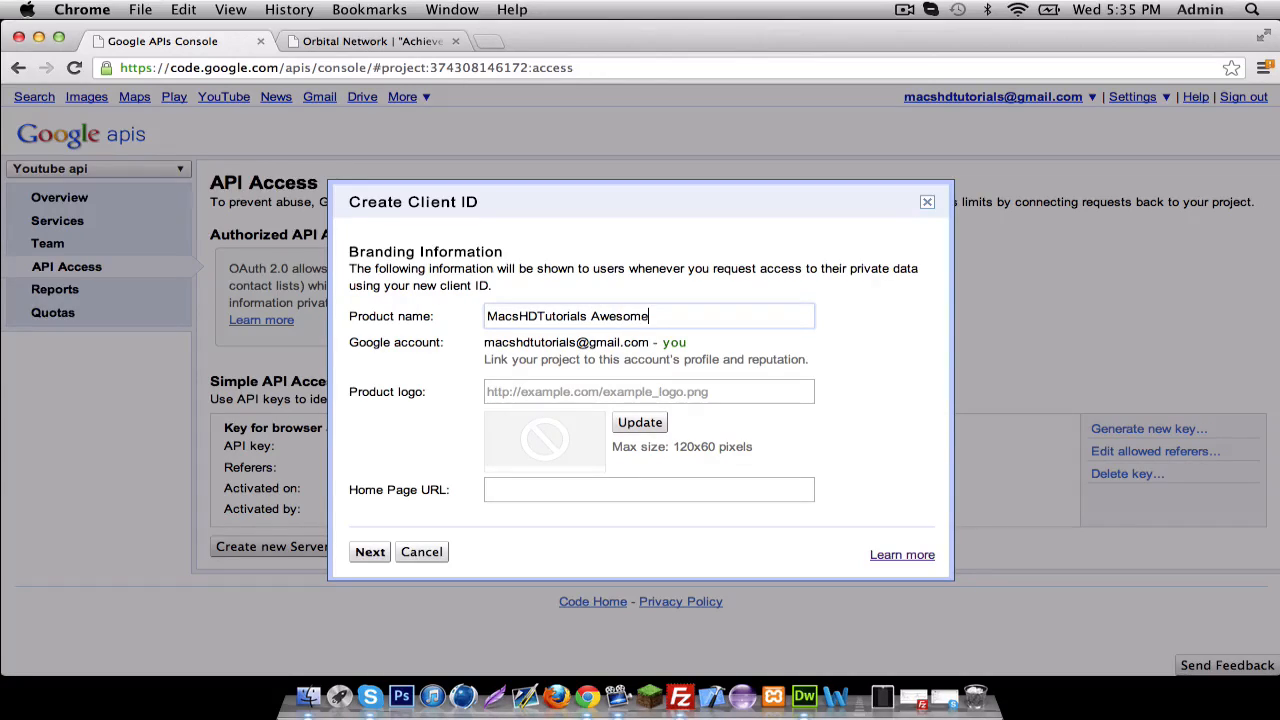
type("Website")
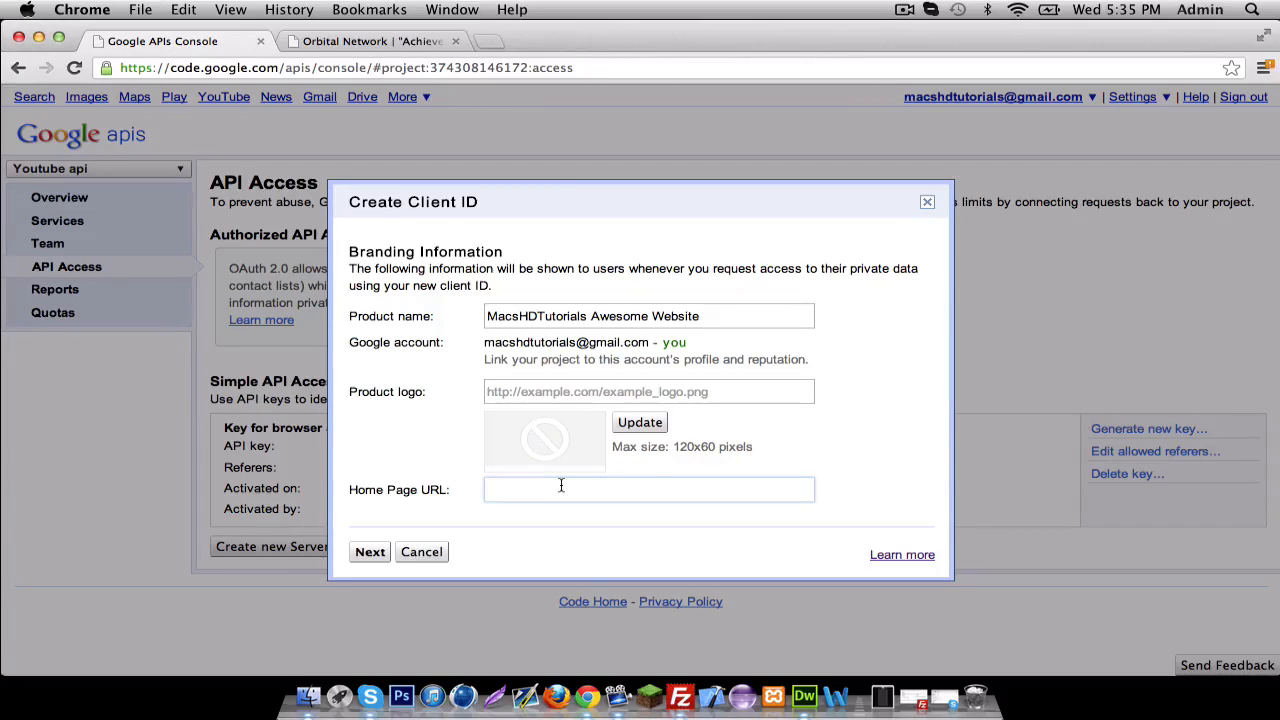
type("http://")
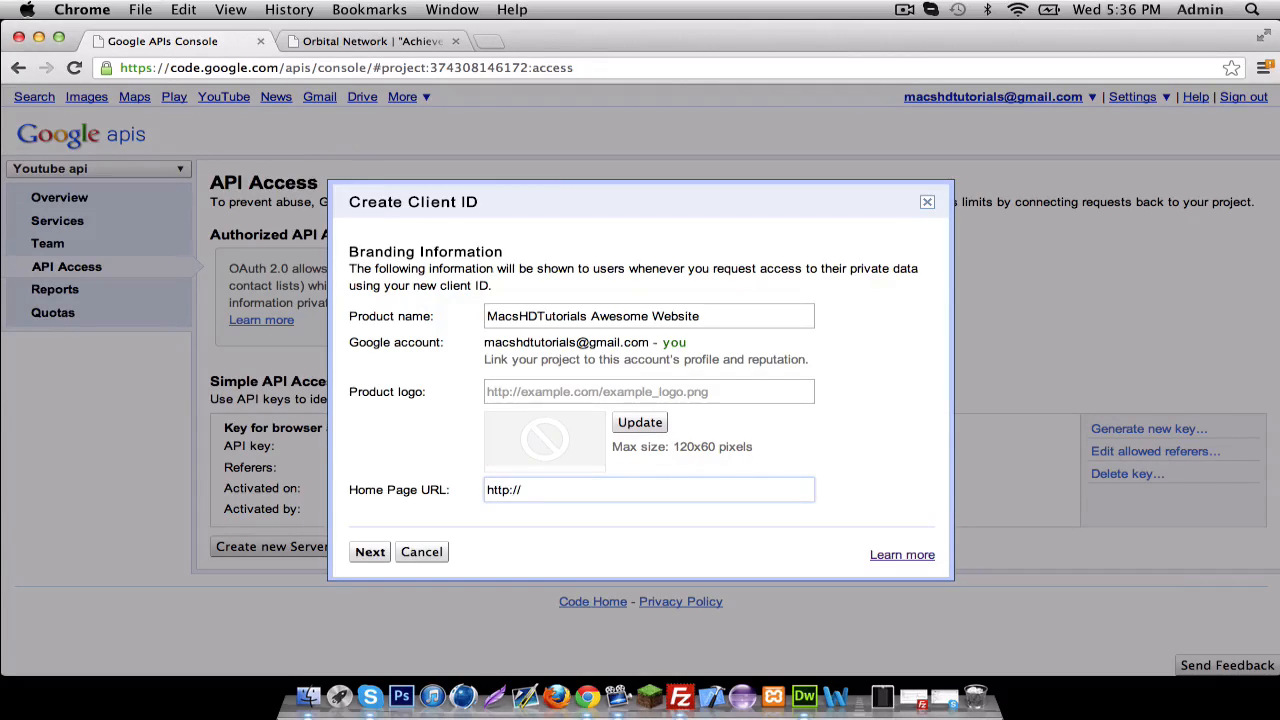
type("orbitalnetworktv.com/")
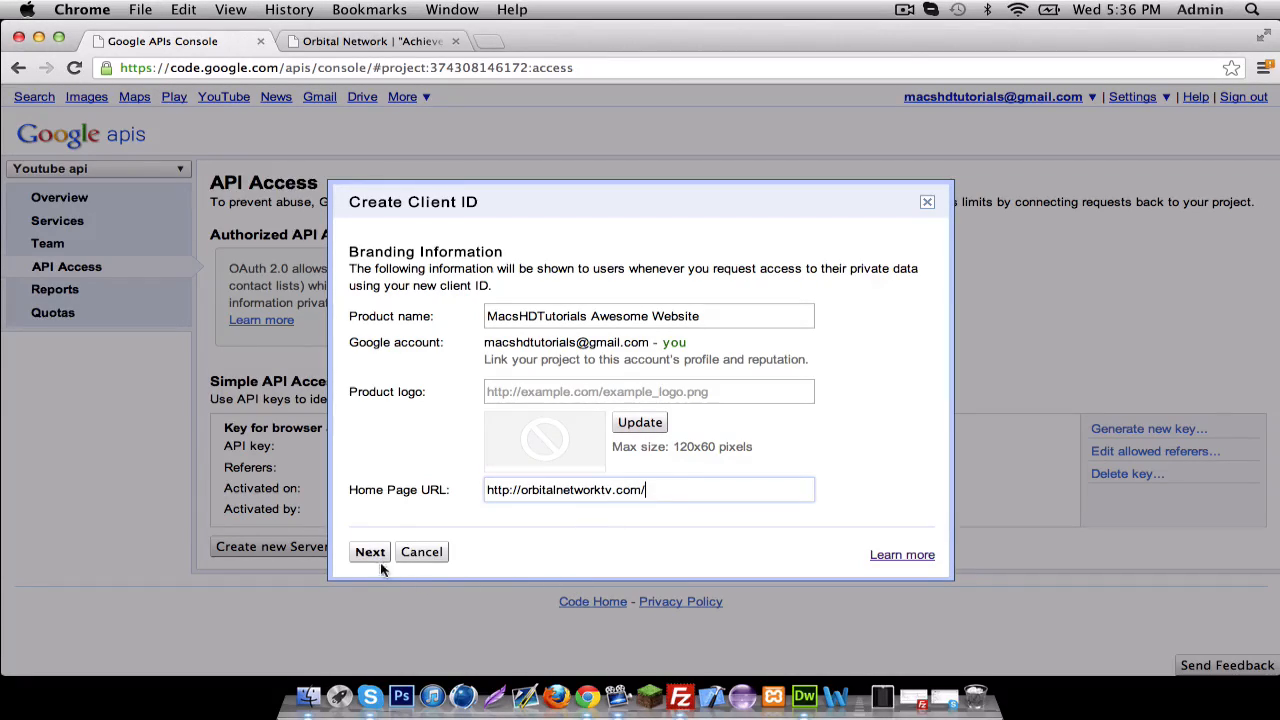
left_click(368, 552)
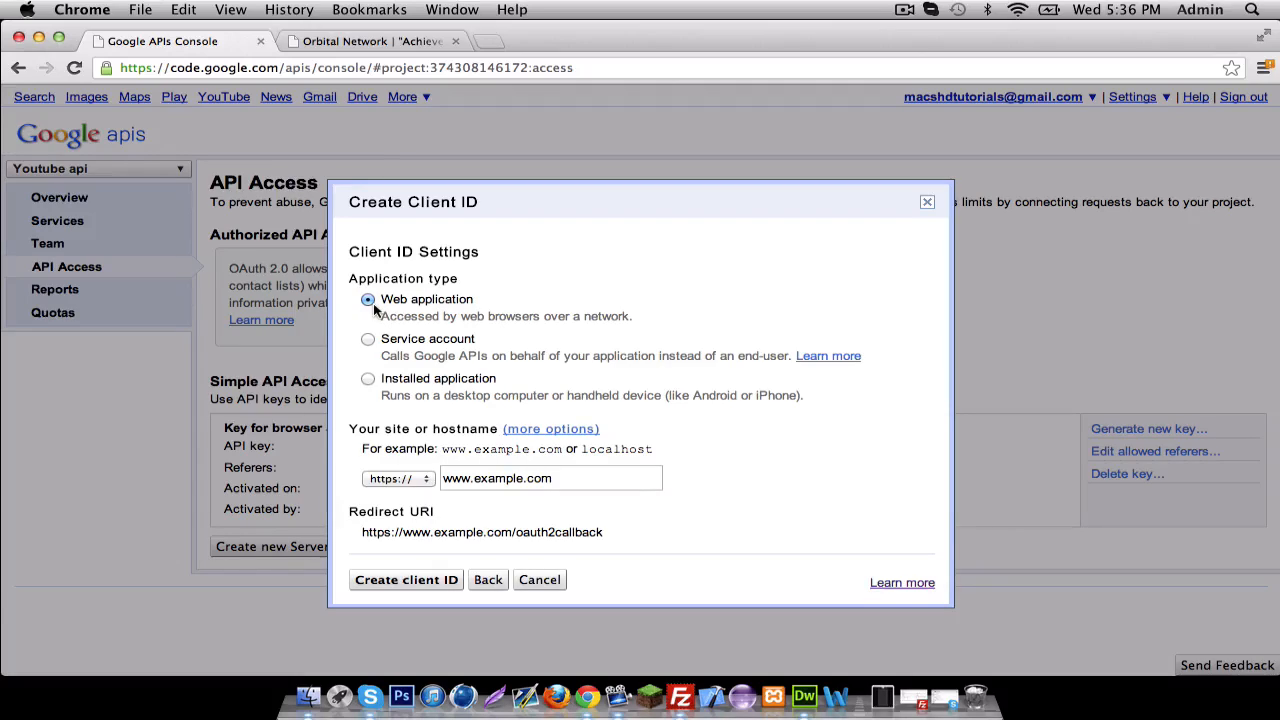
mouse_move(504, 408)
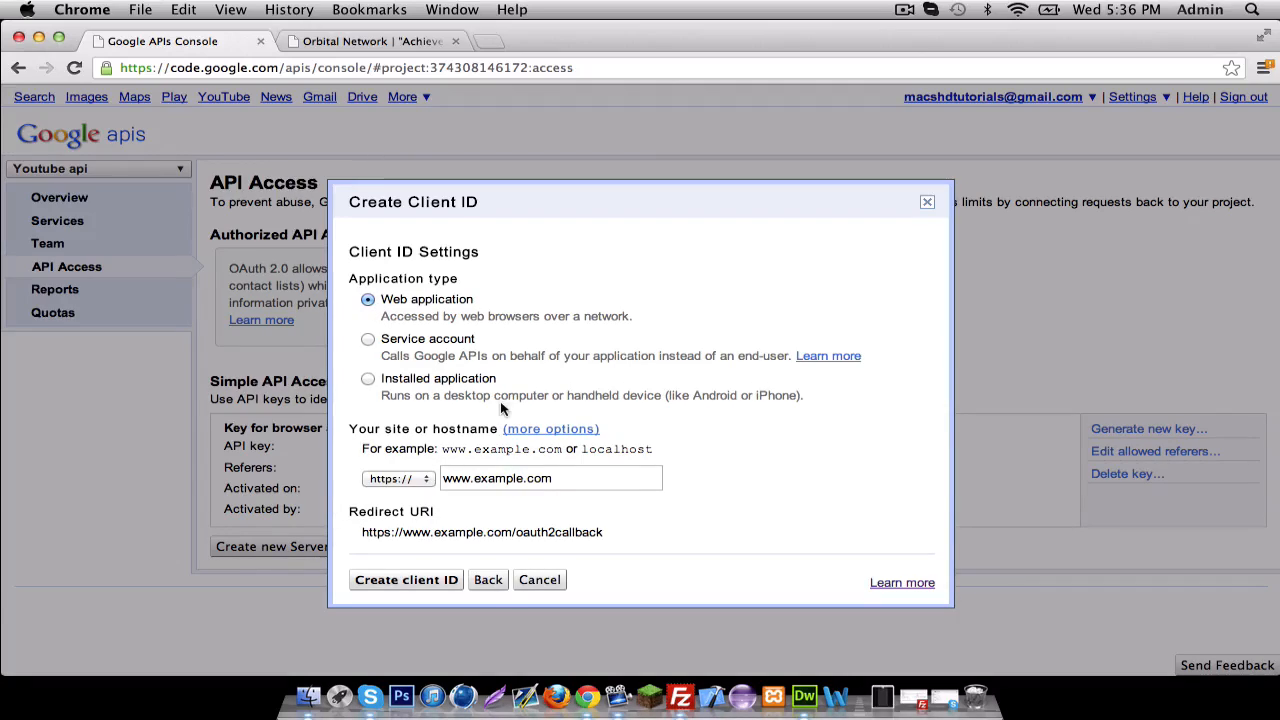
left_click(396, 478)
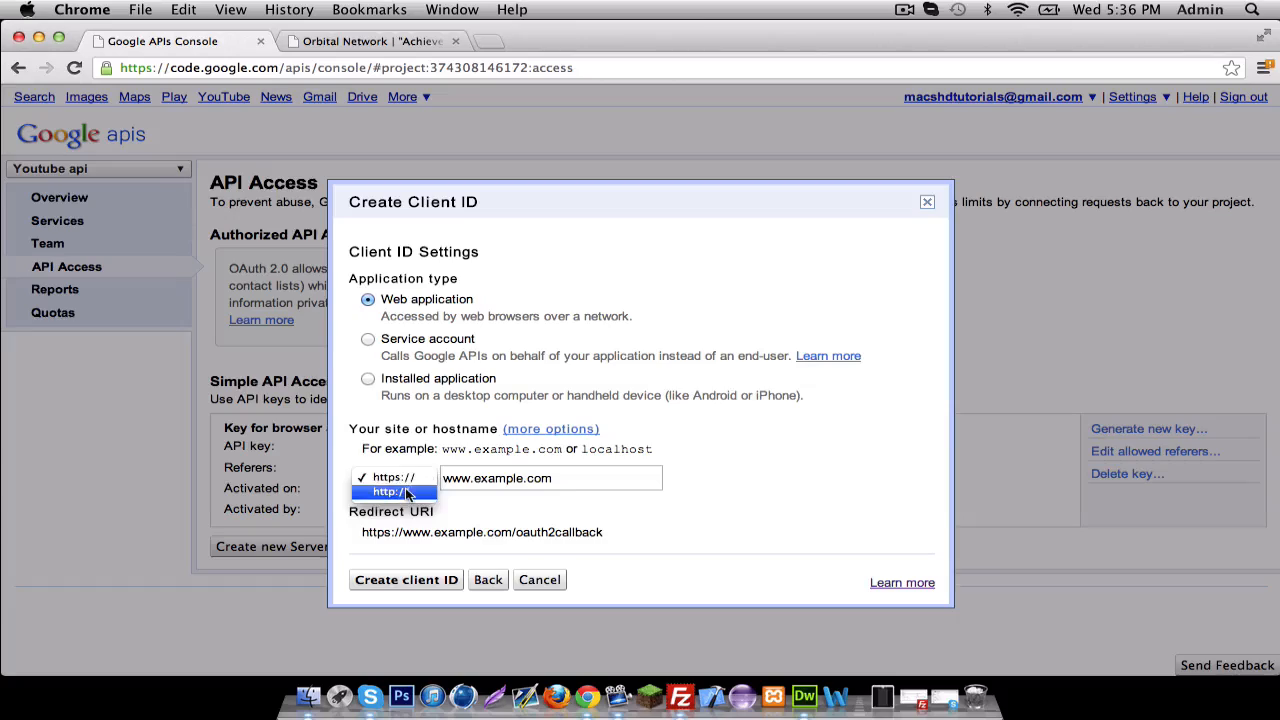
left_click(394, 492)
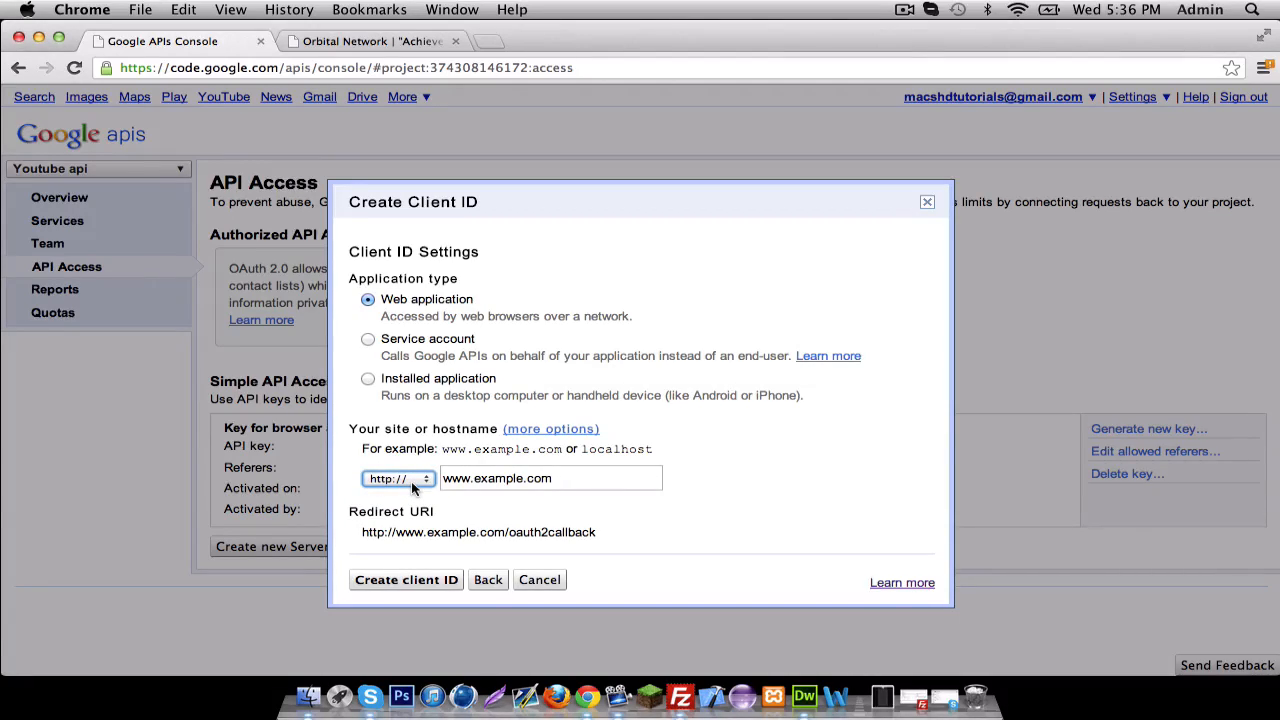
mouse_move(592, 524)
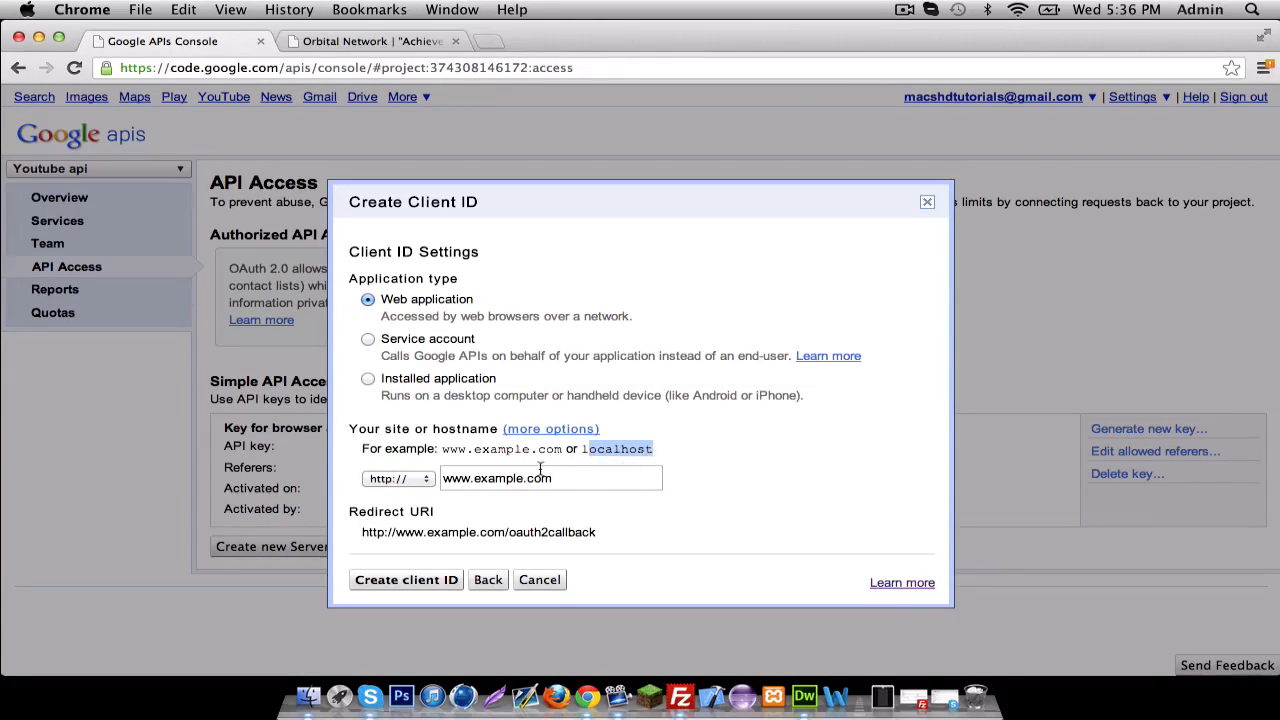
left_click(550, 478)
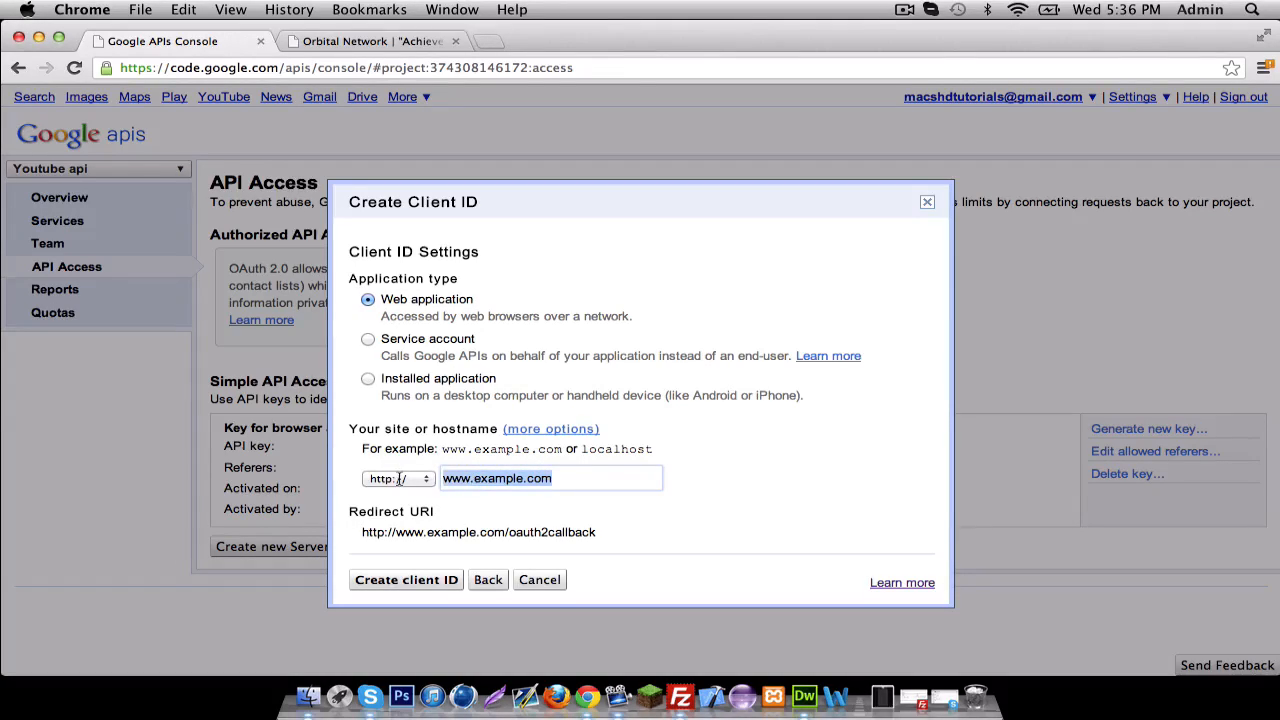
left_click(552, 478)
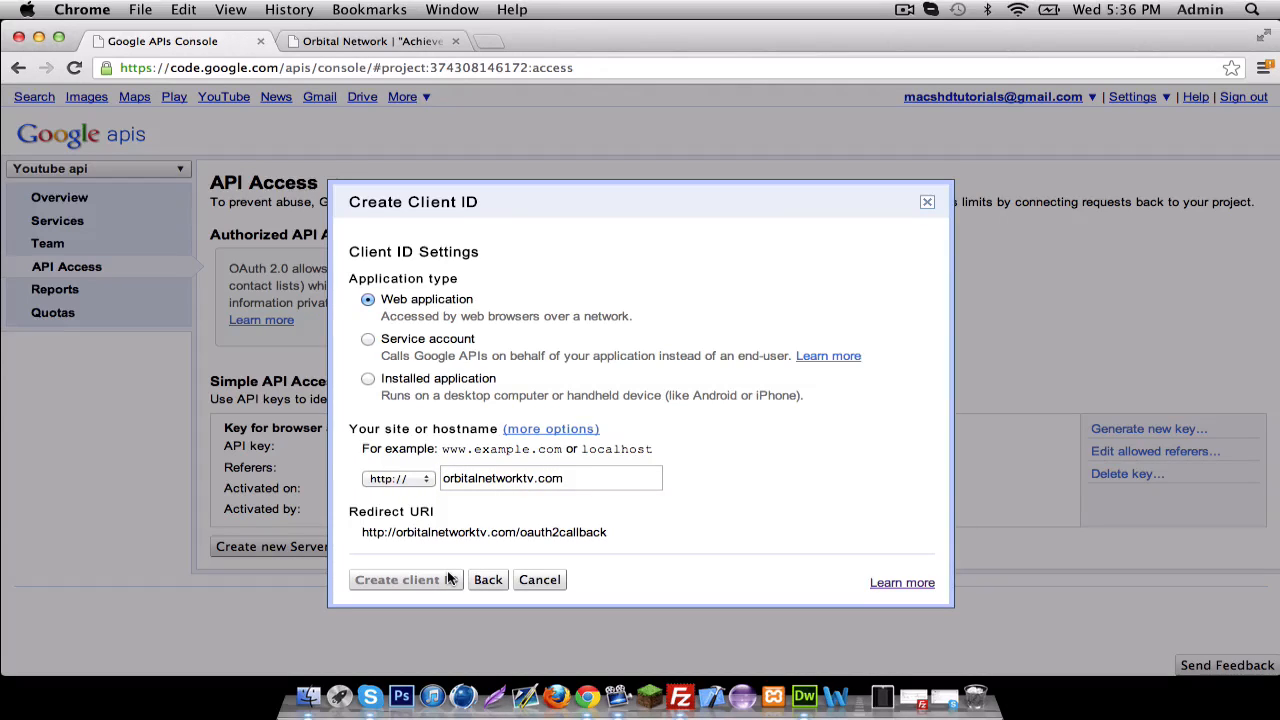
left_click(400, 580)
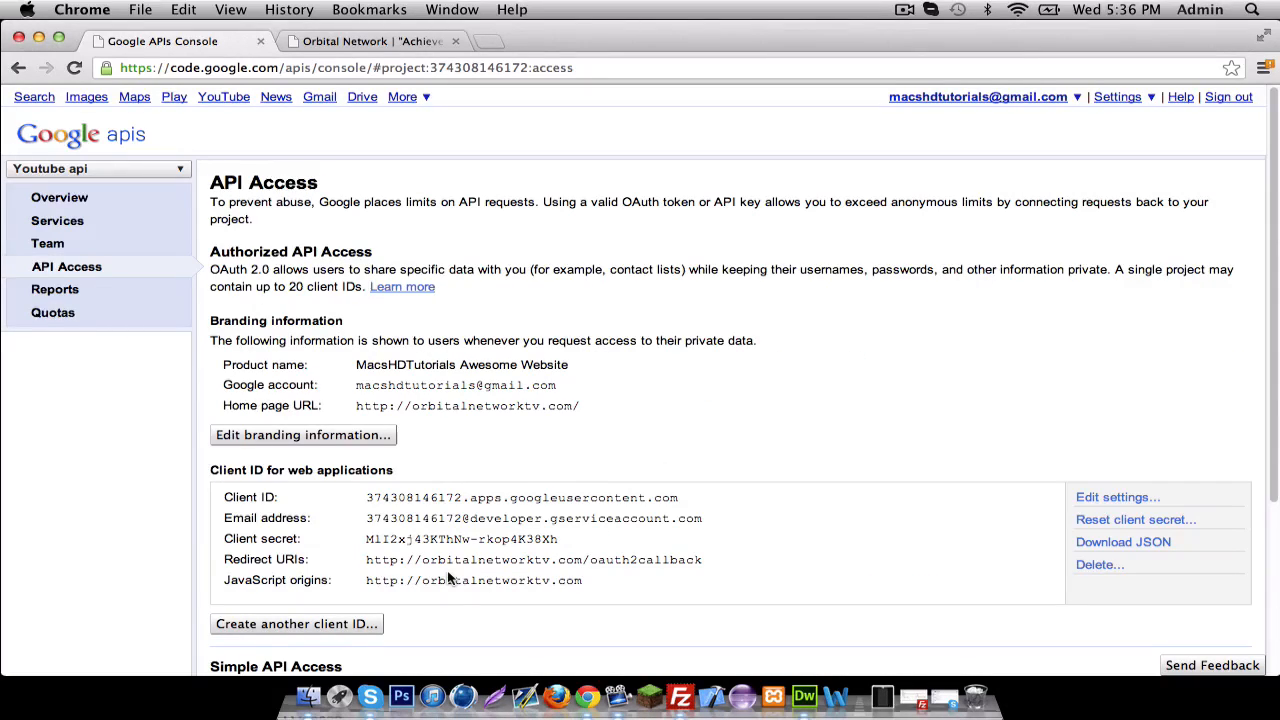
scroll("down", 3)
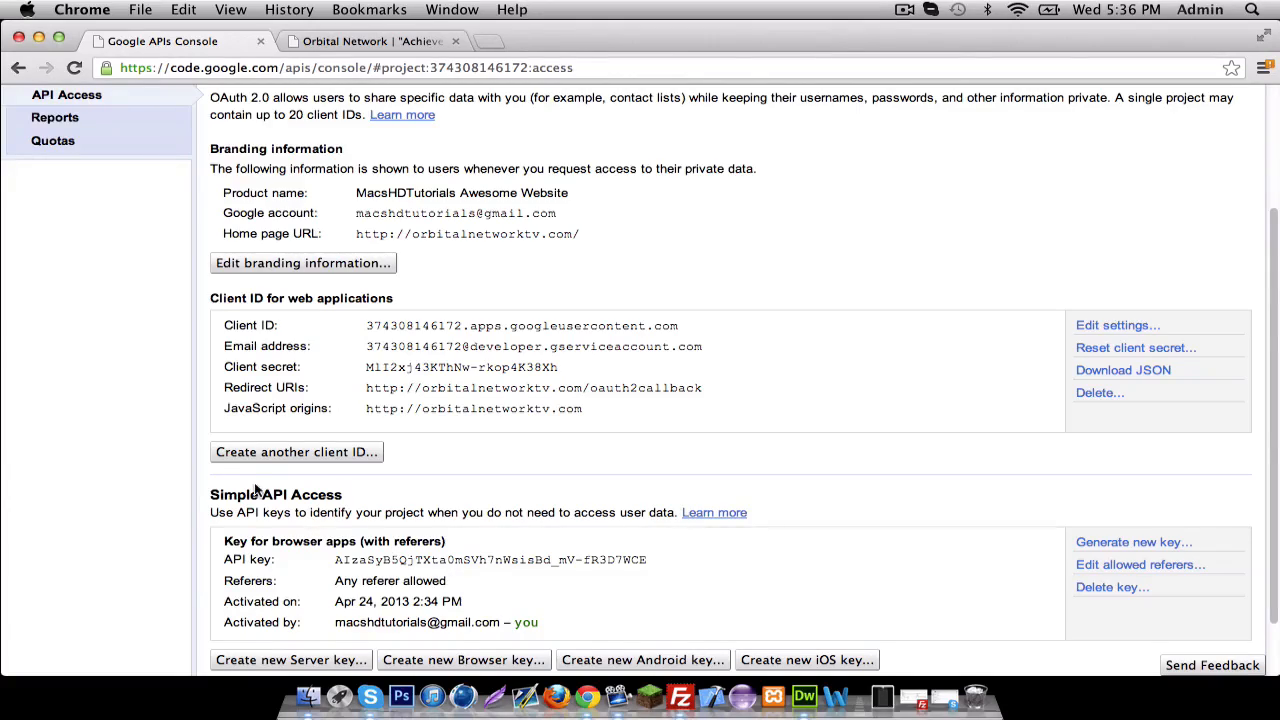
mouse_move(284, 434)
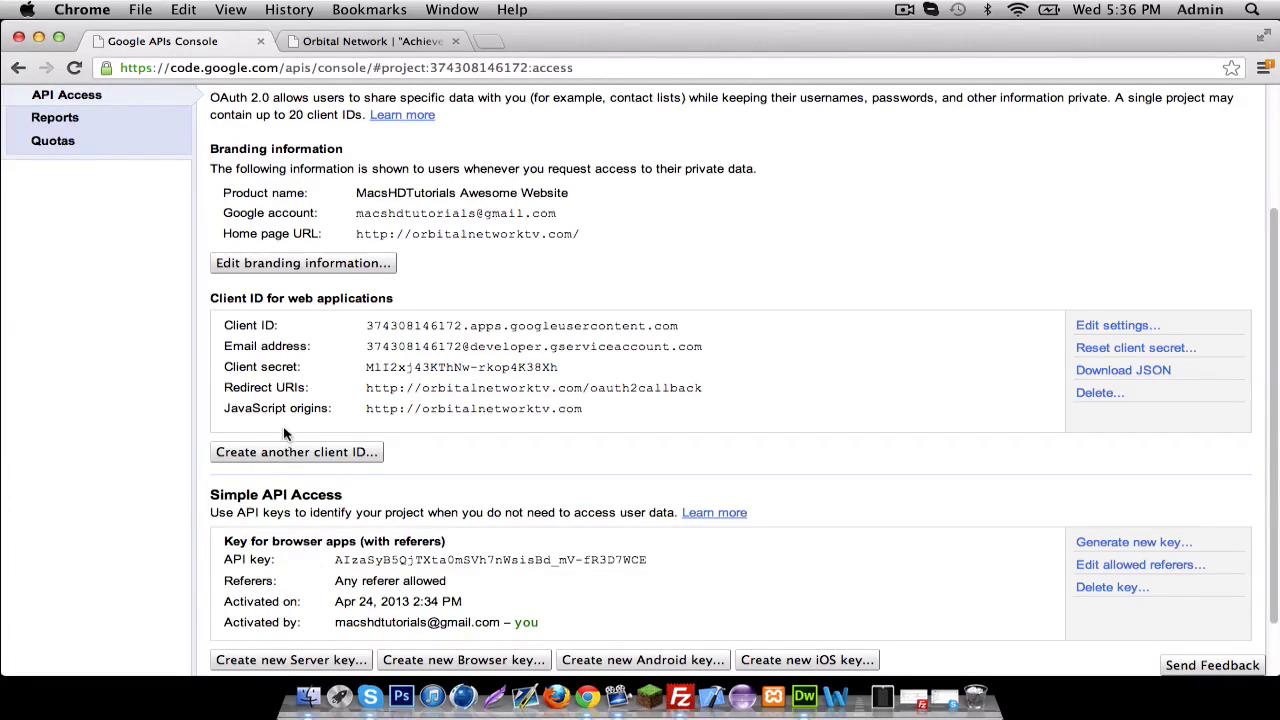
left_click_drag(468, 408, 580, 408)
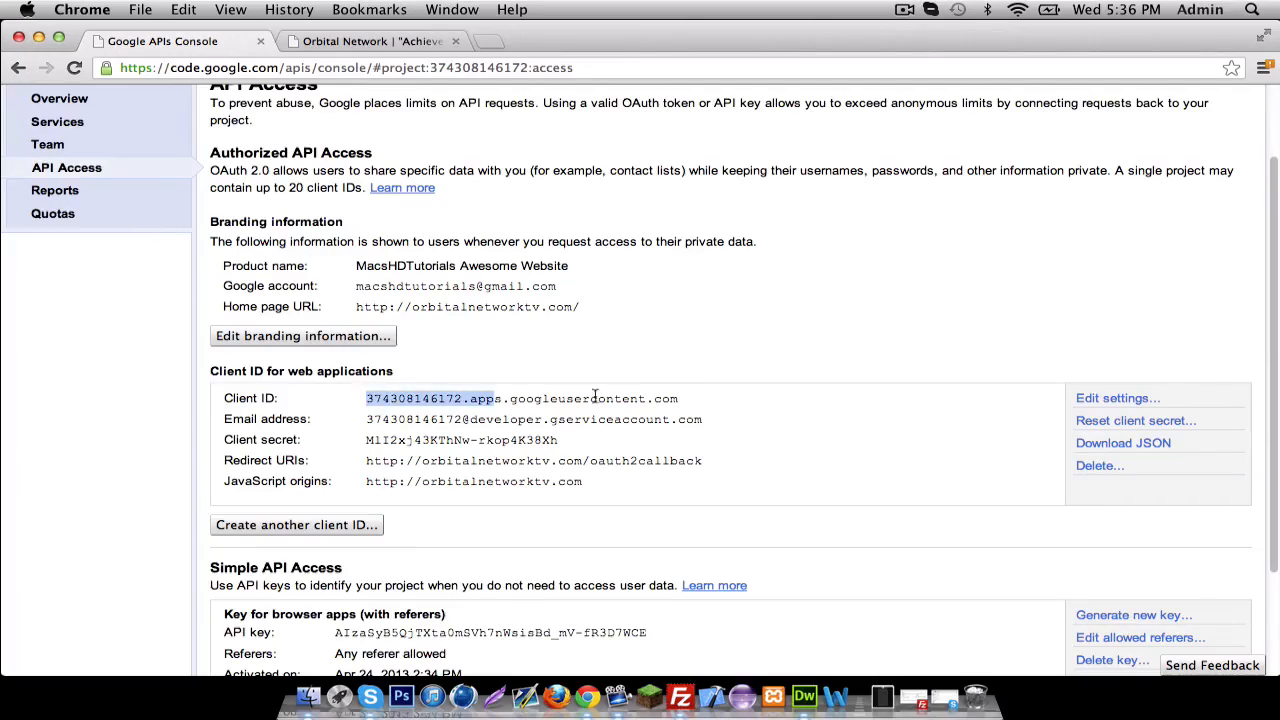
scroll("down", 3)
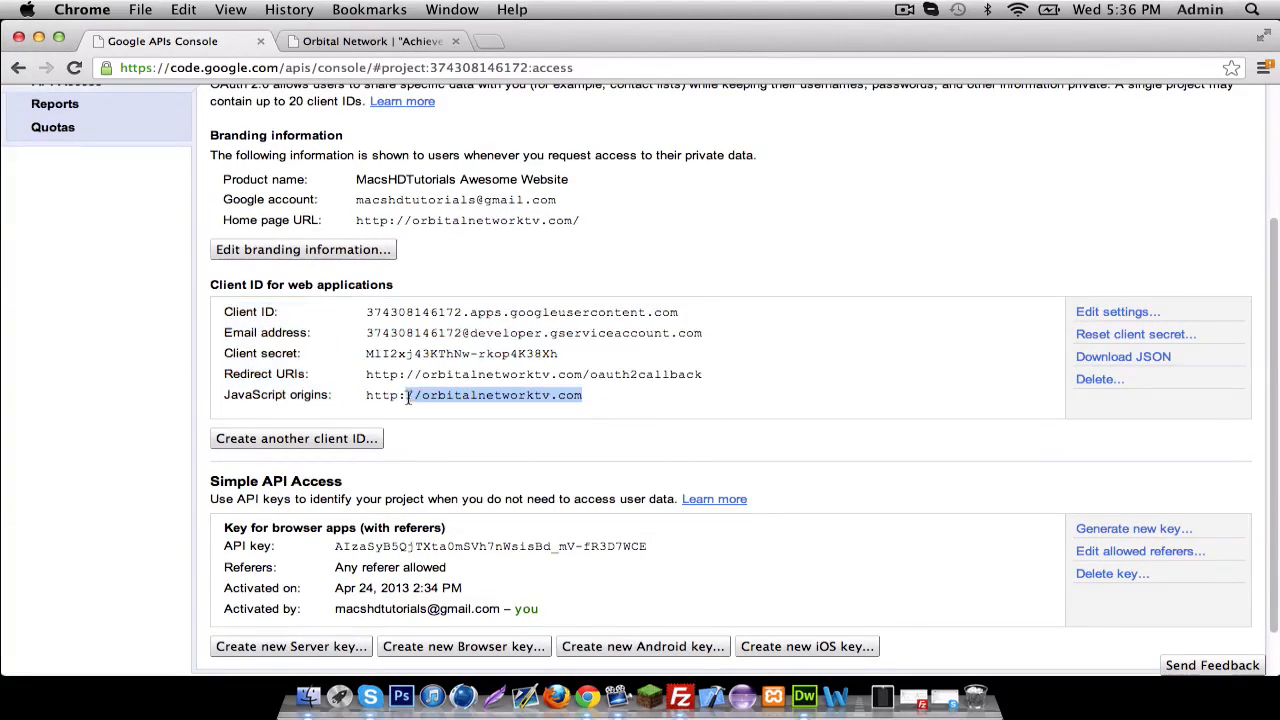
left_click(368, 396)
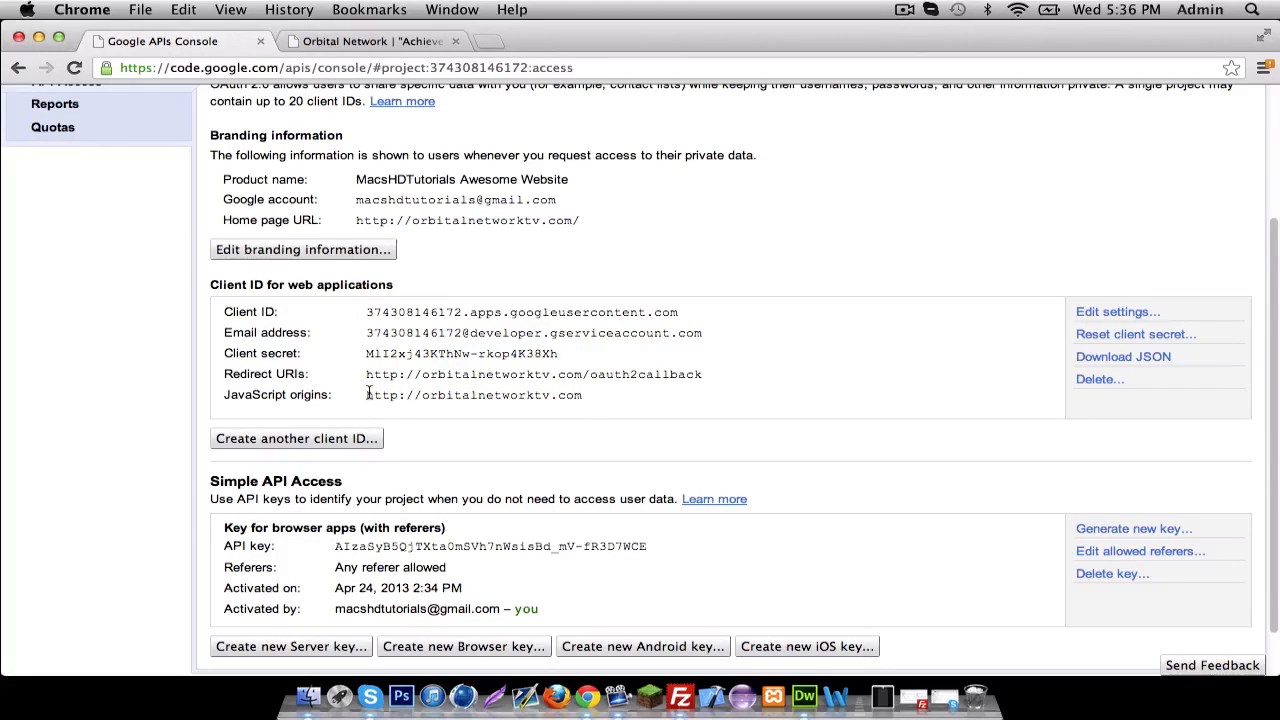
scroll("up", 3)
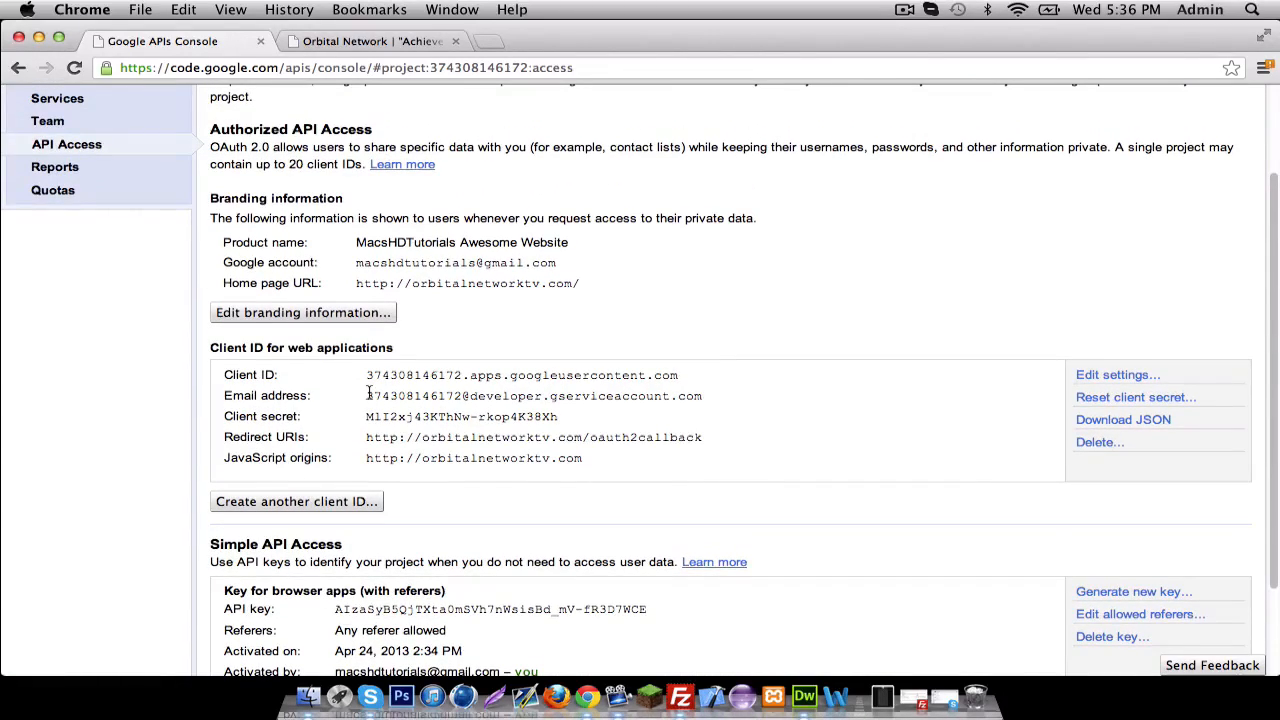
scroll("down", 3)
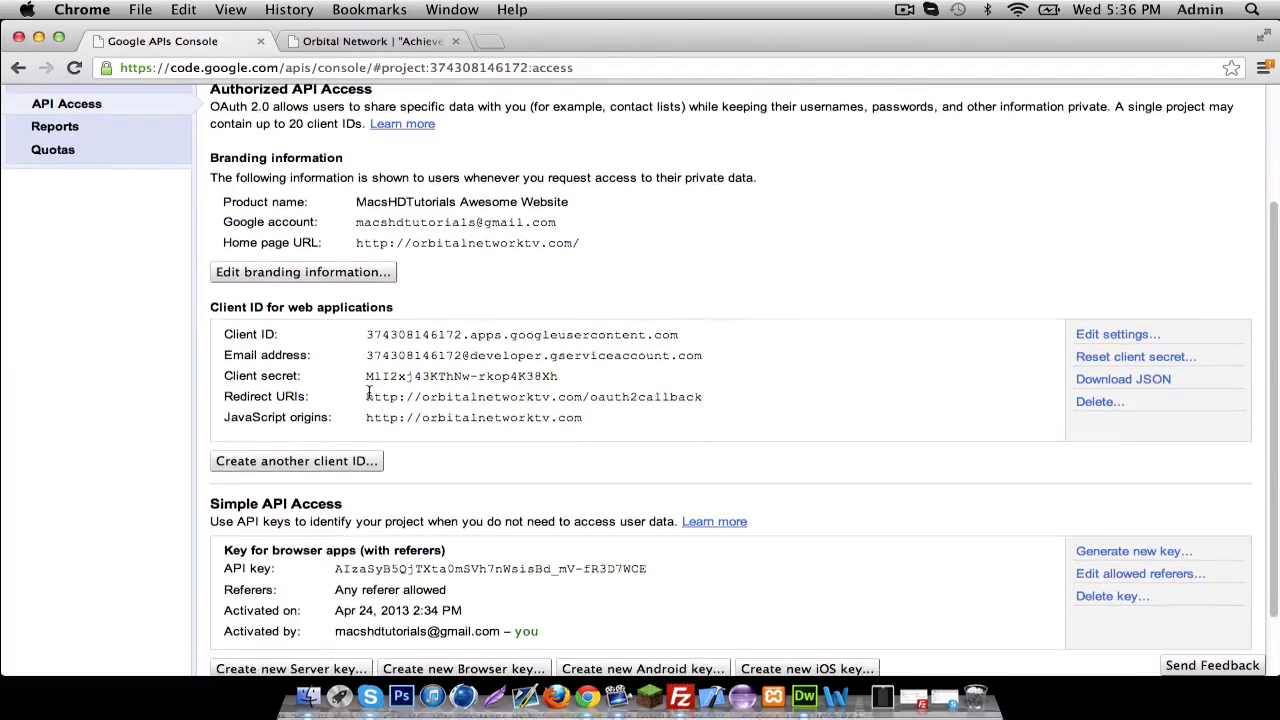
scroll("down", 3)
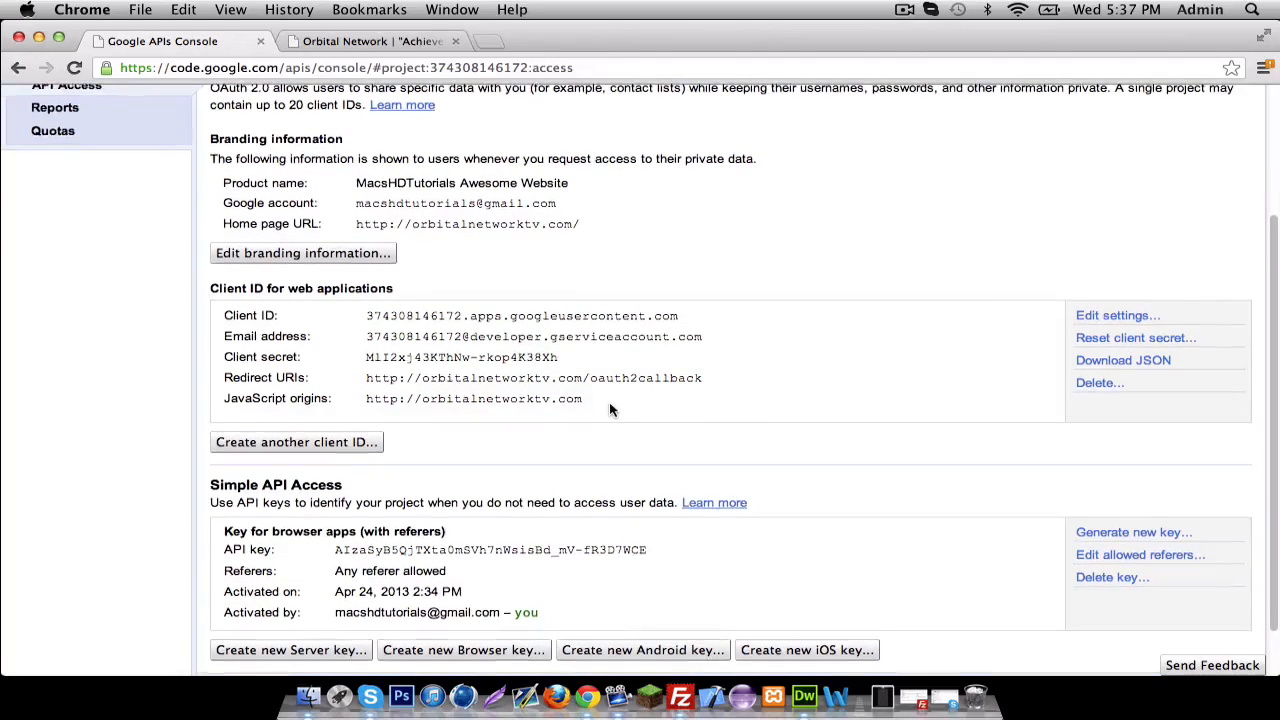
left_click(904, 8)
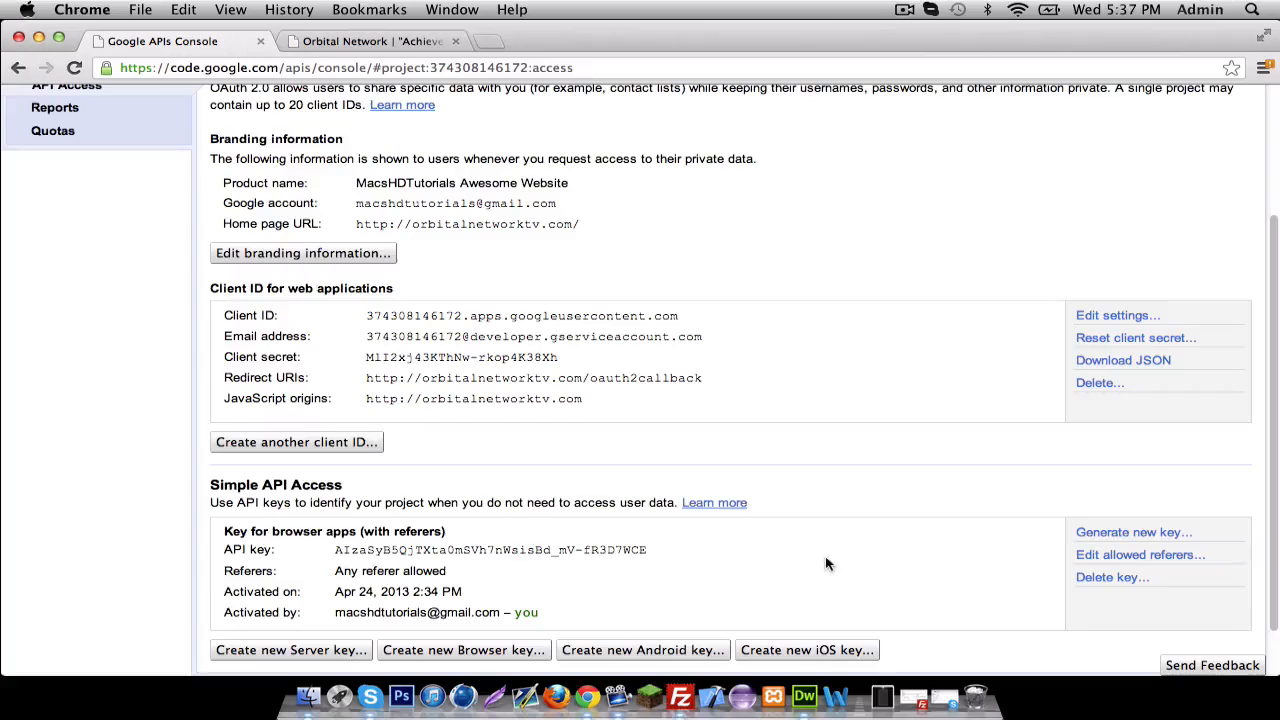
left_click(808, 692)
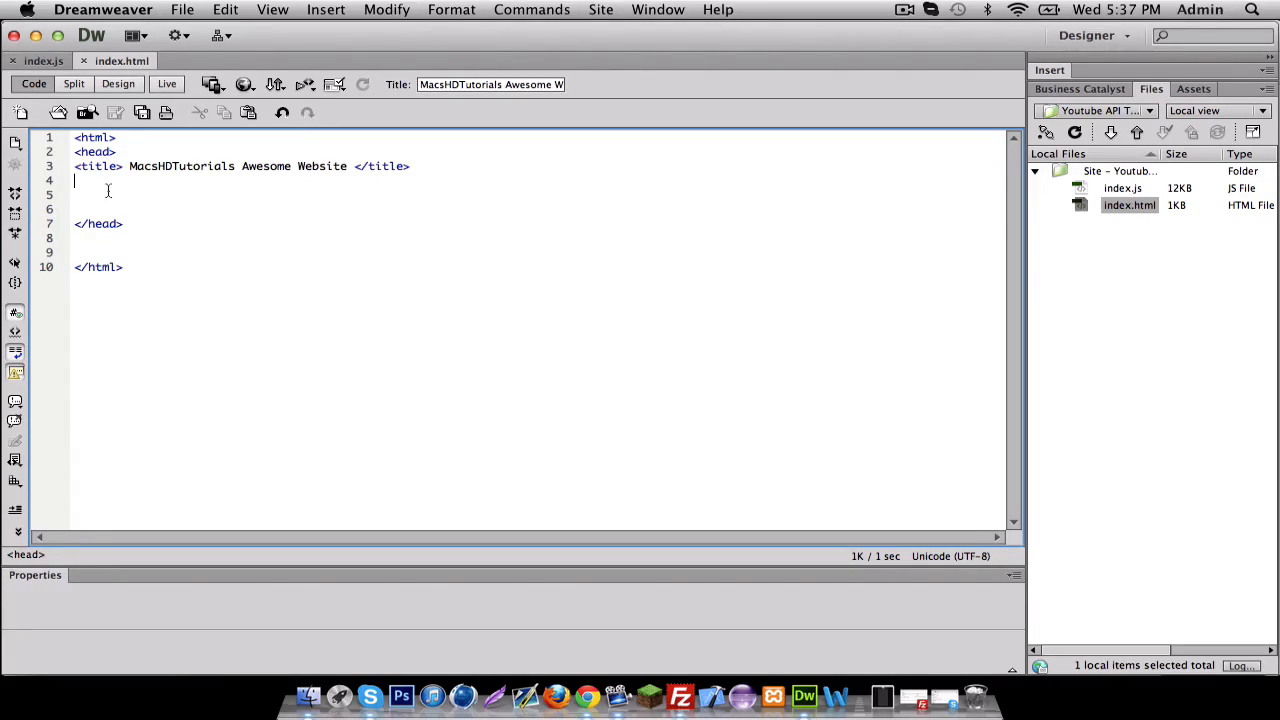
- Begin a <script type="text/javascript"> tag with a src attribute in the page head
type("sc")
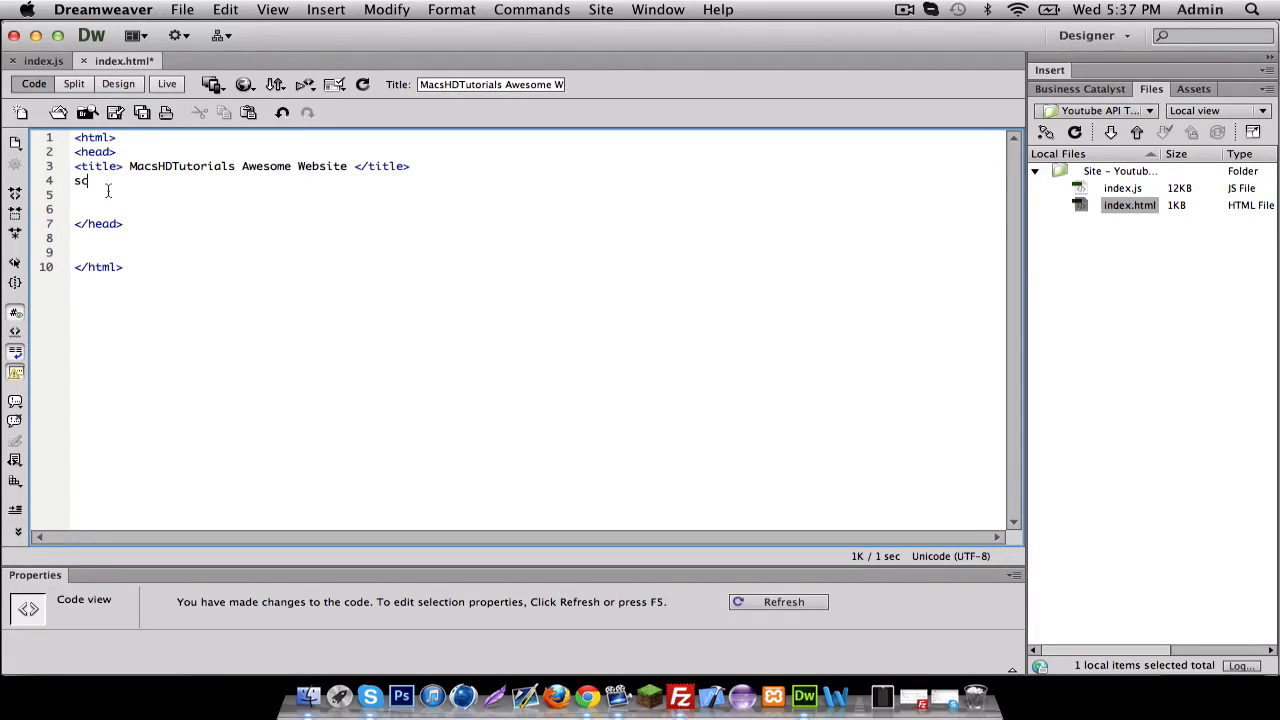
key("Backspace")
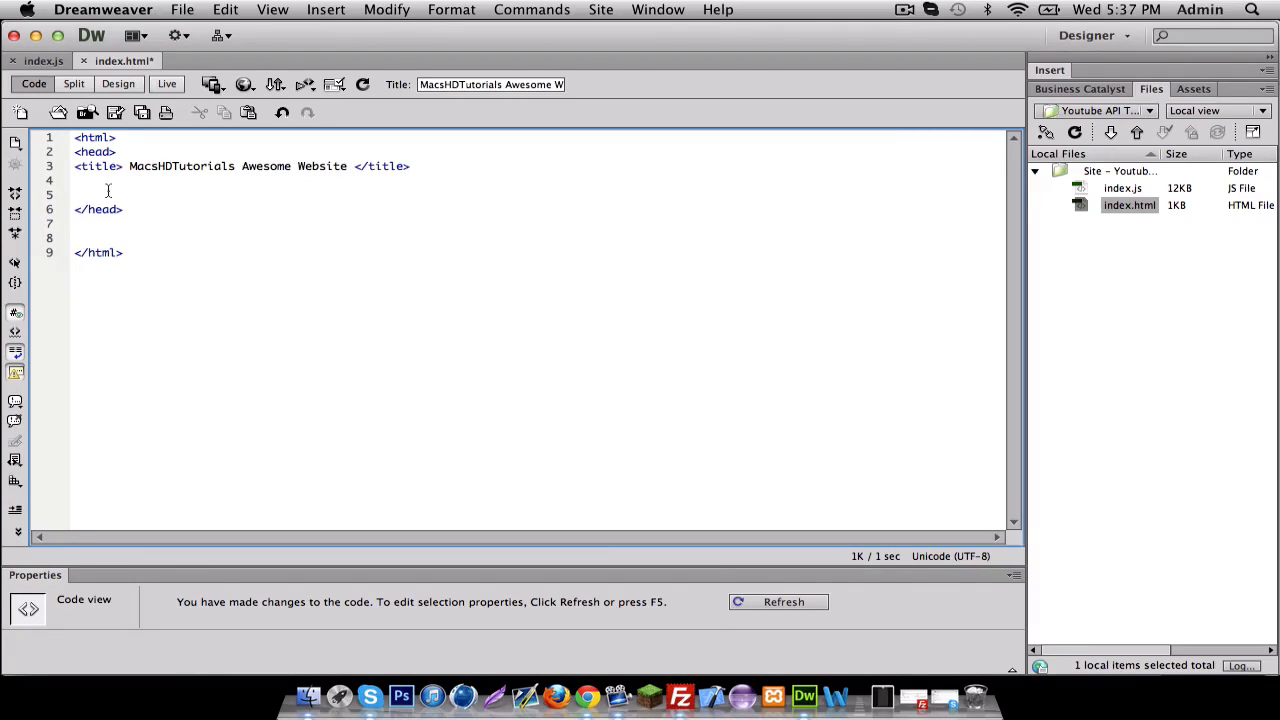
type("<script type=\"")
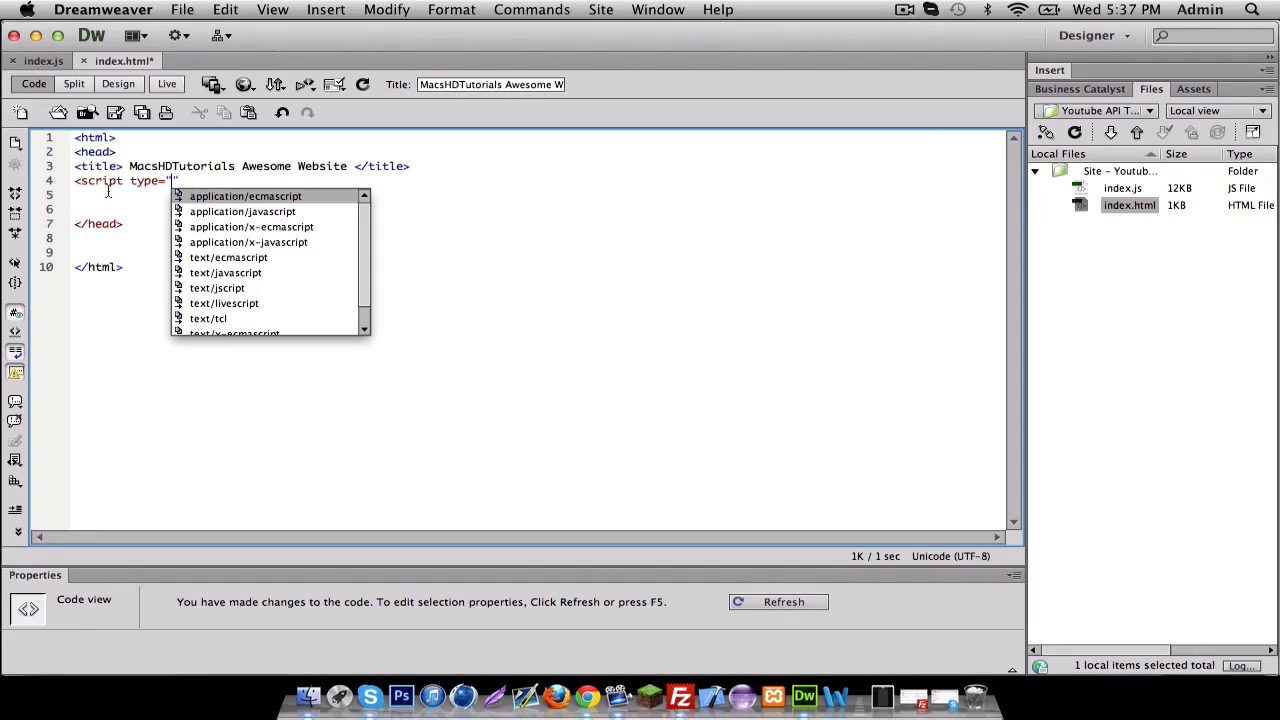
type("tex")
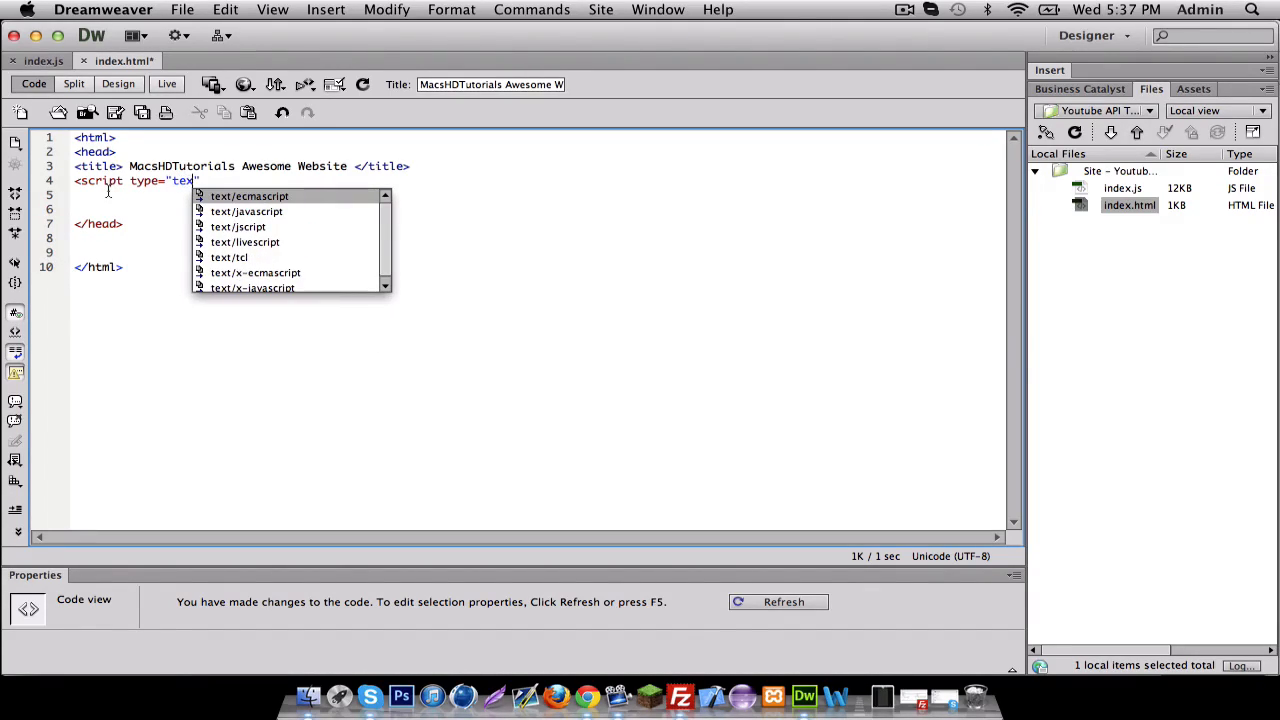
type("/javascri")
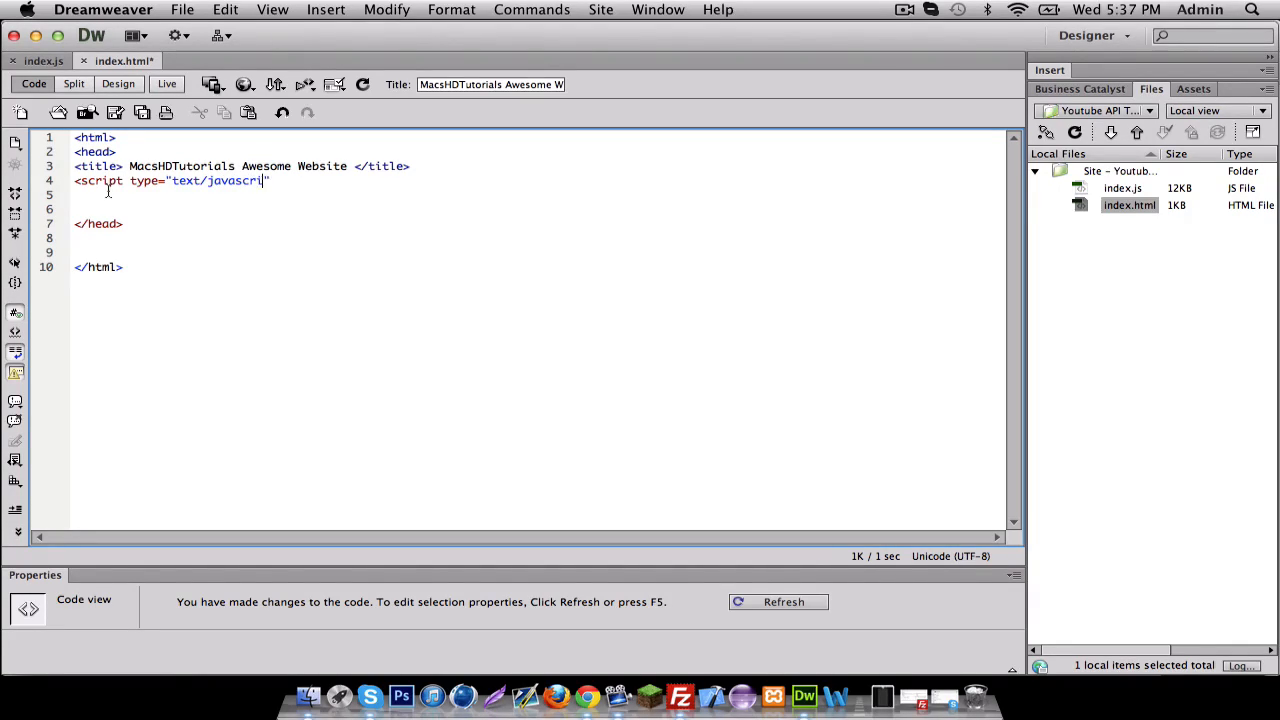
type("pt")
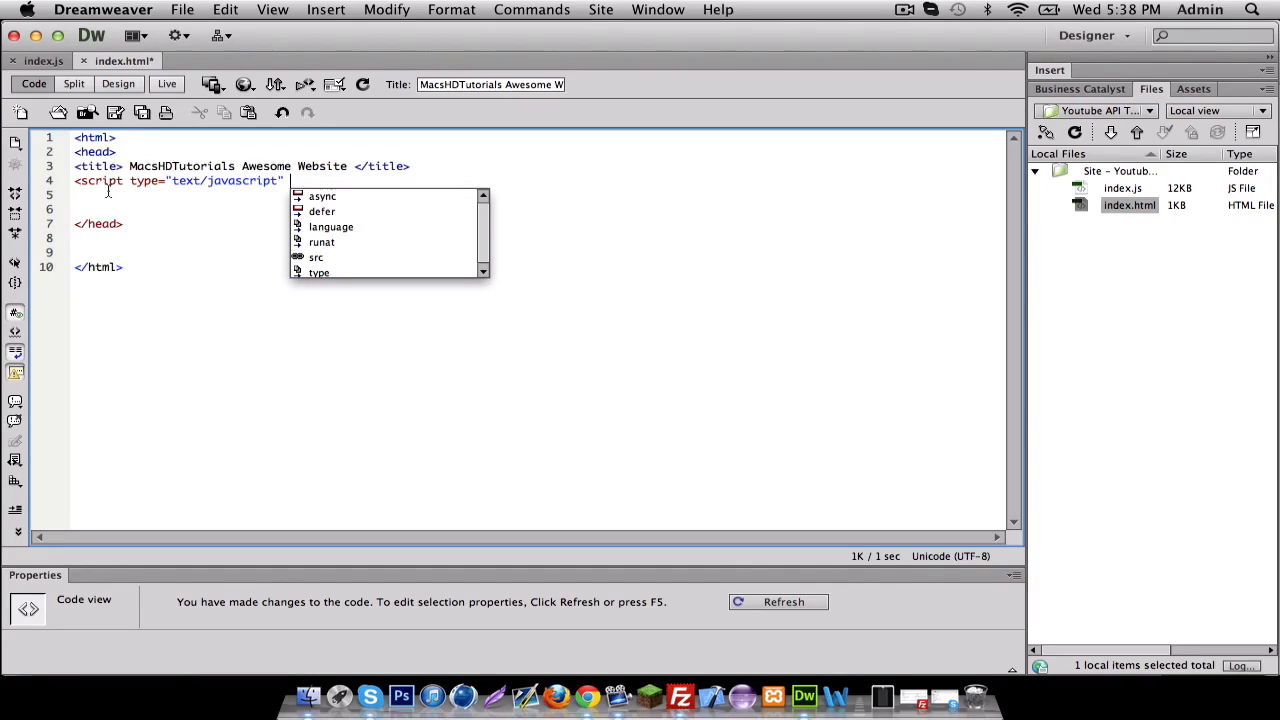
type("s")
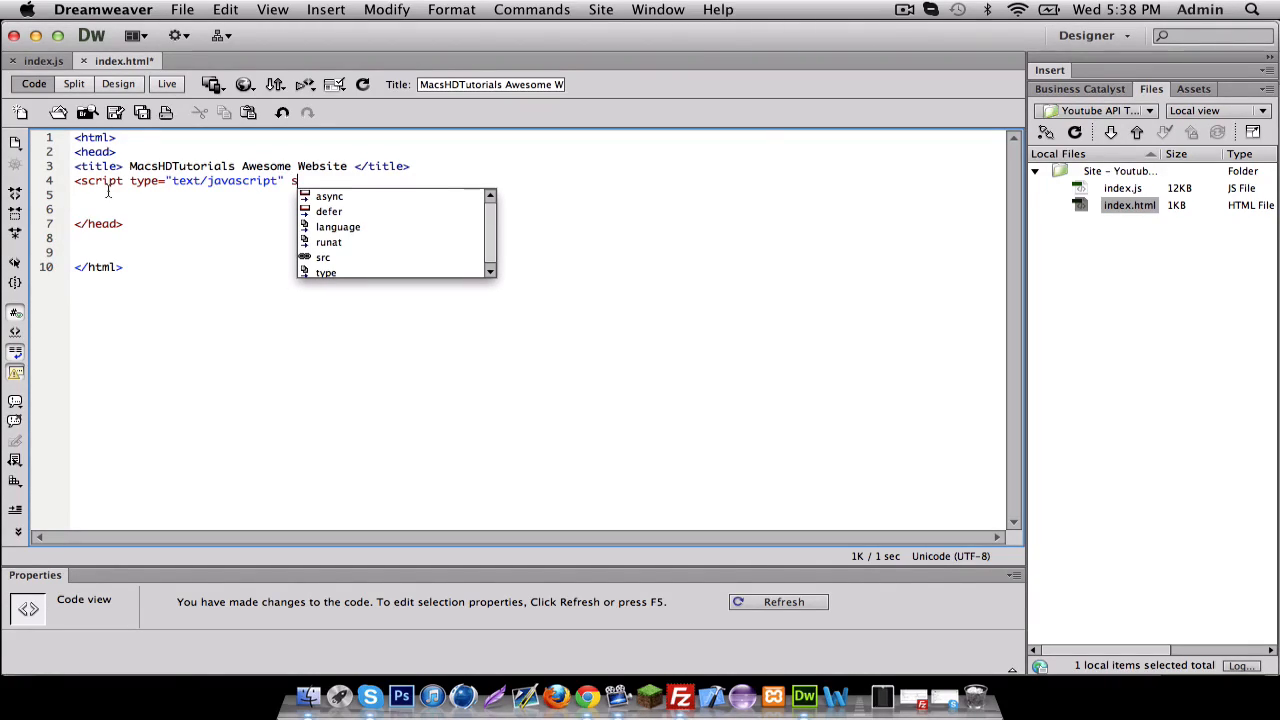
type("c")
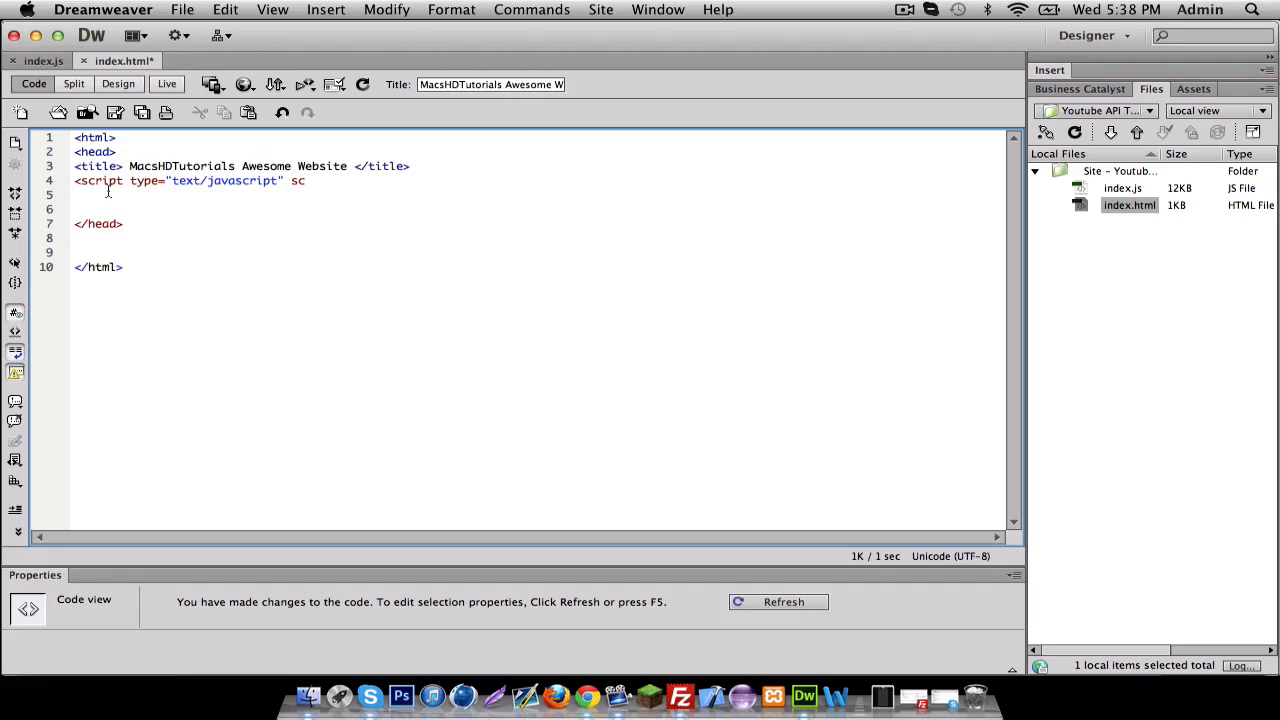
type("rc=\"")
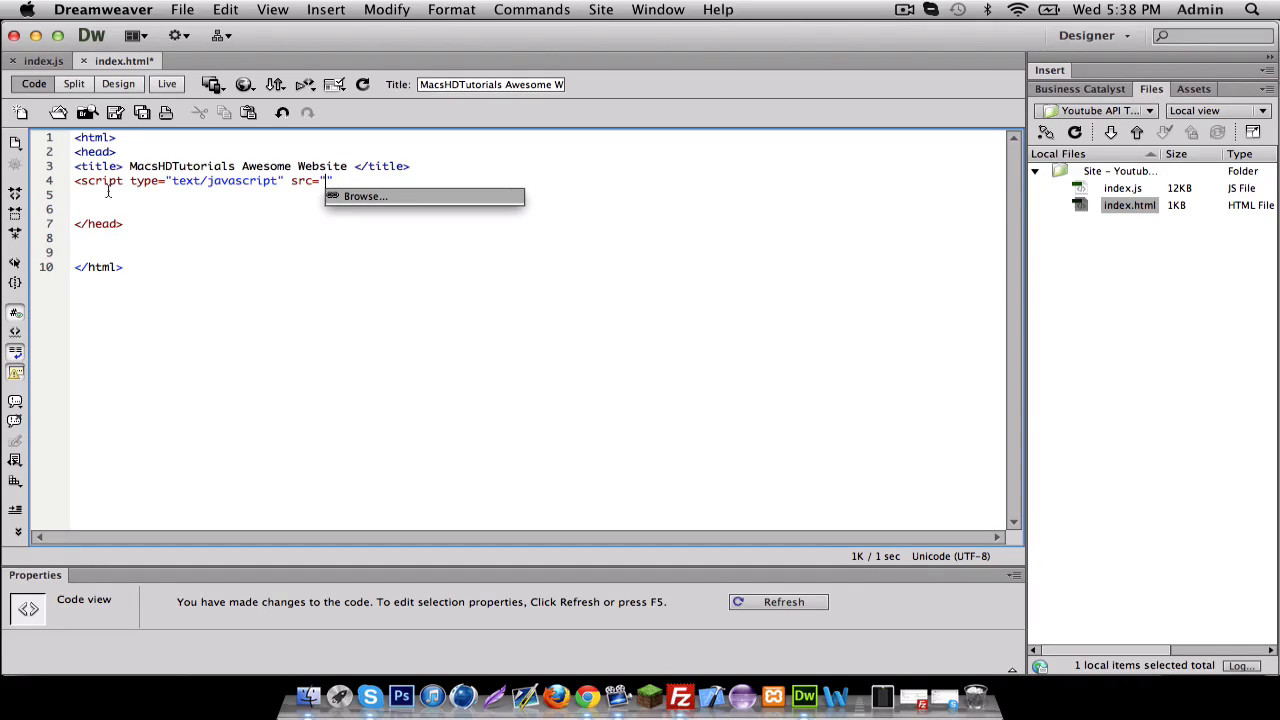
- Point the src to //ajax.googleapis.com/ajax/libs/jquery/1.7.2/jquery.min.js and close the tag
type("/")
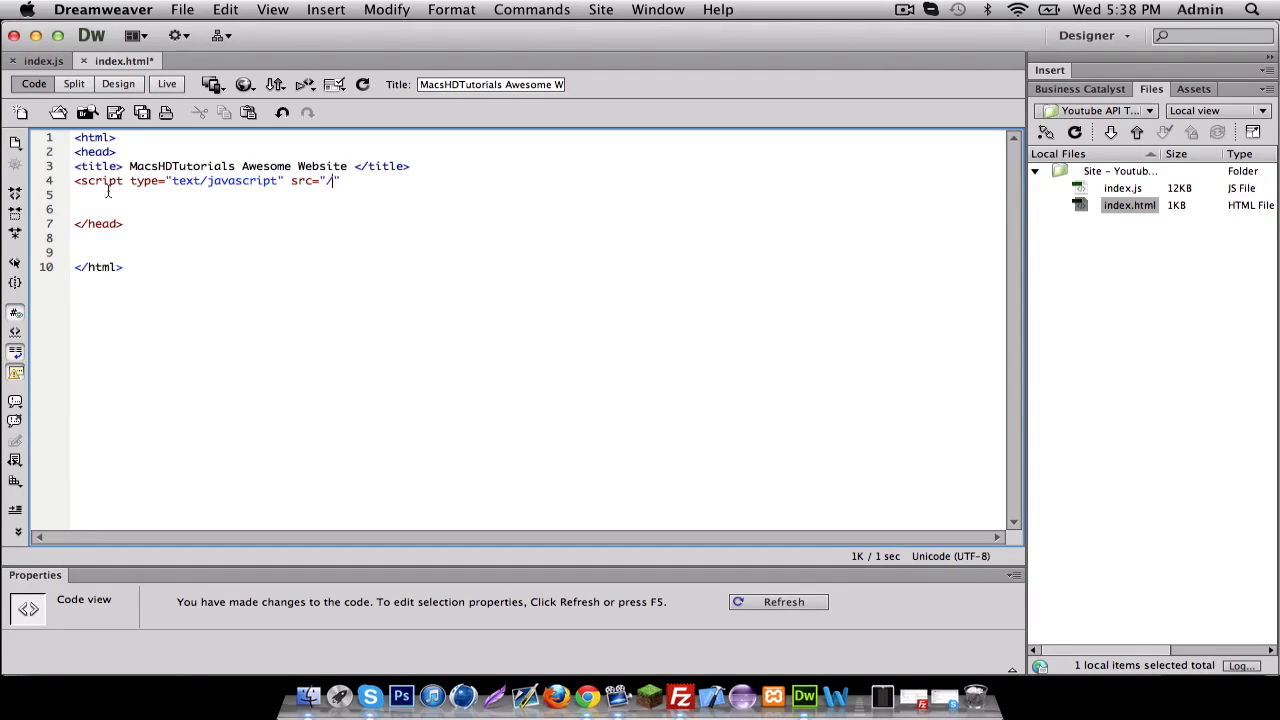
type("/a")
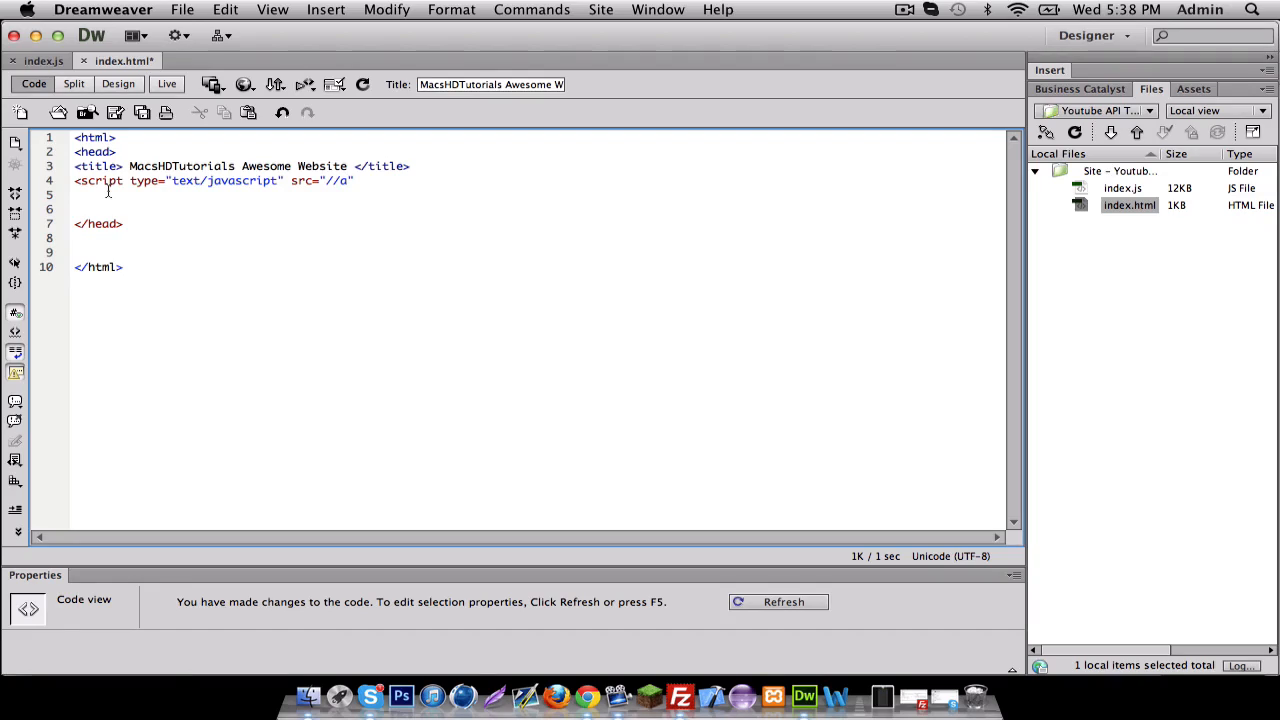
type("ajax.")
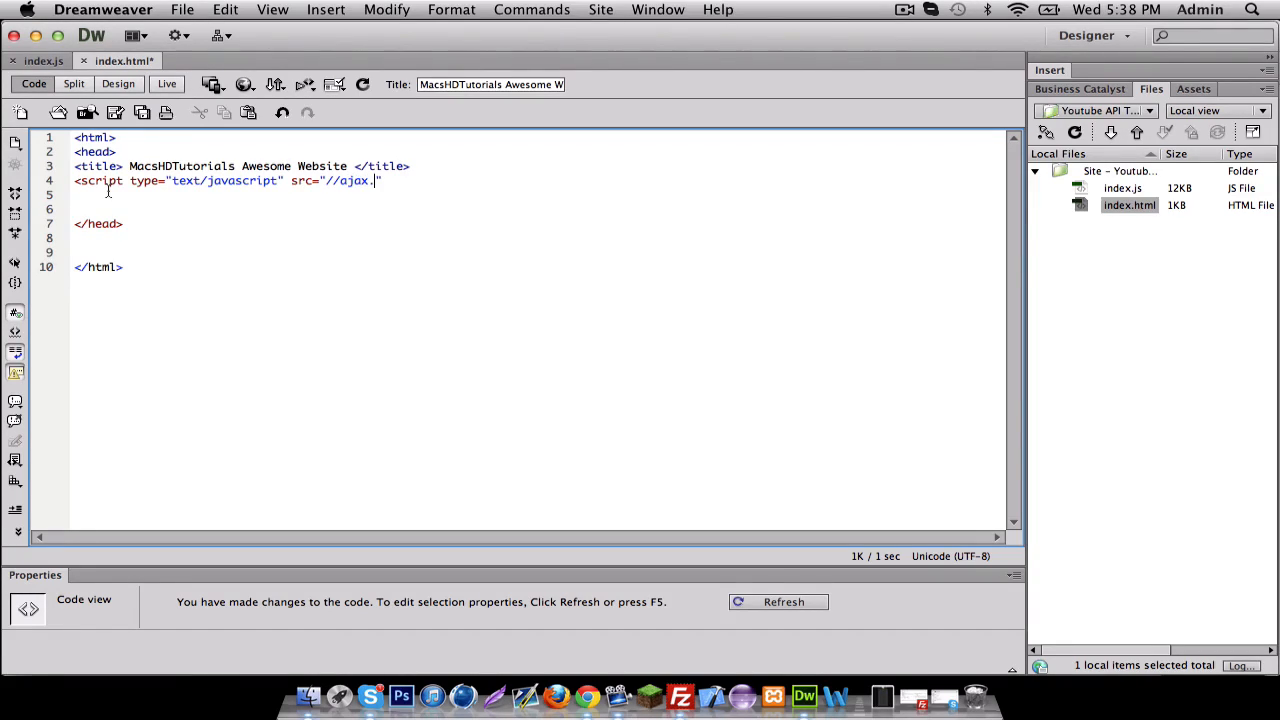
type("goo")
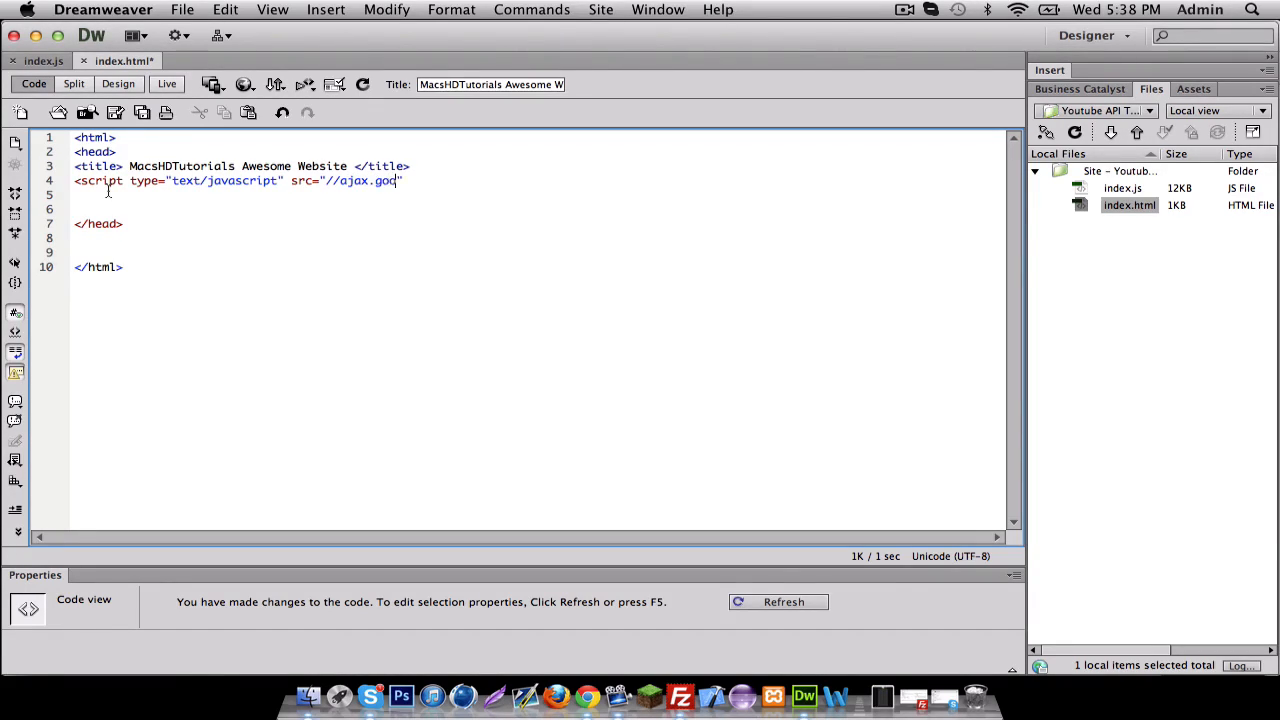
type("googleapis.com")
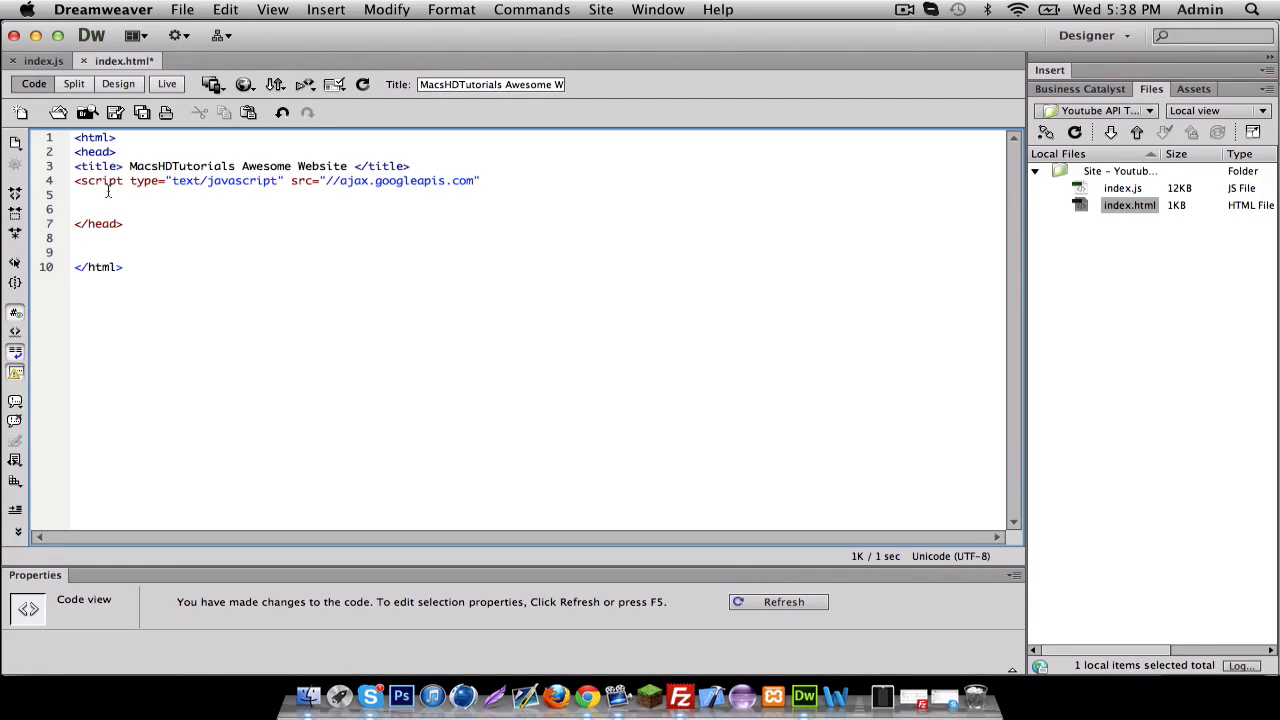
type("/a")
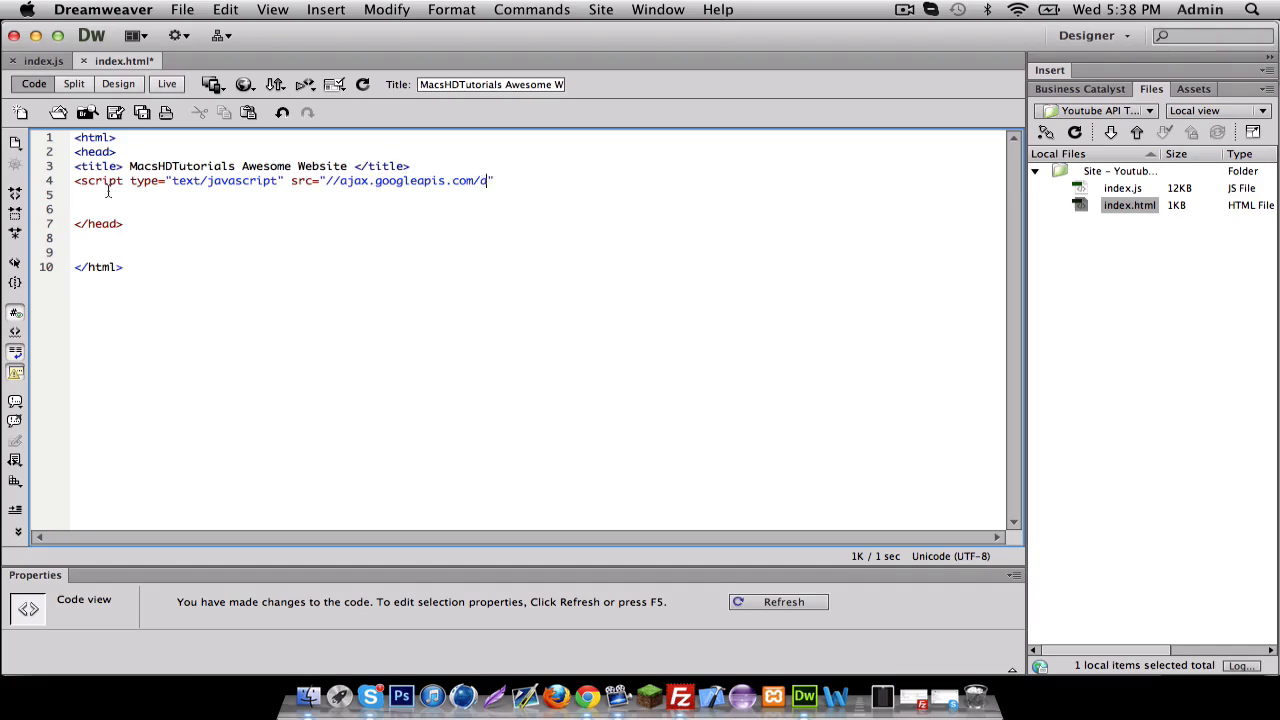
type("ajax/")
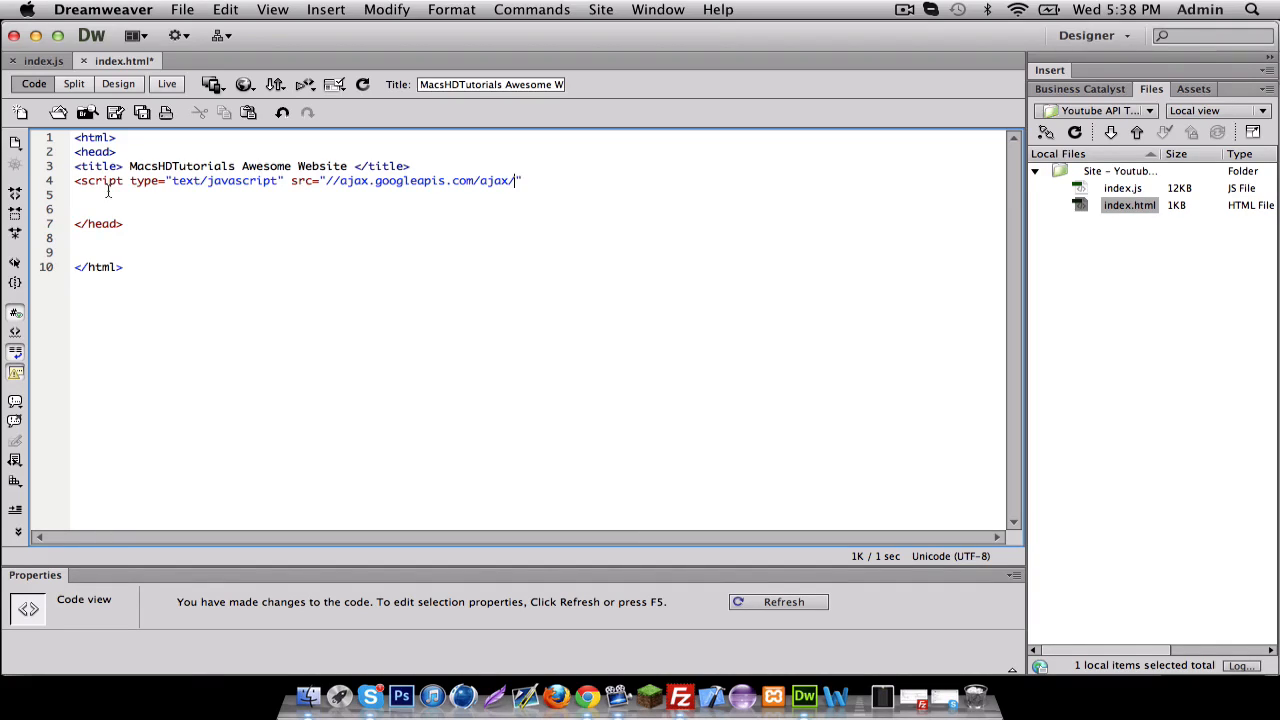
type("l")
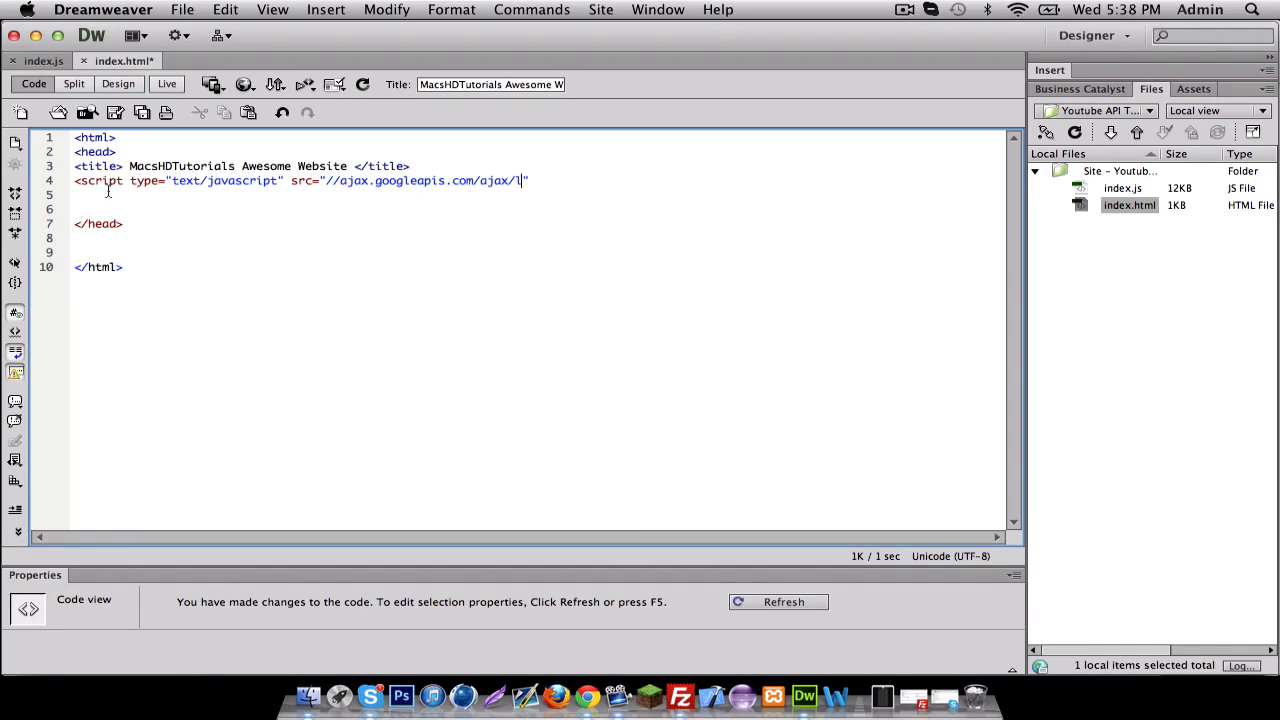
type("ibs")
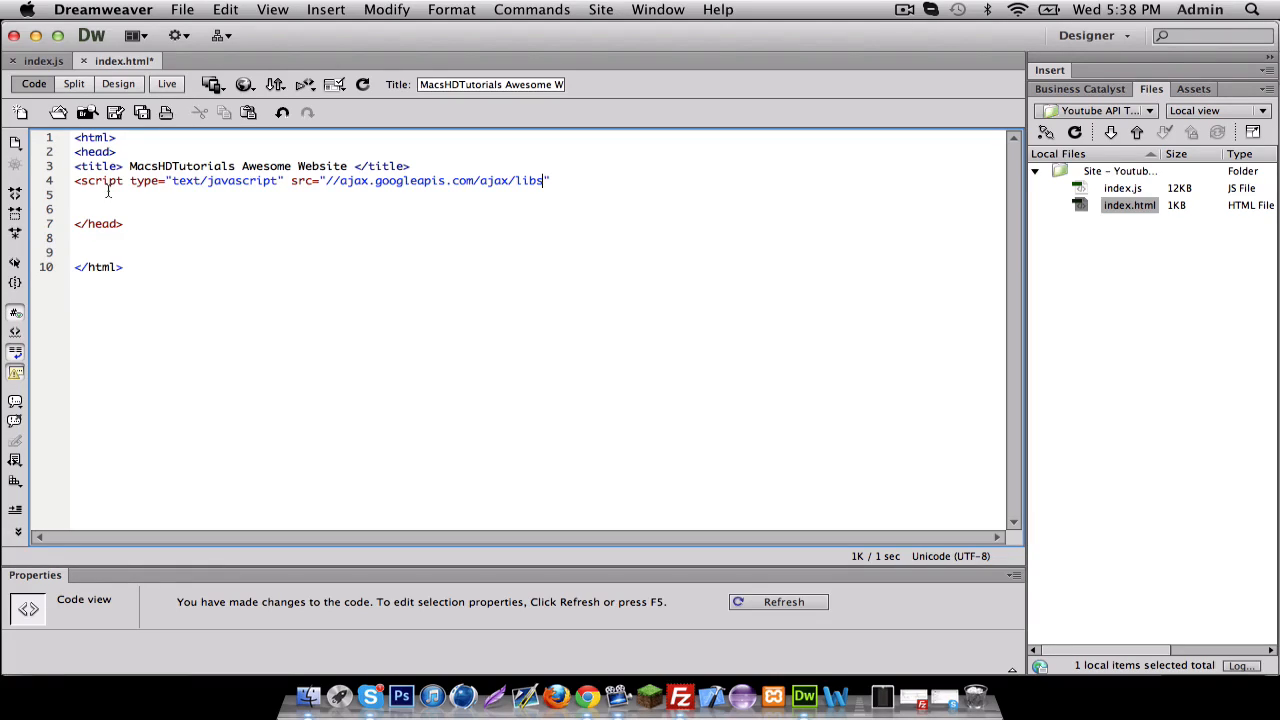
type("/jque")
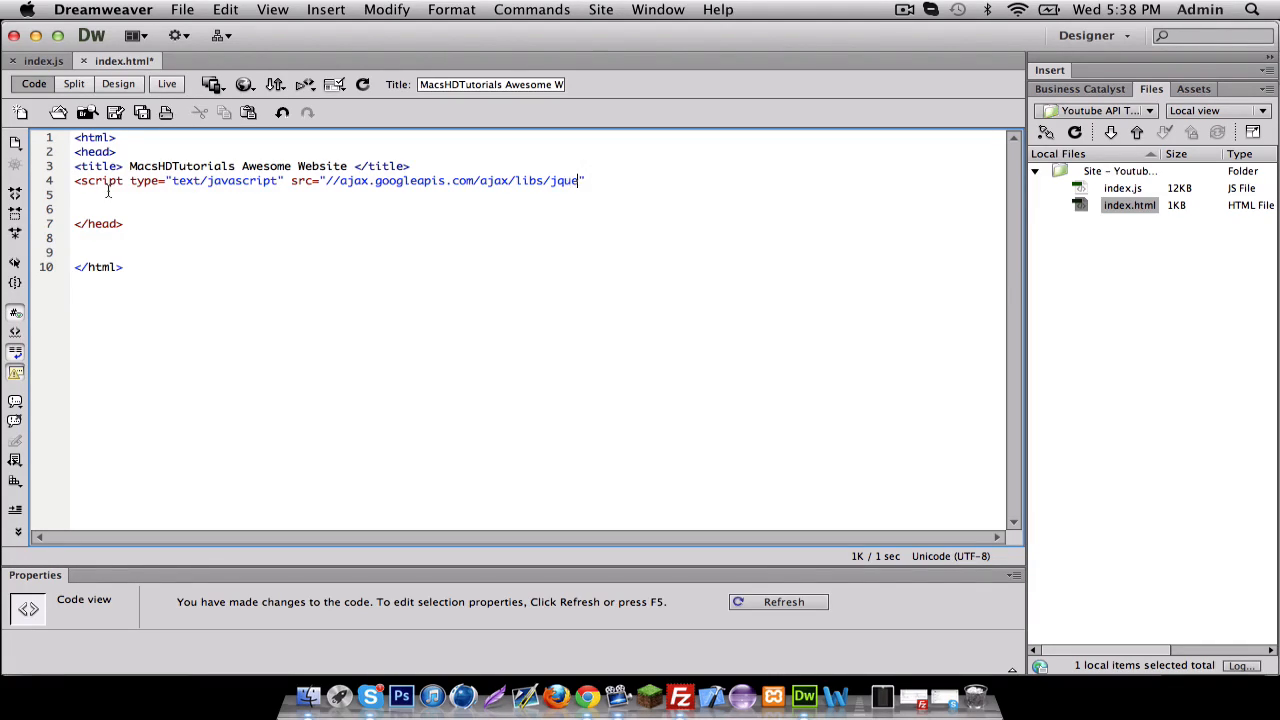
type("ry/")
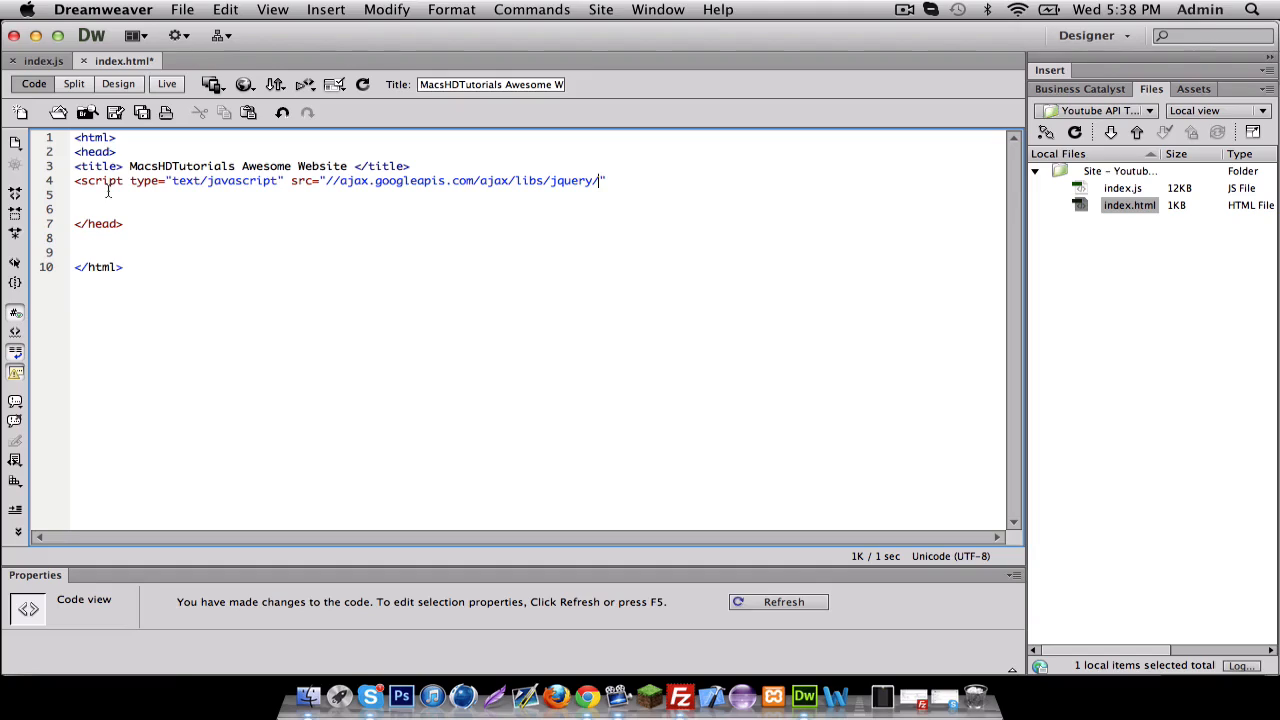
type("1.7")
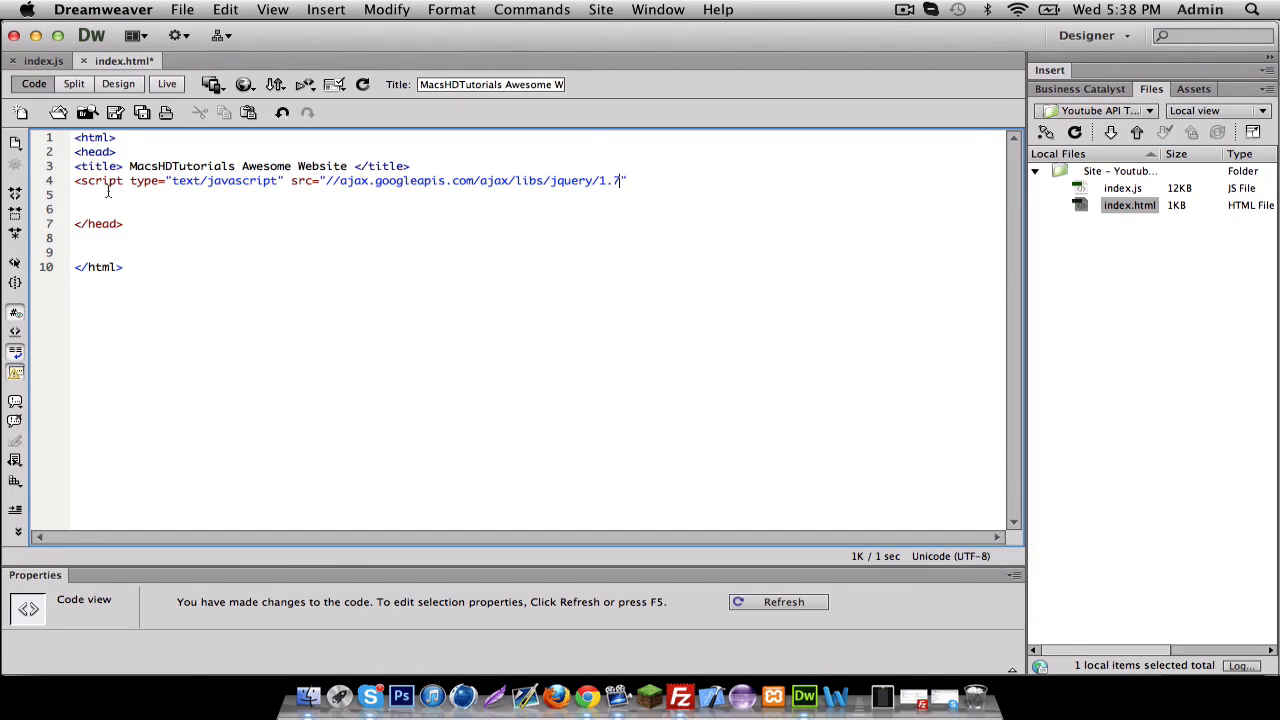
type(".")
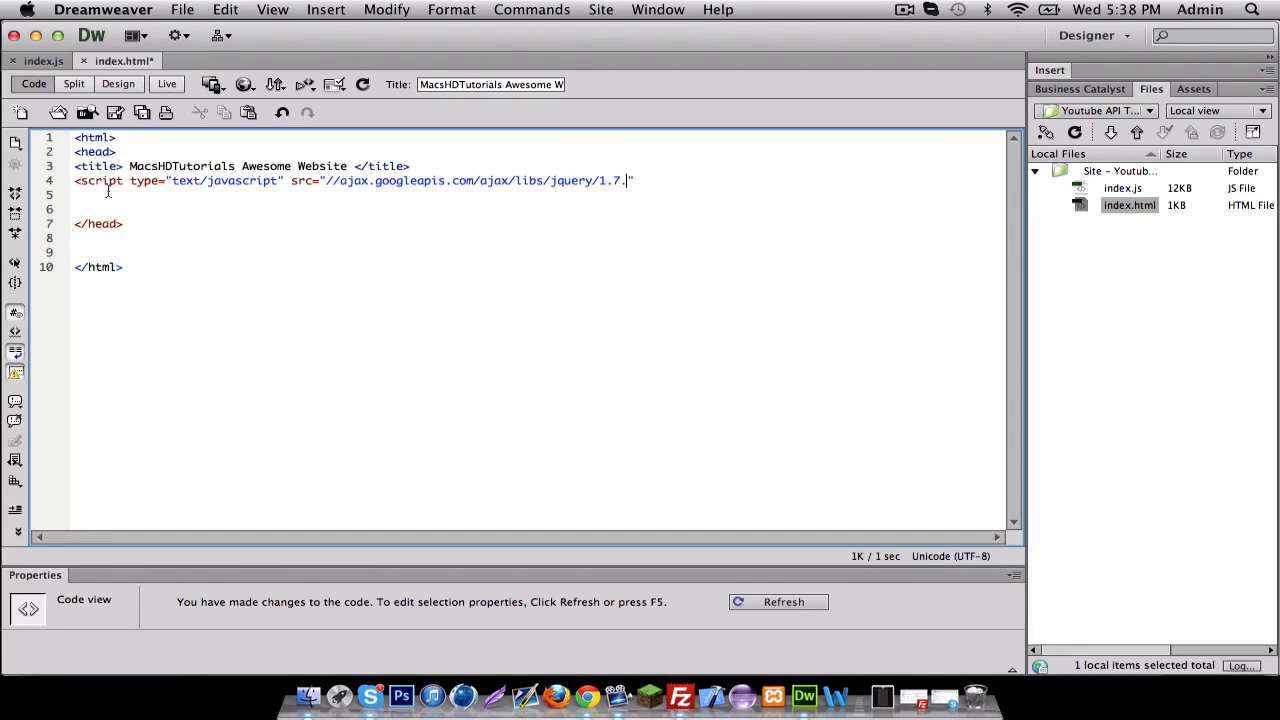
type("2/")
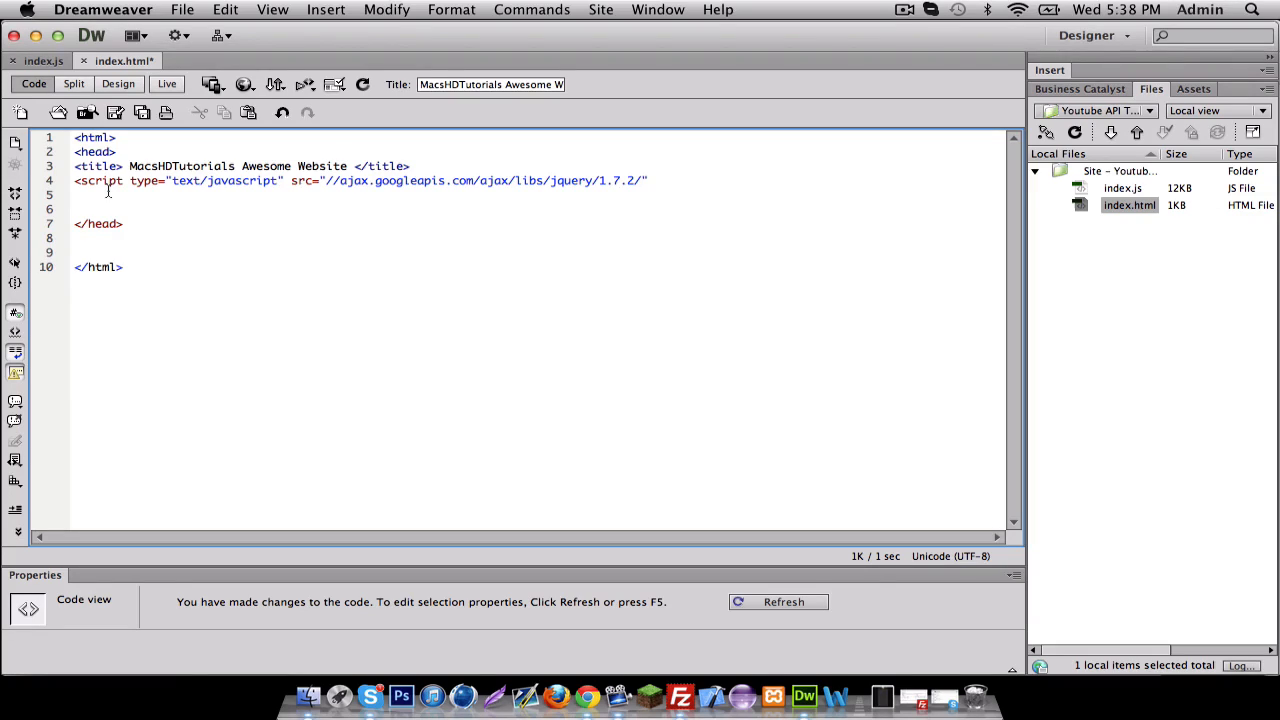
type("jquery.")
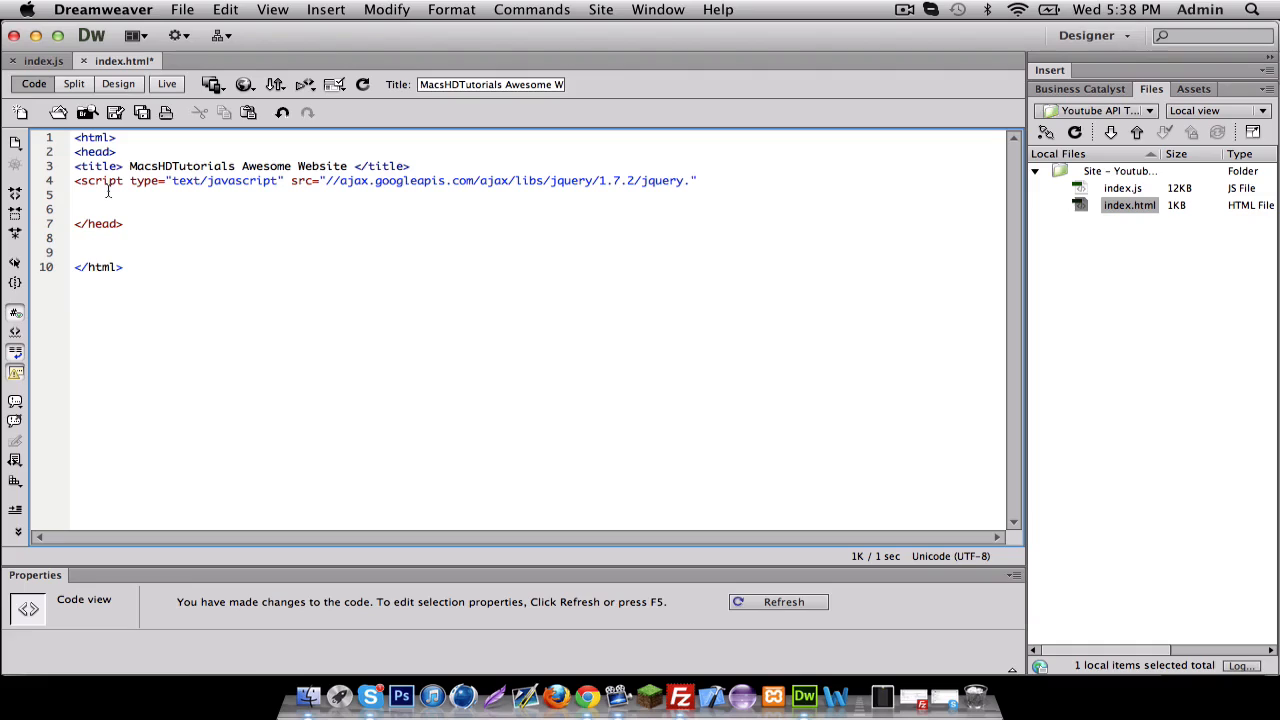
type("min.js")
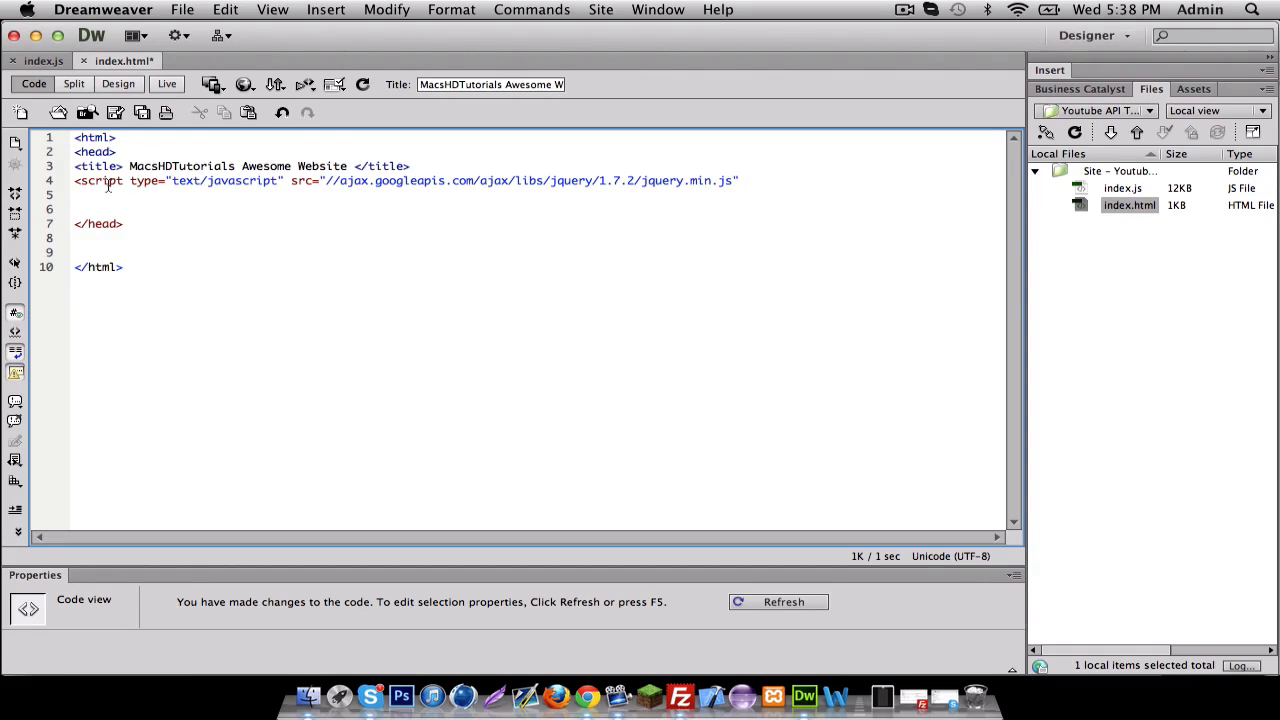
type("></script>")
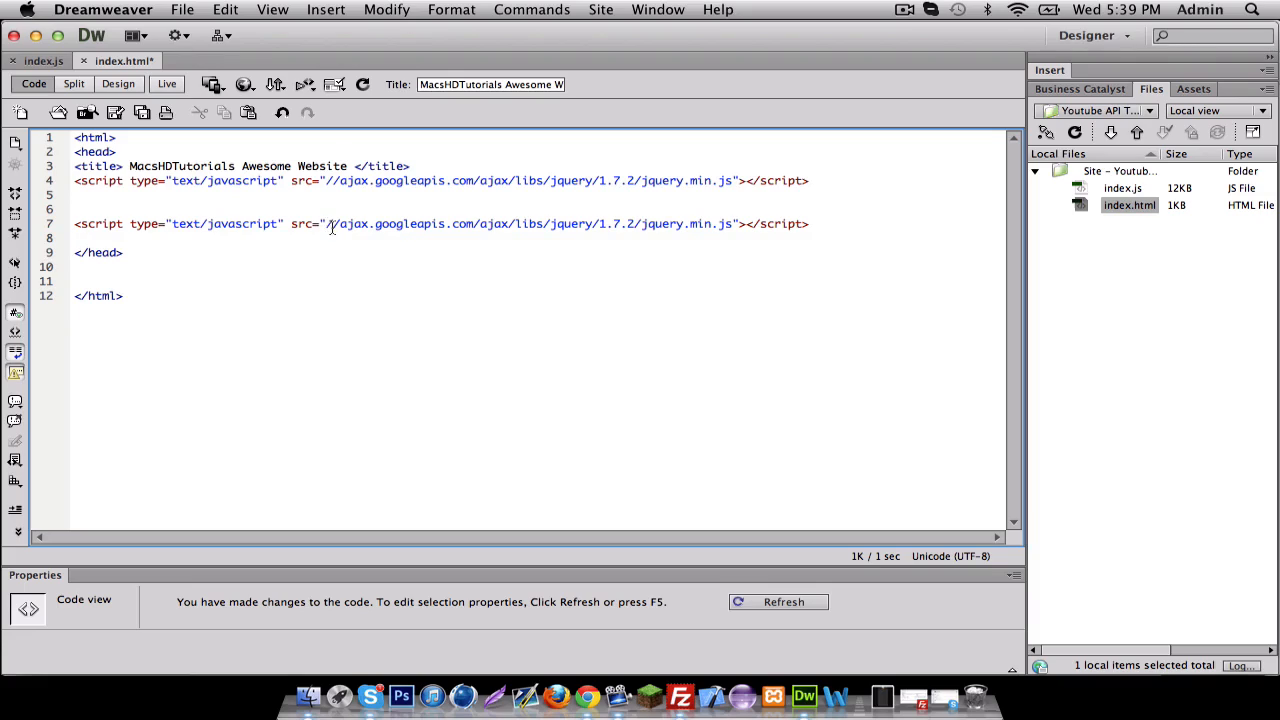
left_click_drag(328, 224, 738, 224)
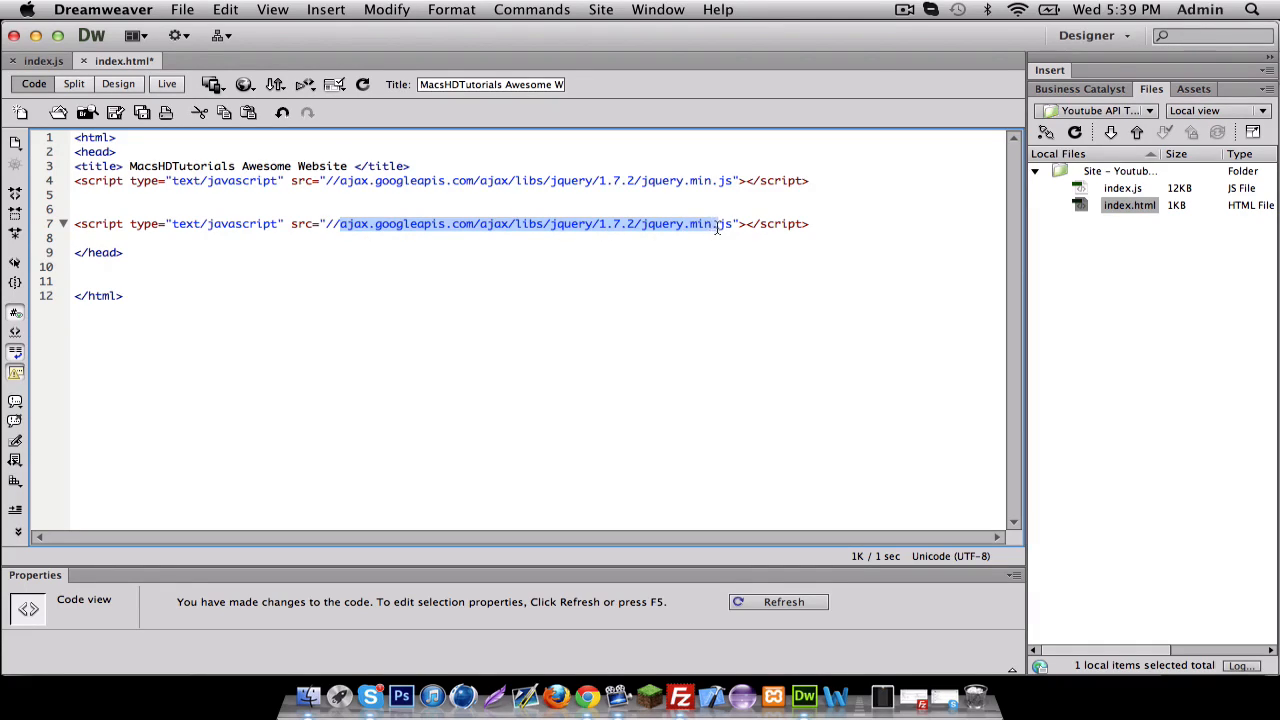
key("Delete")
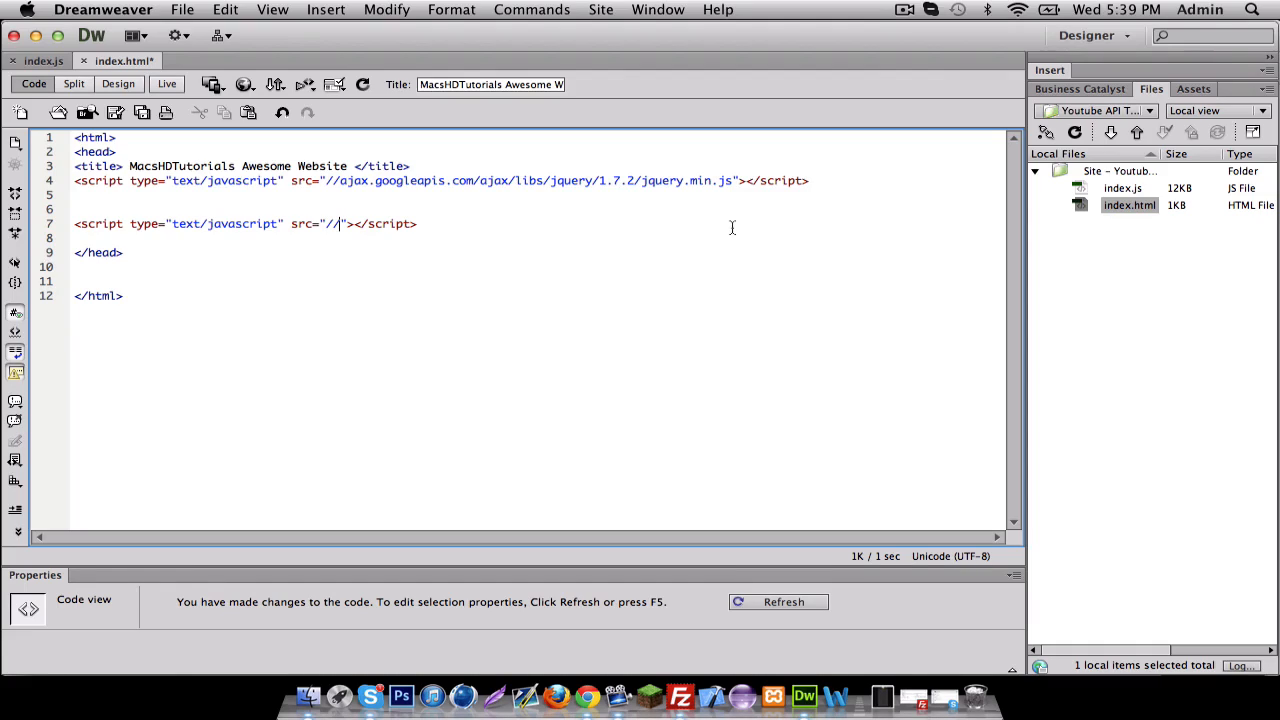
type("w")
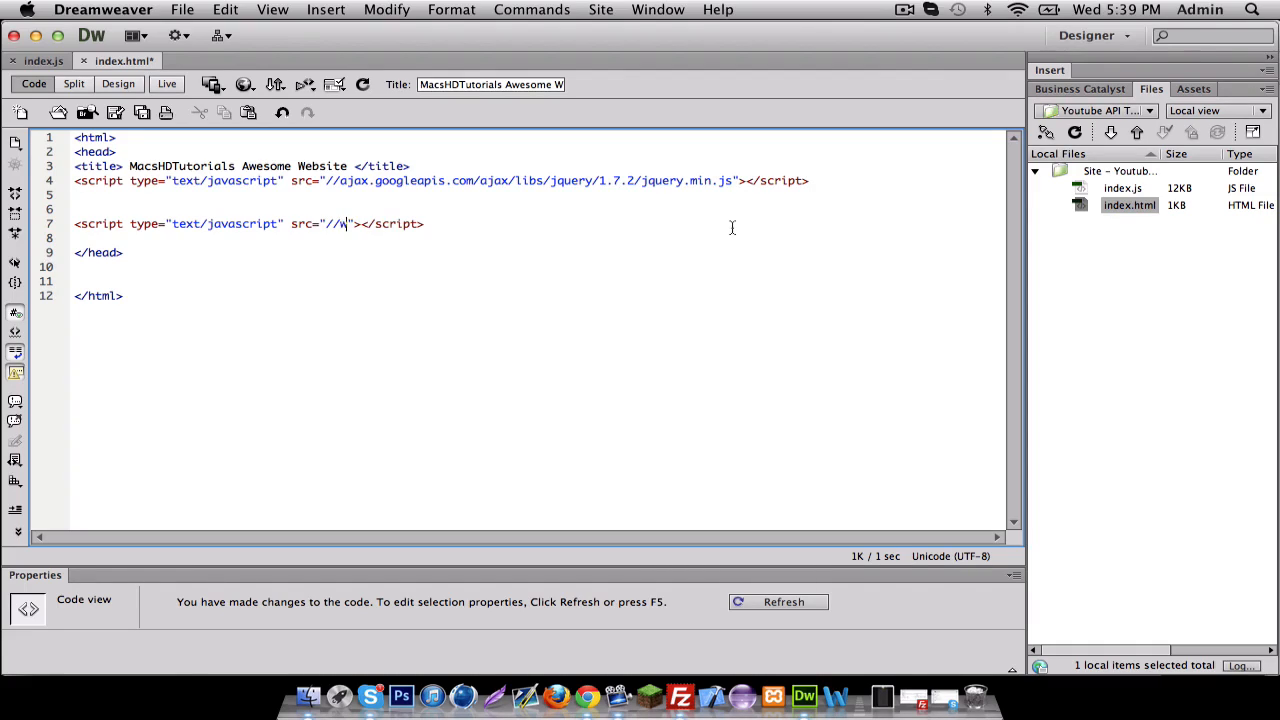
type("ww.google/")
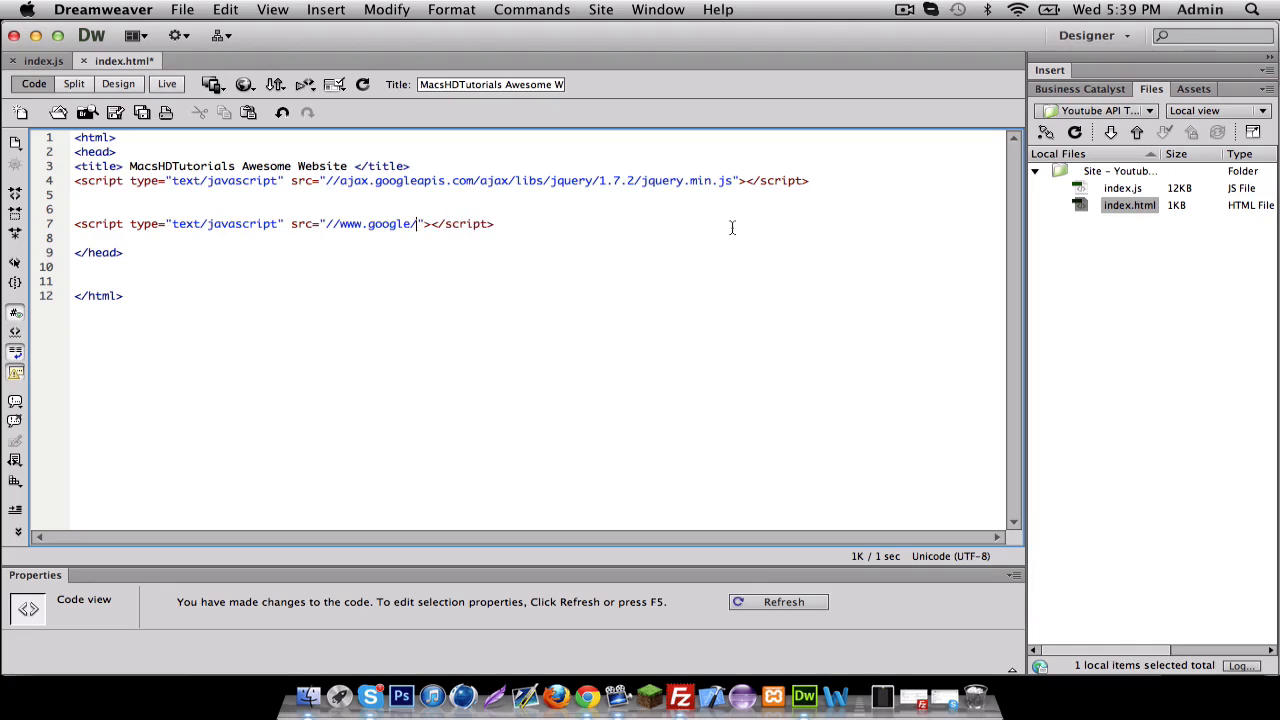
type("com/")
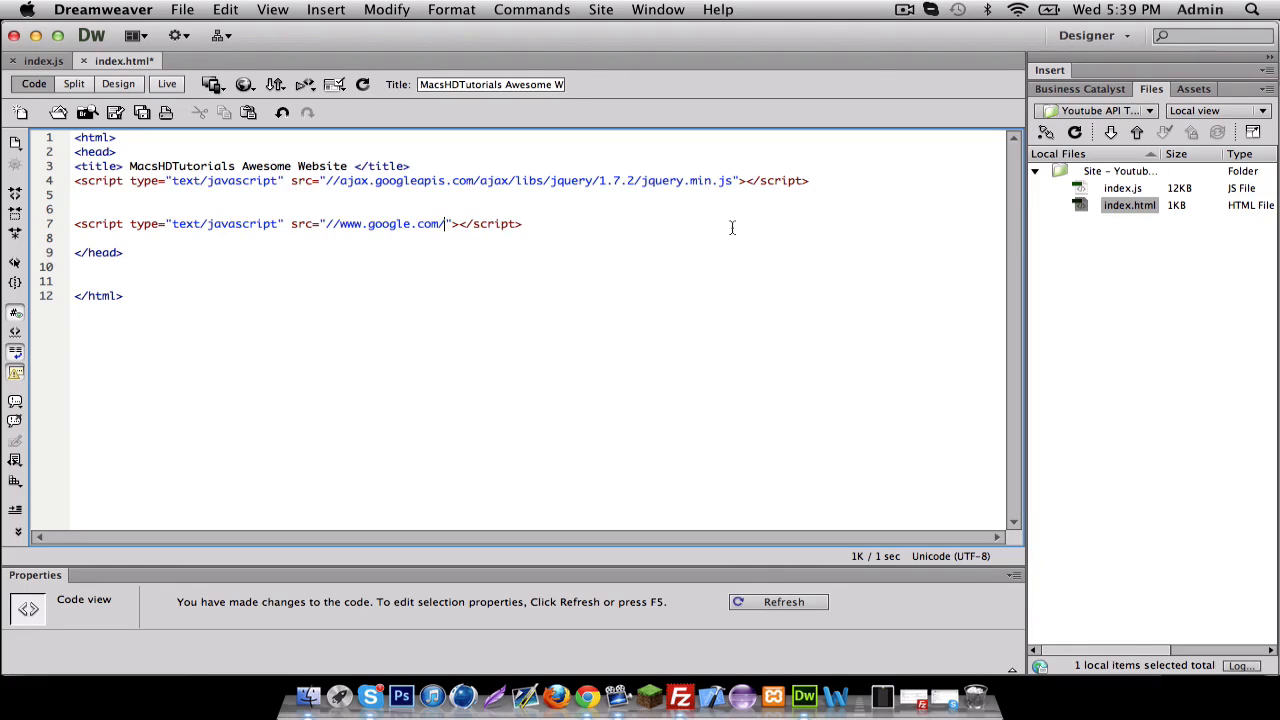
type("js")
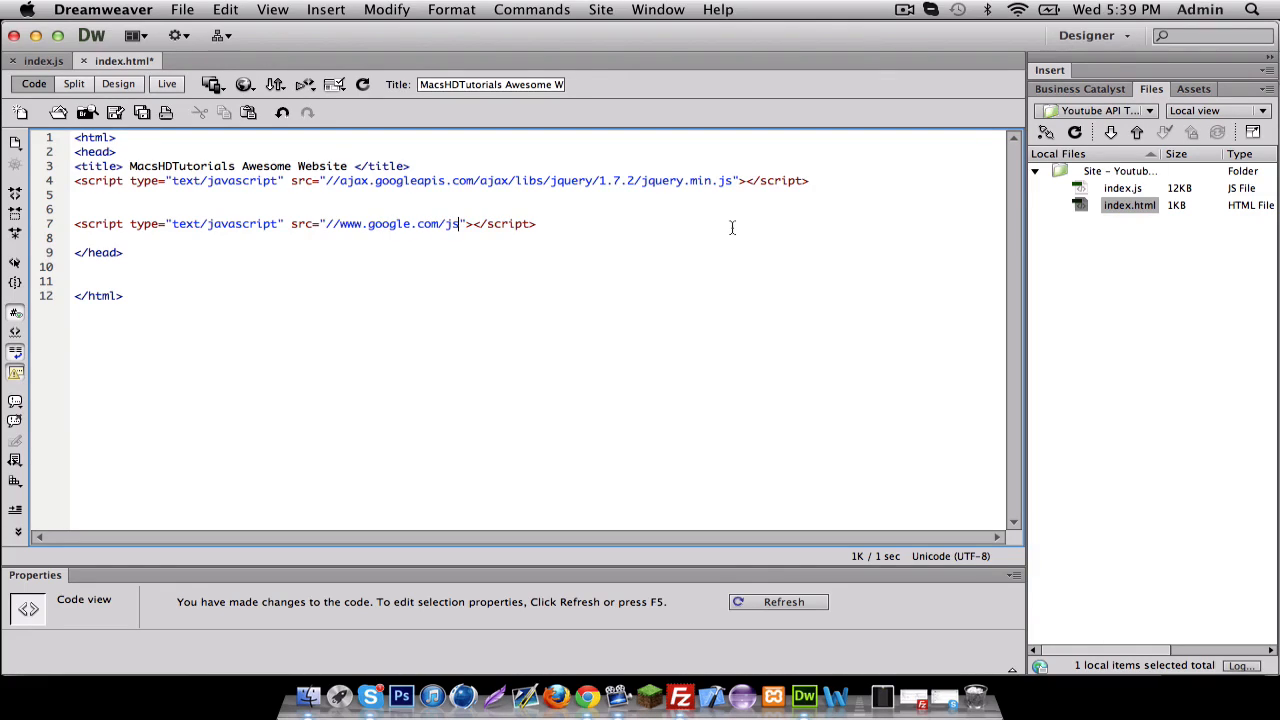
type("api")
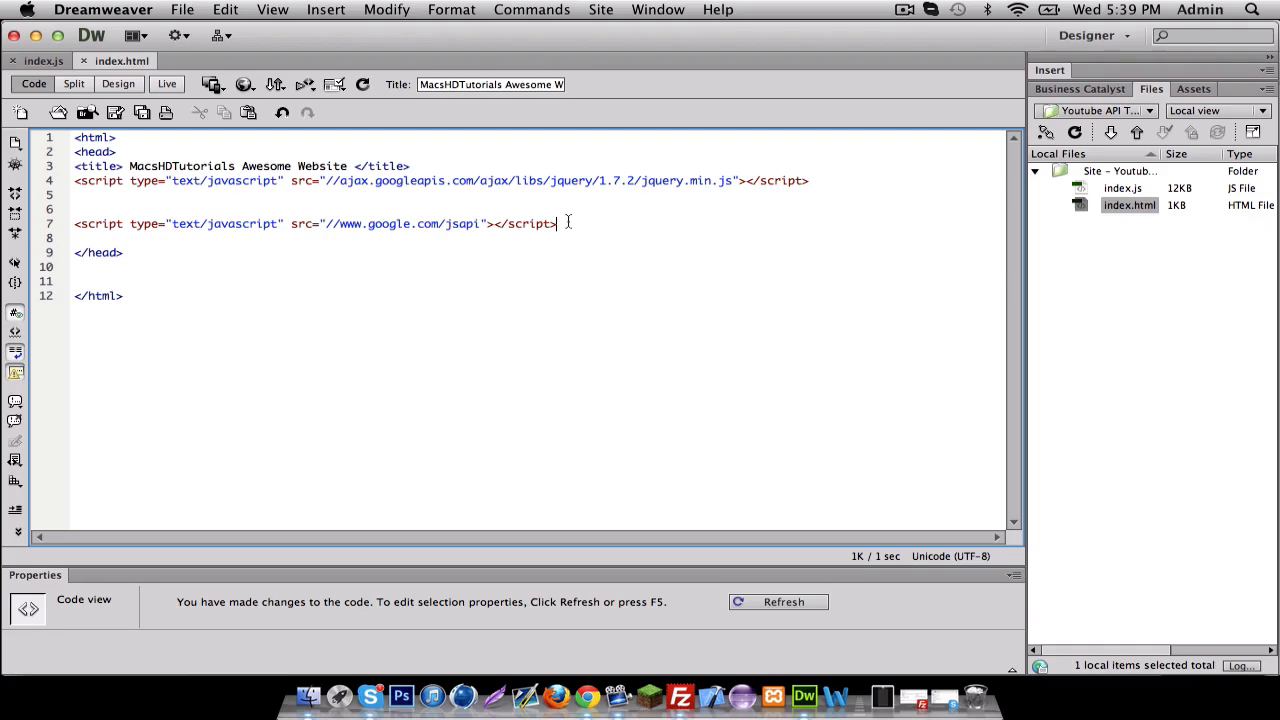
type("<script type=\"text/javascript\" src=\"//ajax.googleapis.com/ajax/libs/jquery/1.7.2/jquery.min.js\"></script>")
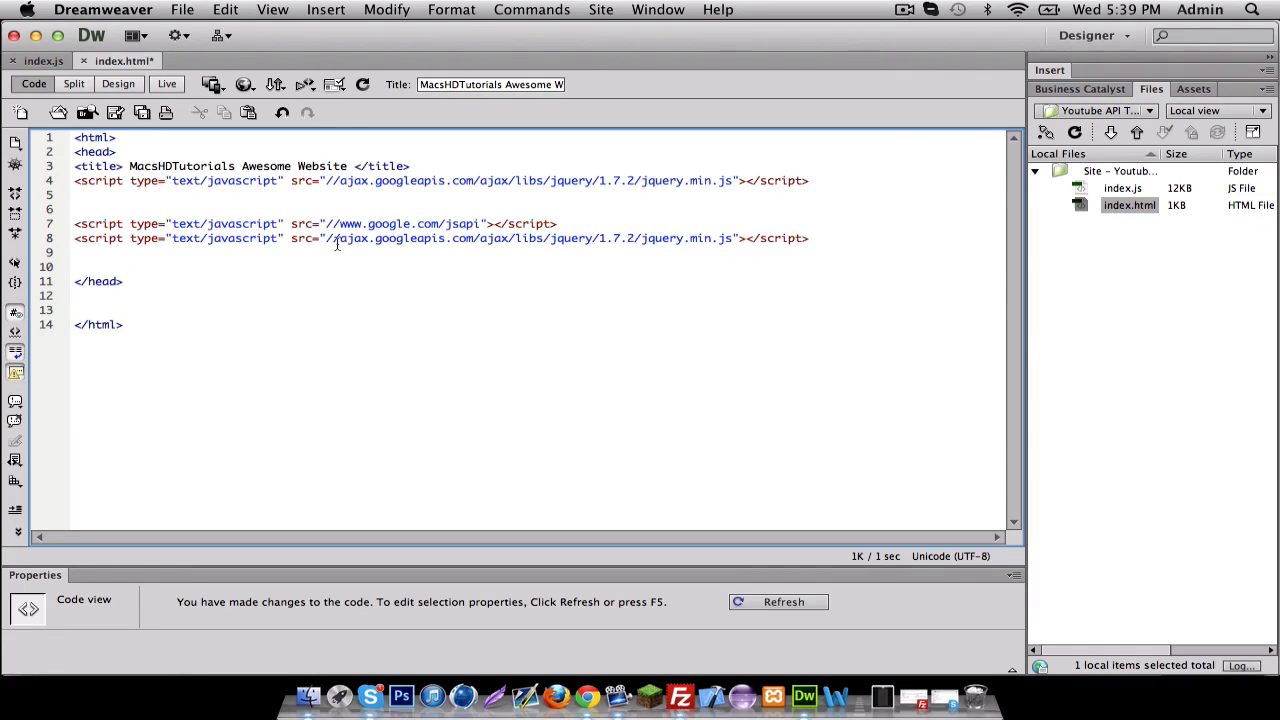
- Replace the copied src with apis.google.com's /js/client.js?onload=onJSClientLoad
left_click_drag(326, 238, 732, 238)
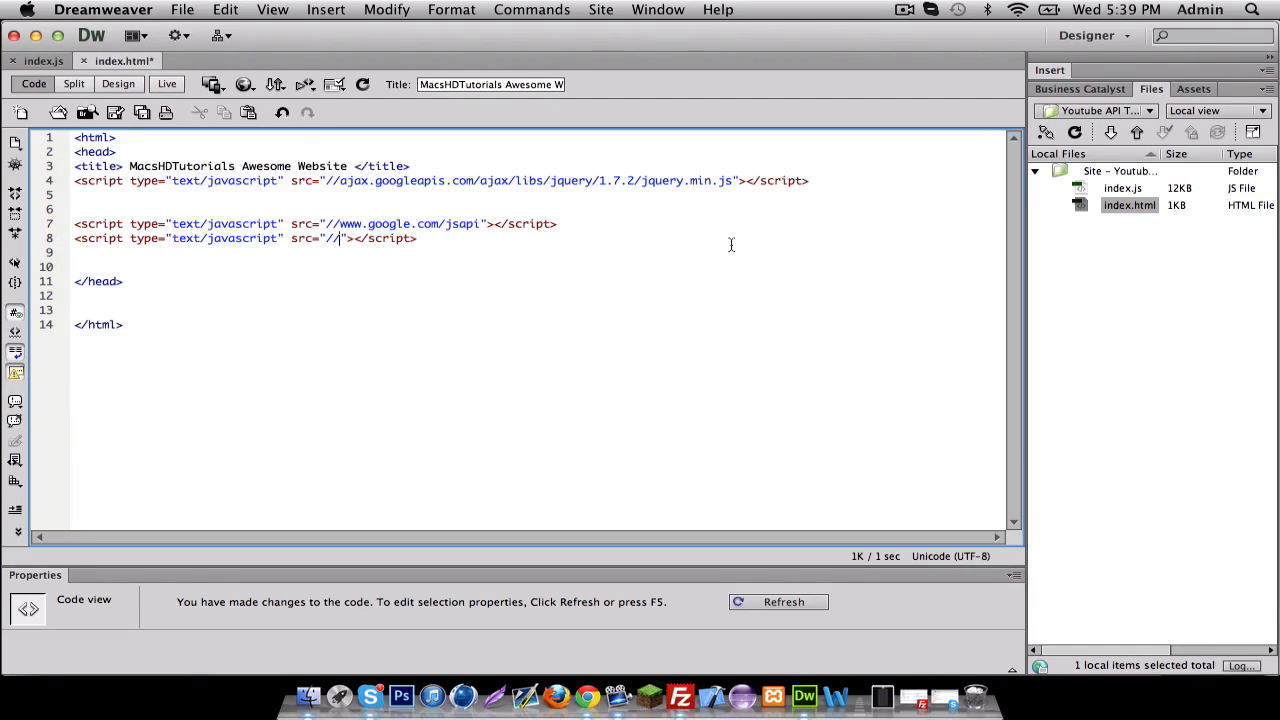
type("h")
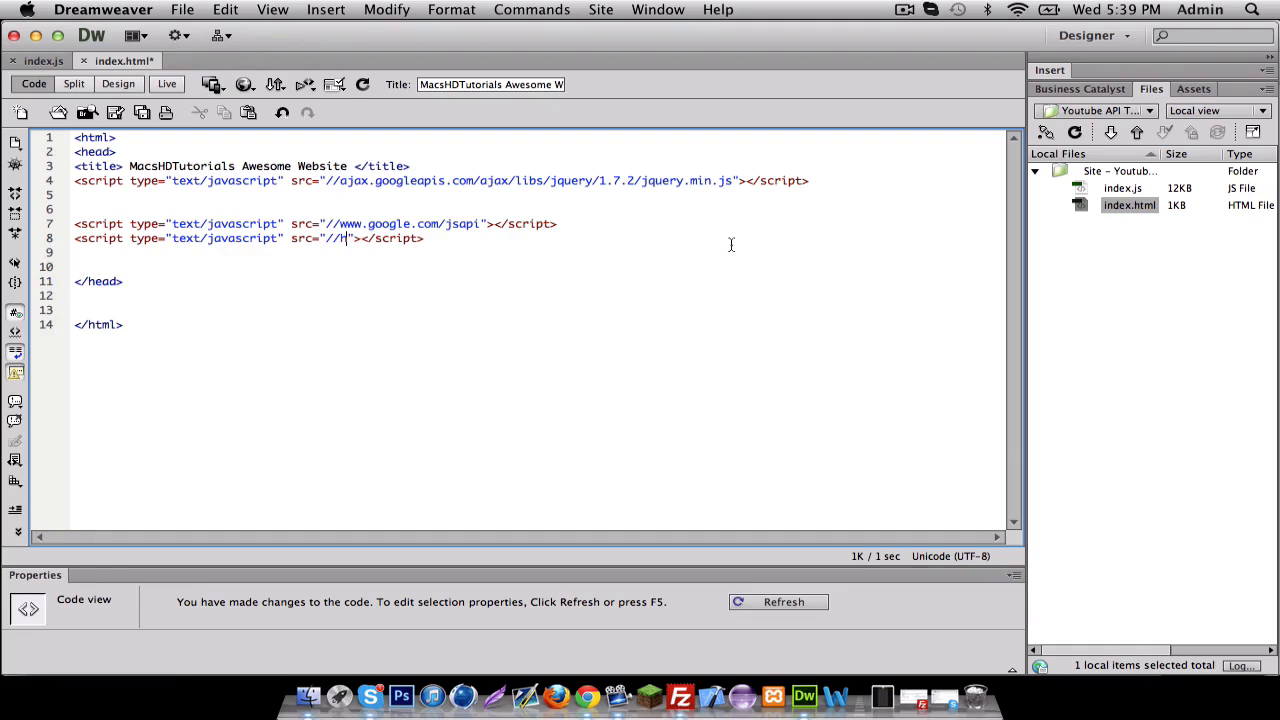
type("ttp")
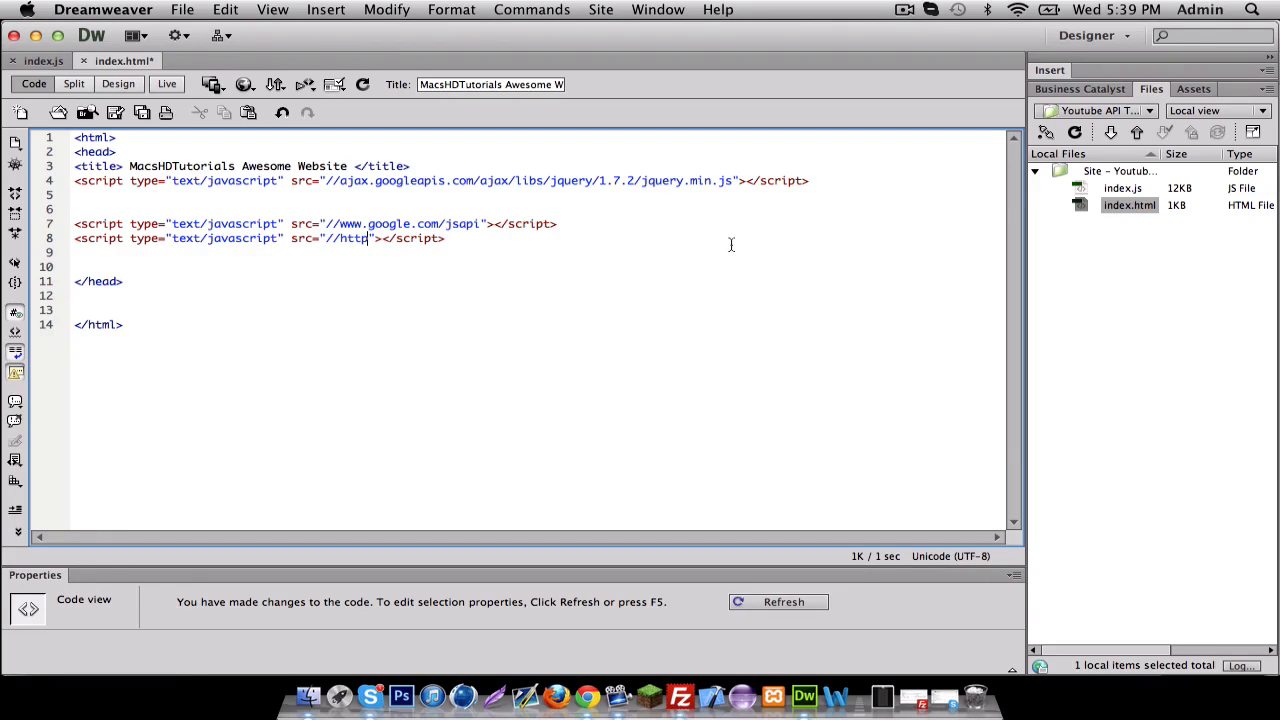
type(":/")
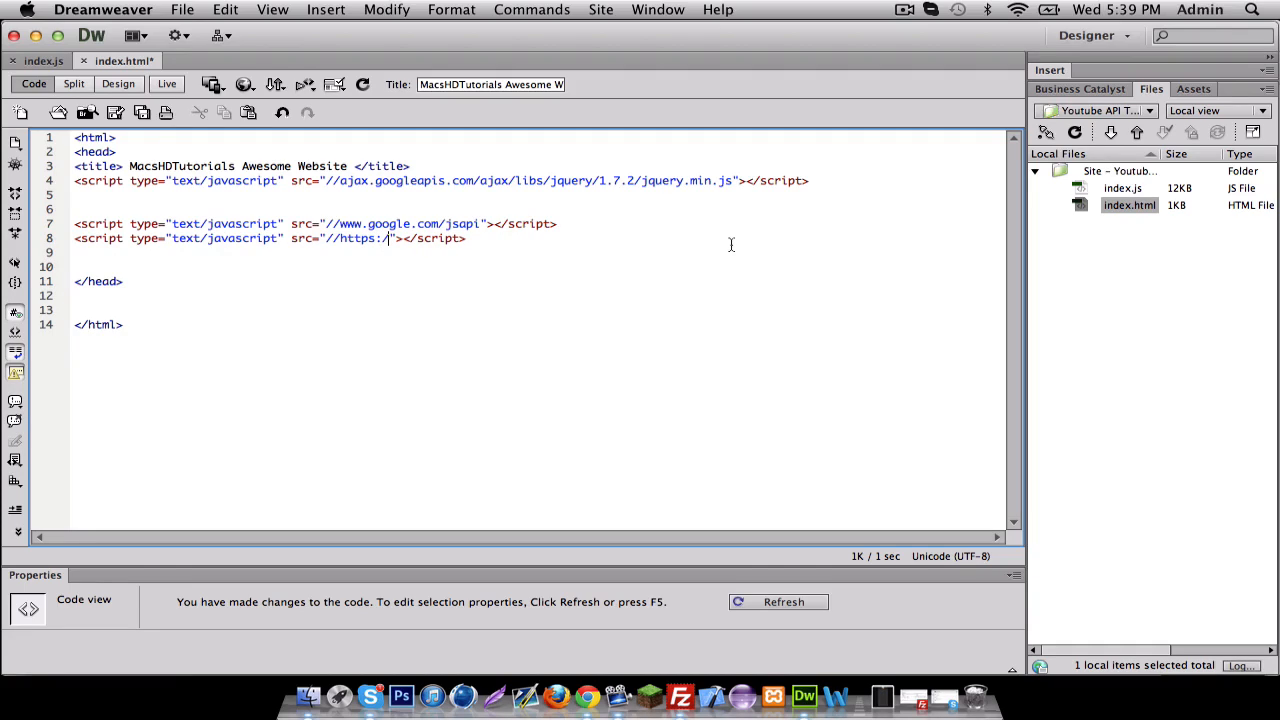
type("apis.google.co")
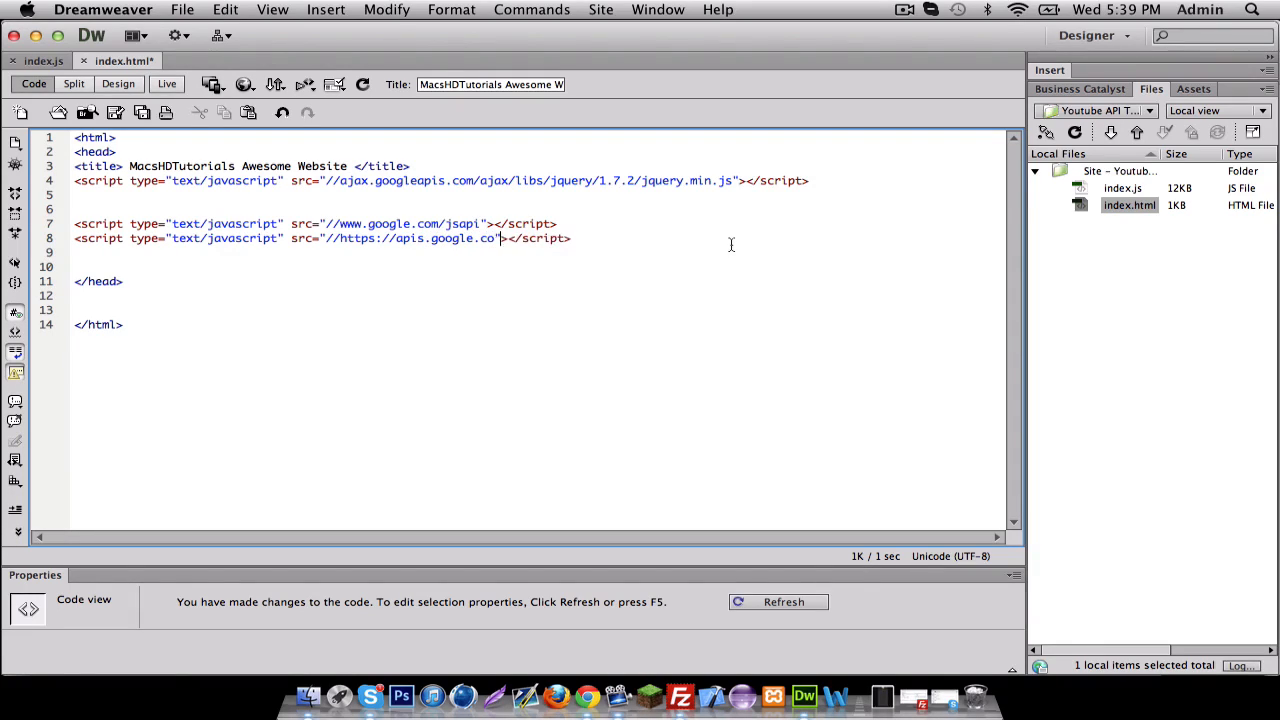
type("m")
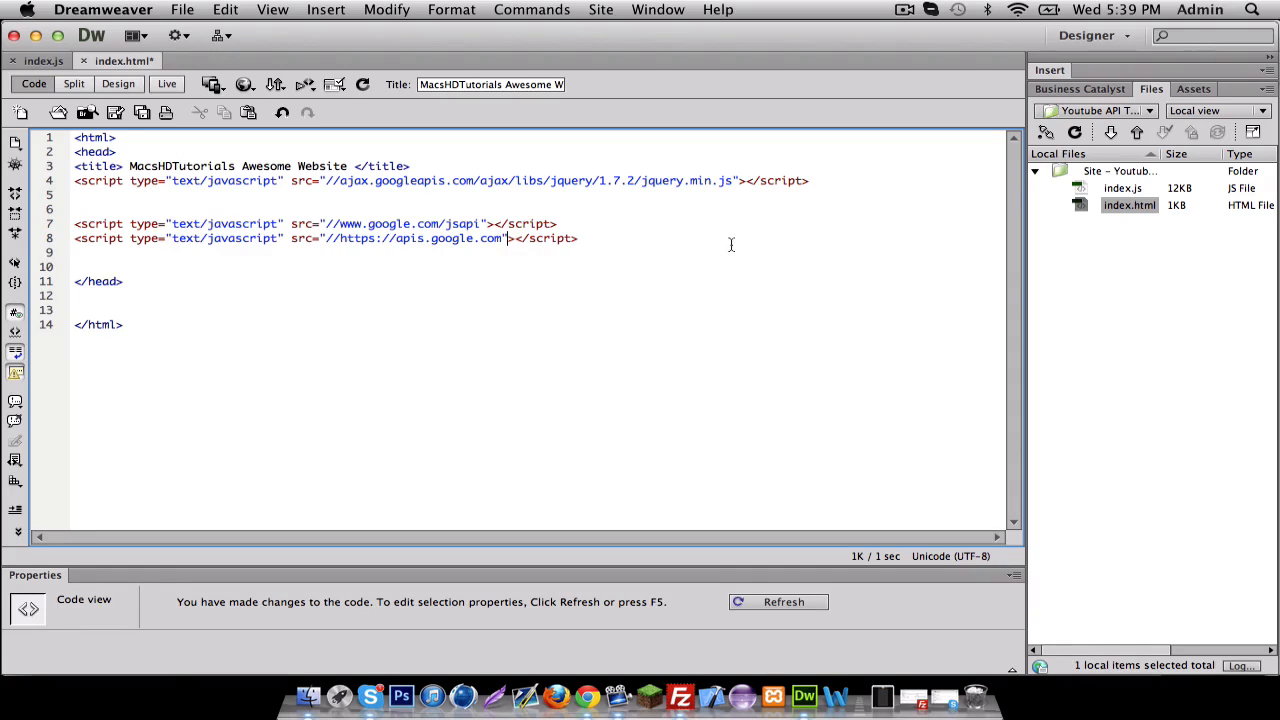
type("/js/")
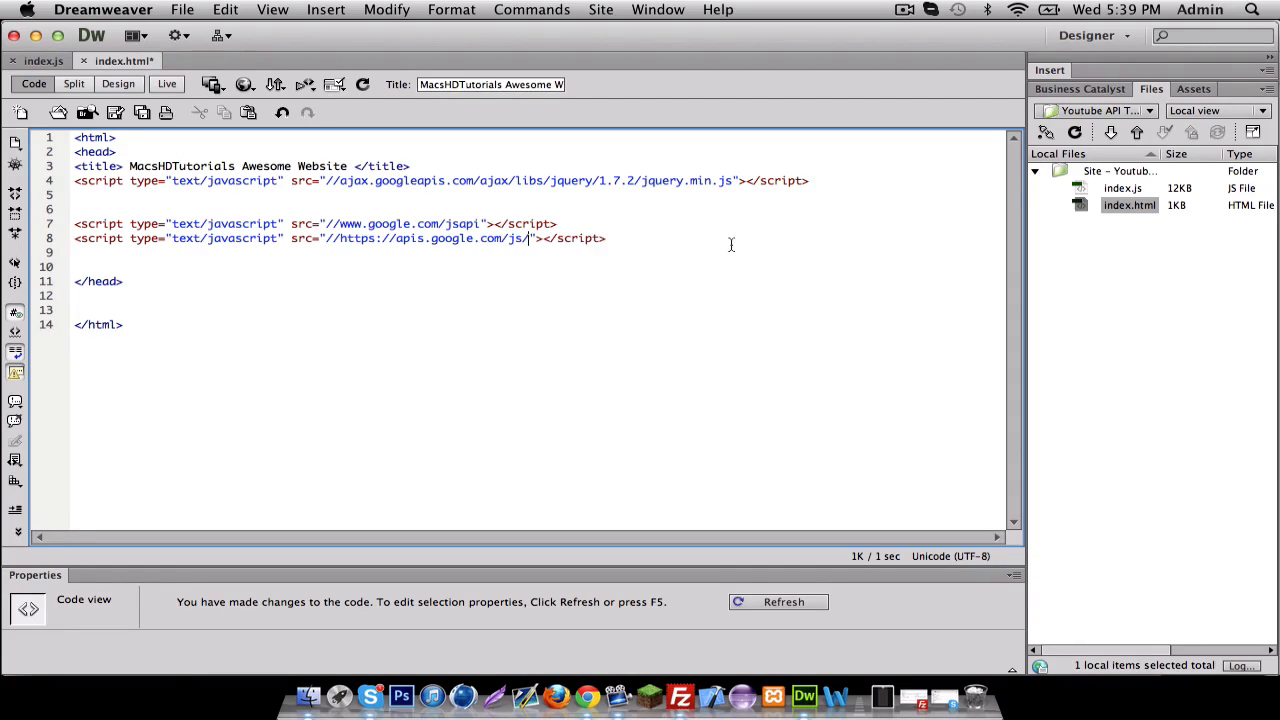
type("client.")
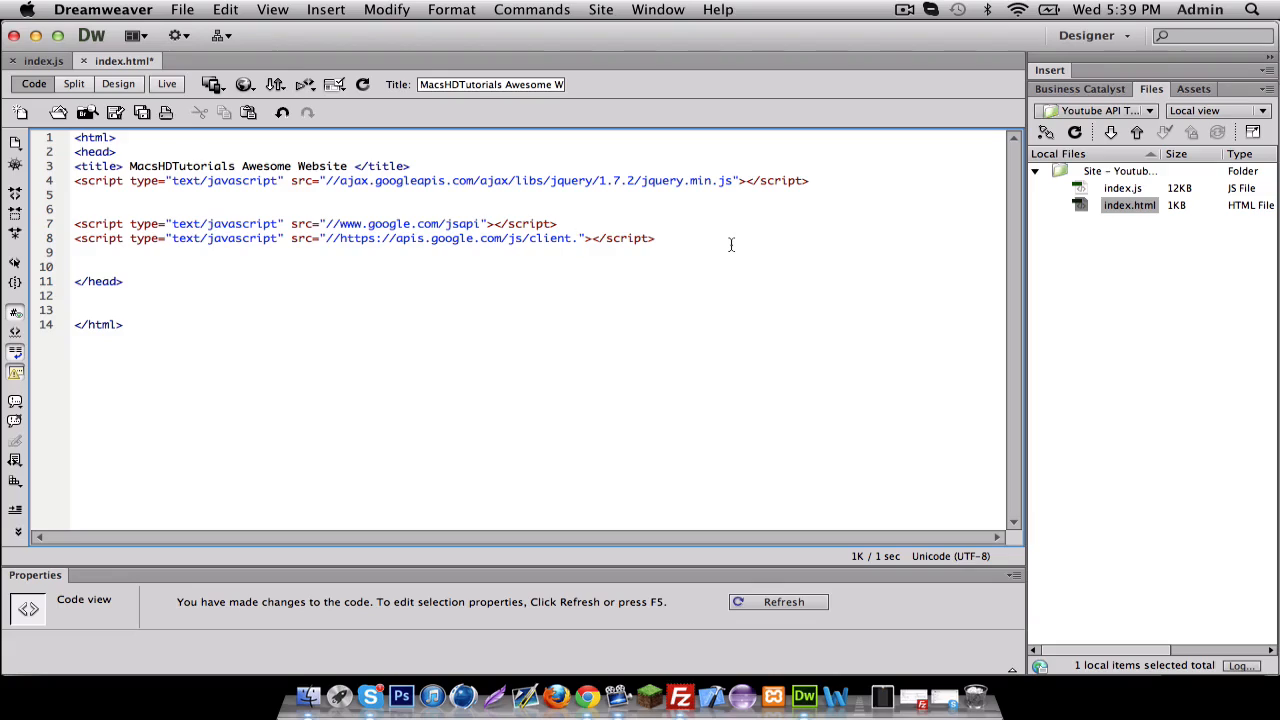
type("js?onlo")
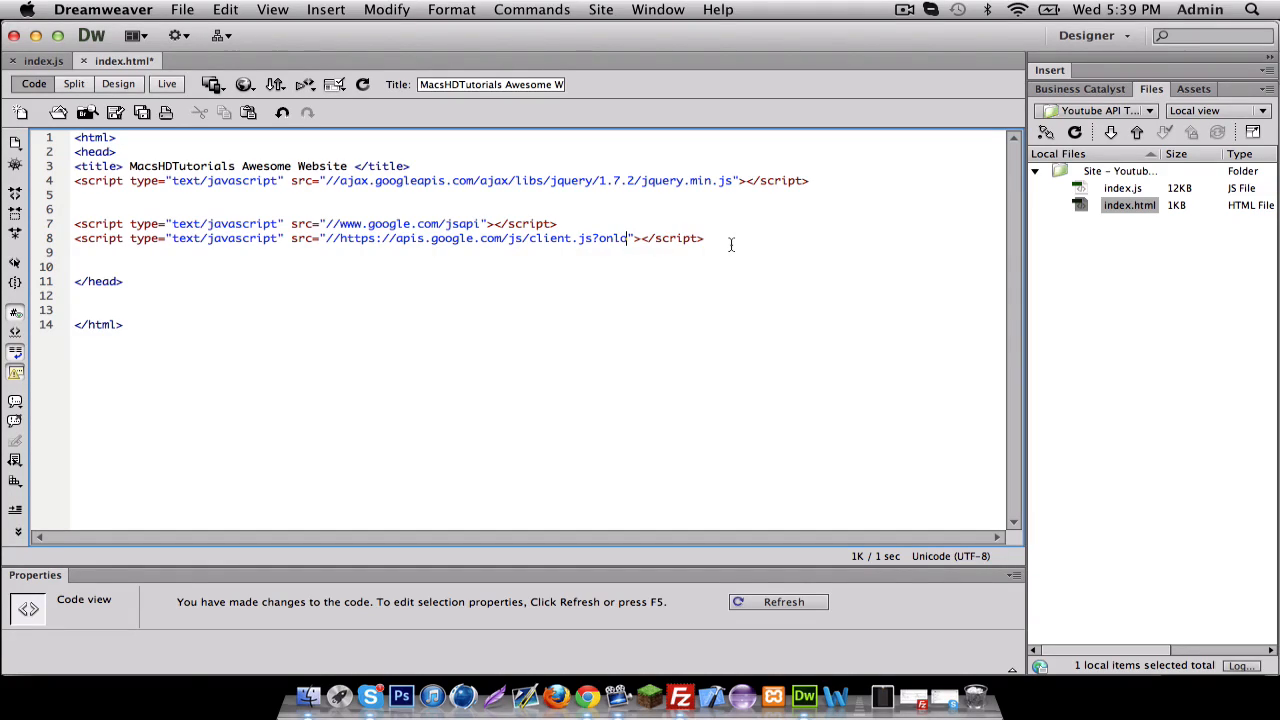
type("ad=o")
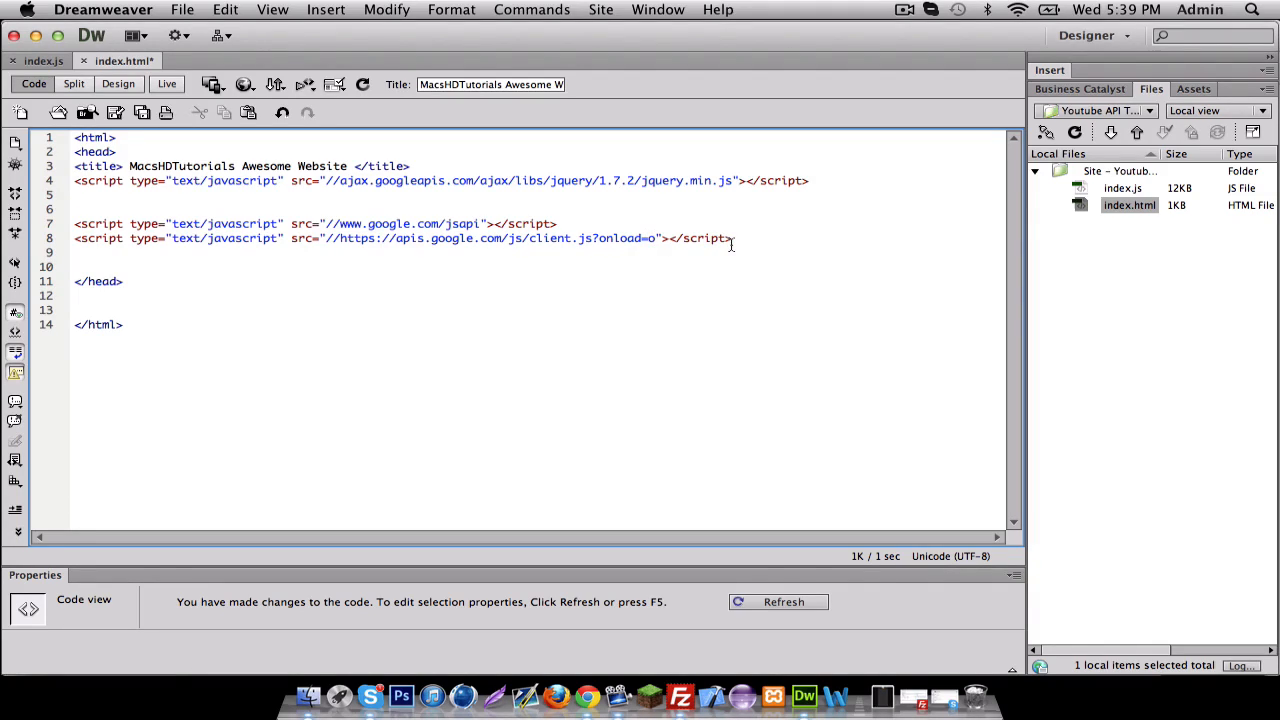
type("r")
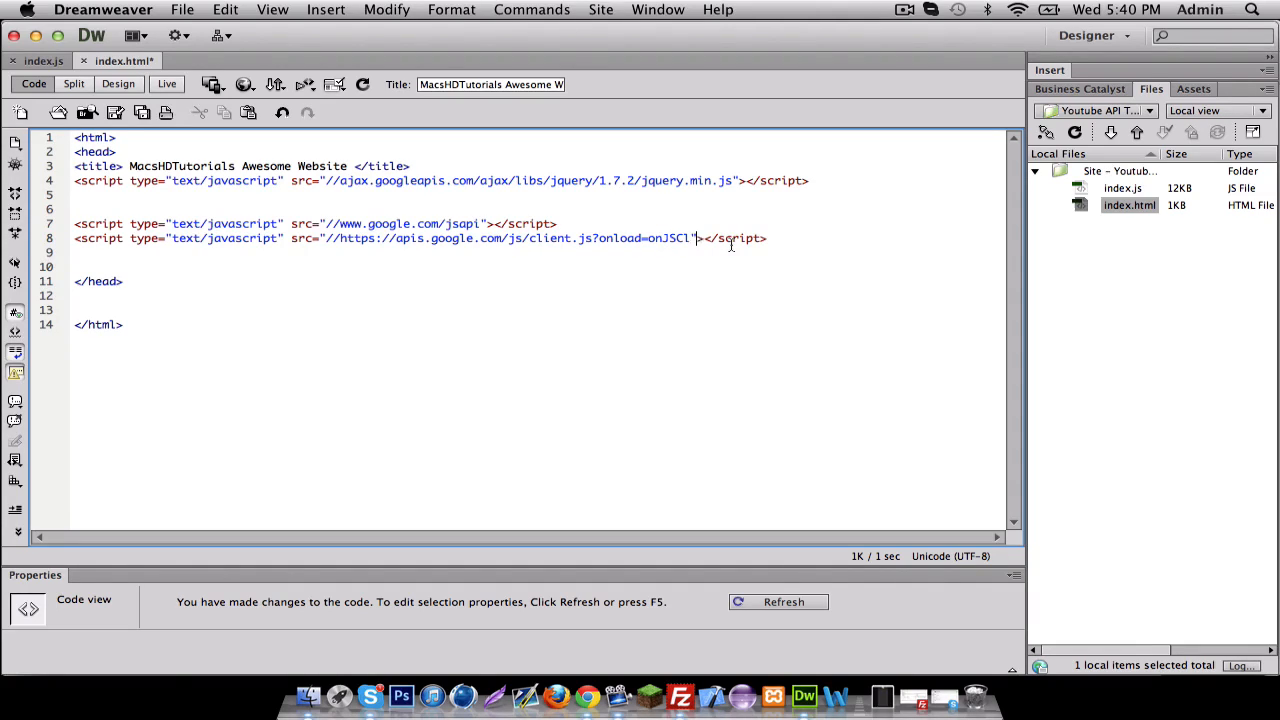
type("ientLoad")
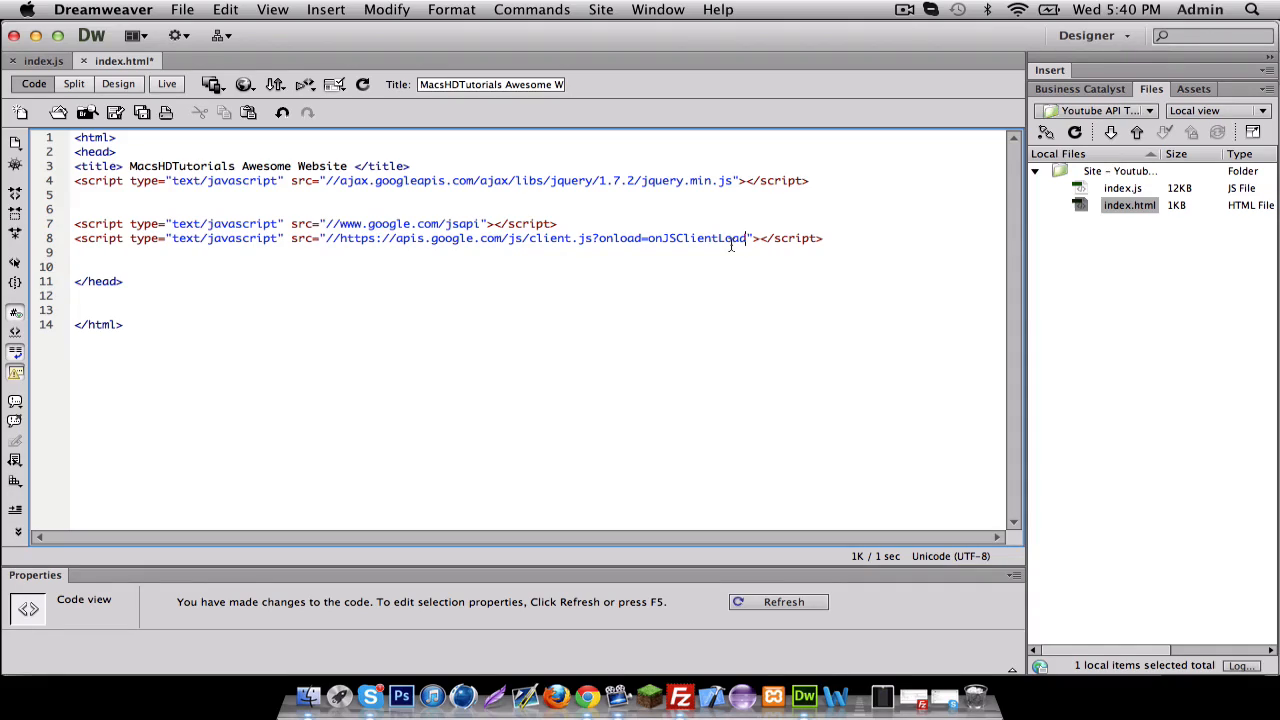
mouse_move(720, 248)
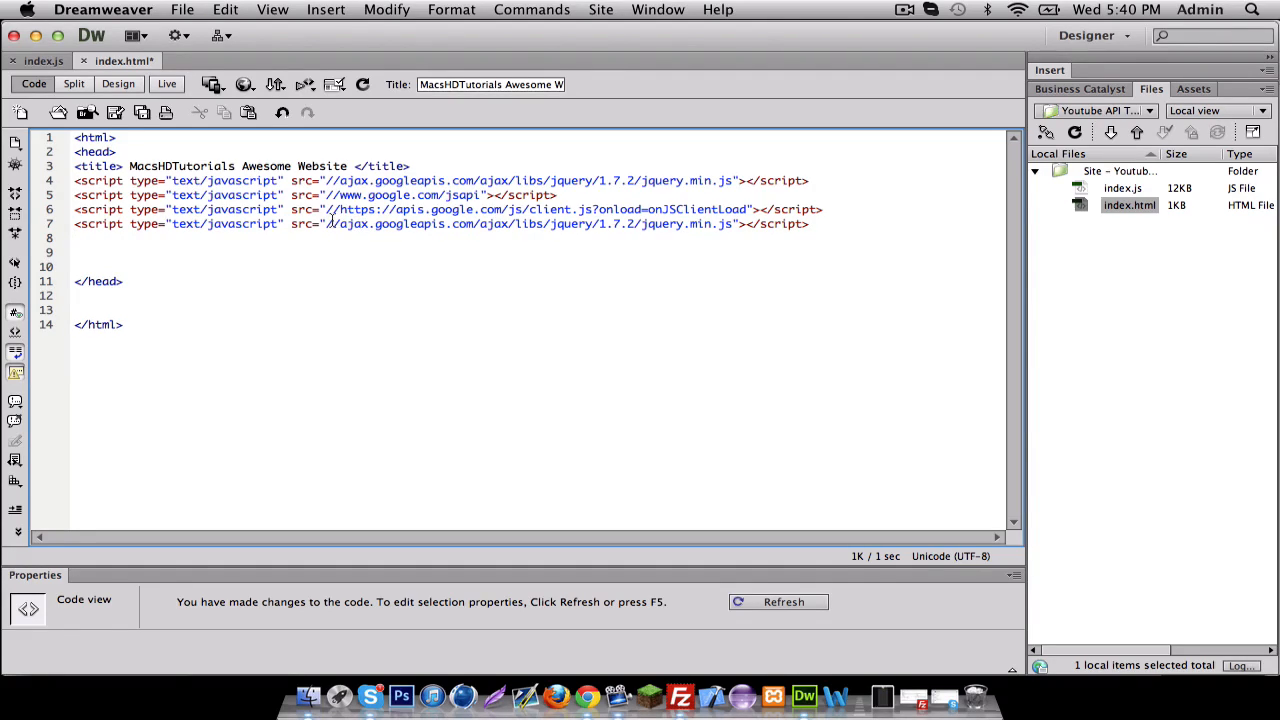
- Change the copied script's src to index.js and save index.html
left_click_drag(324, 224, 736, 224)
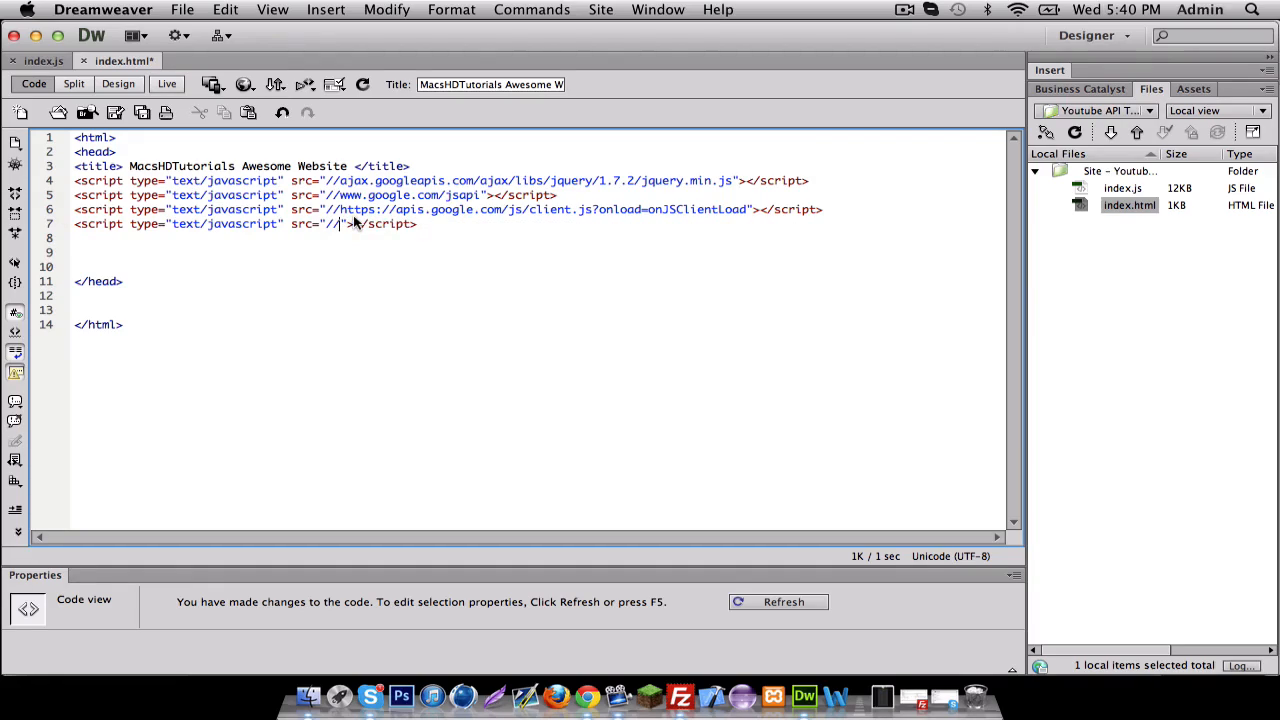
type("index.js")
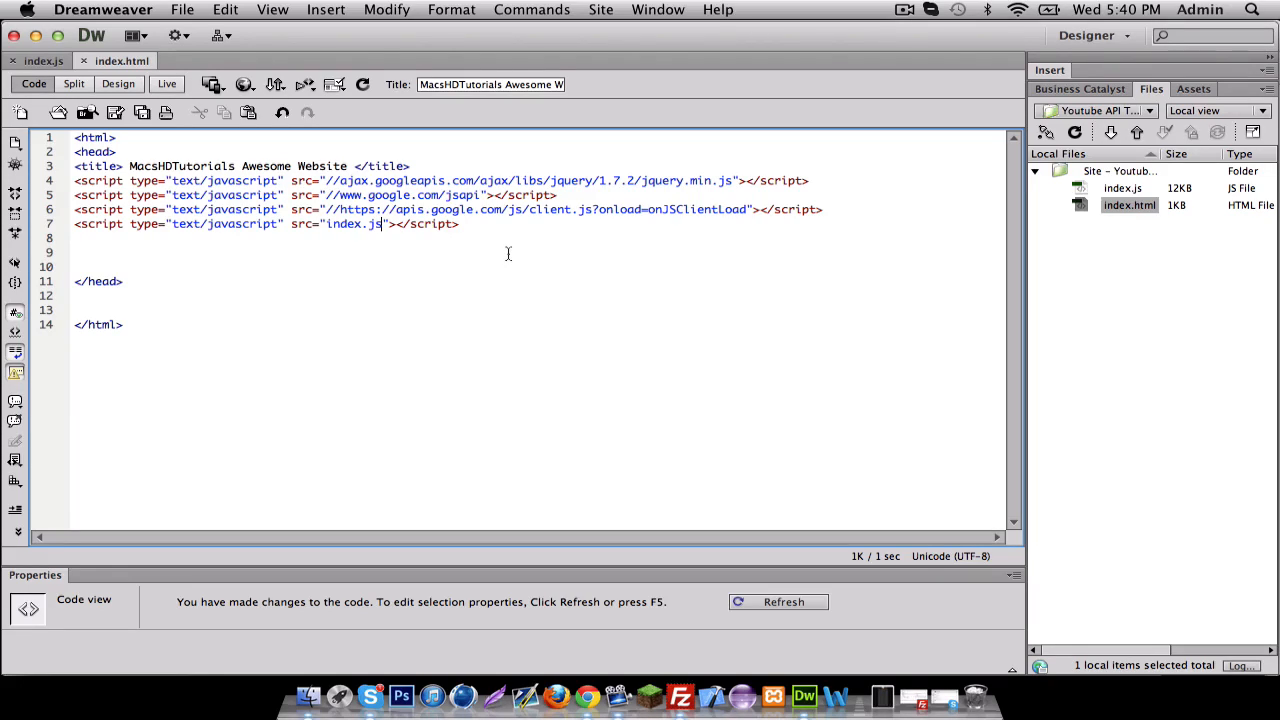
mouse_move(528, 266)
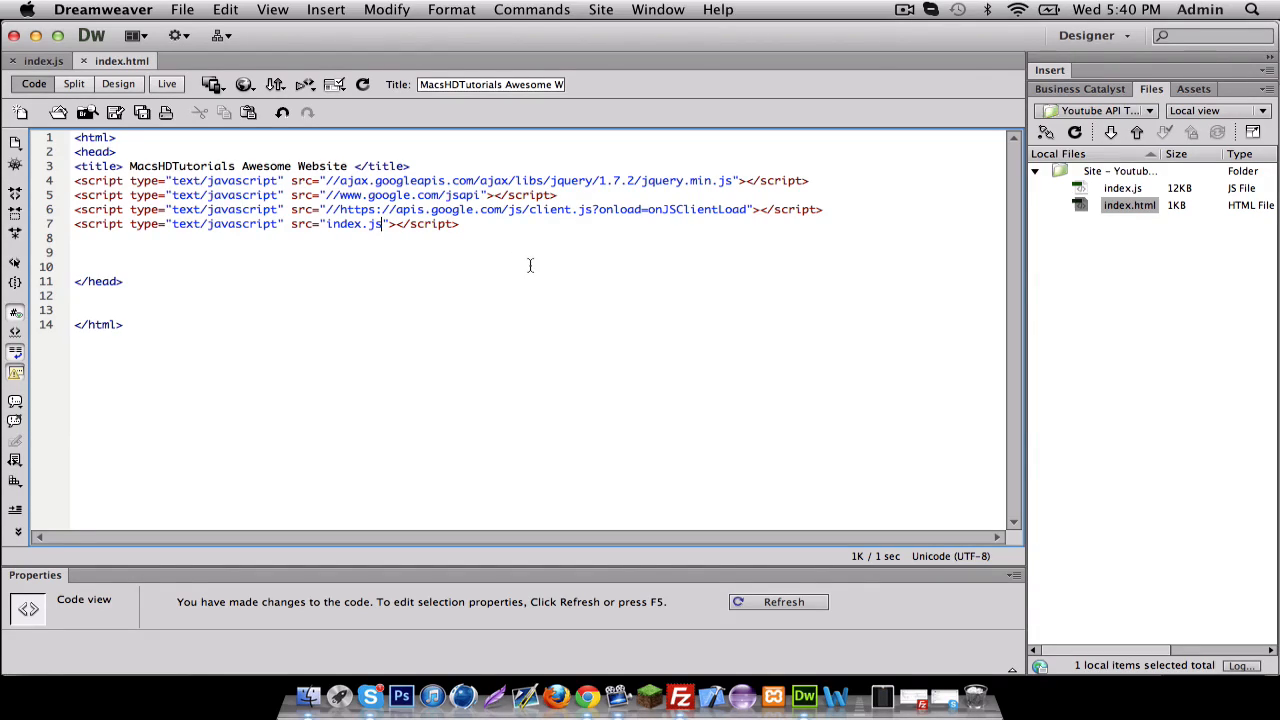
left_click(776, 602)
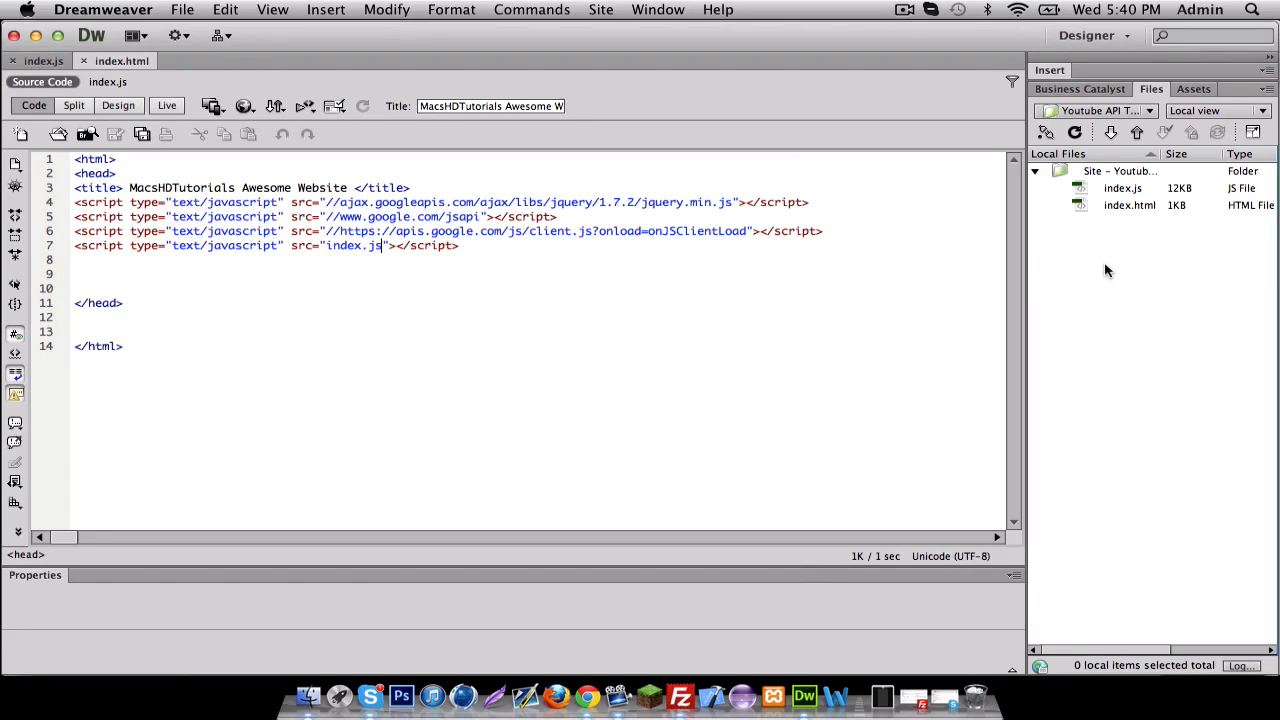
mouse_move(1104, 344)
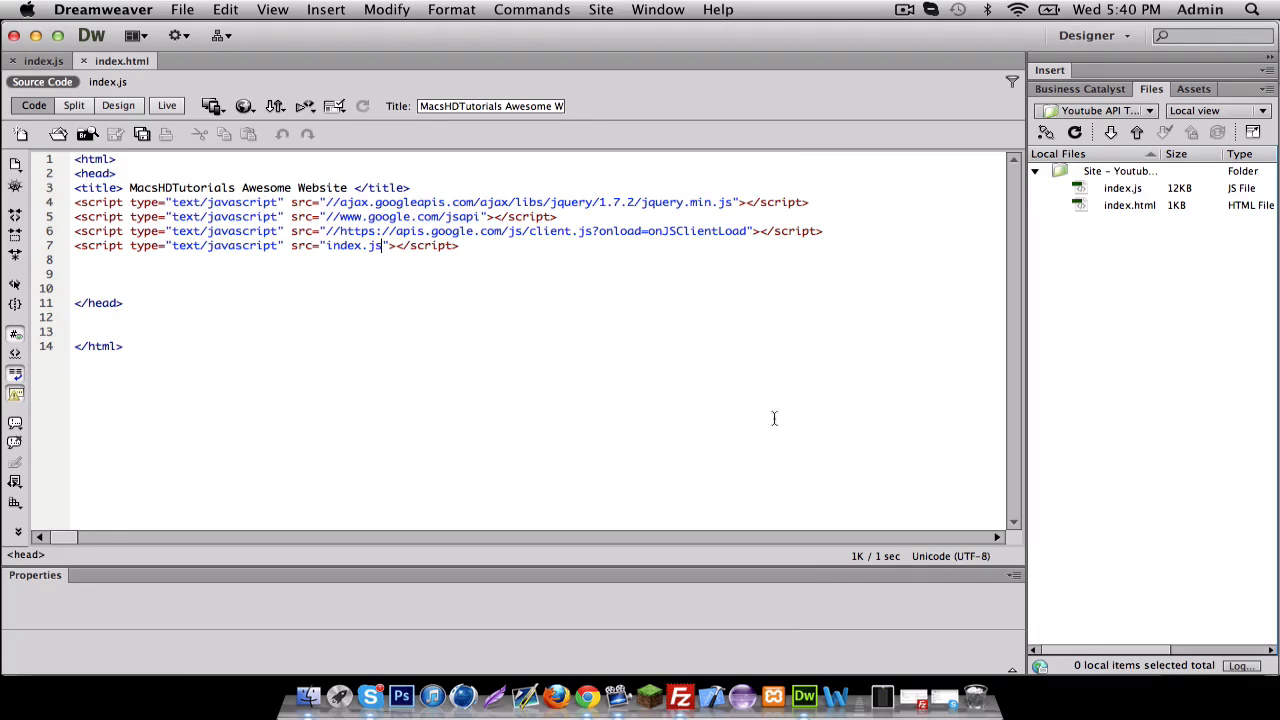
mouse_move(676, 274)
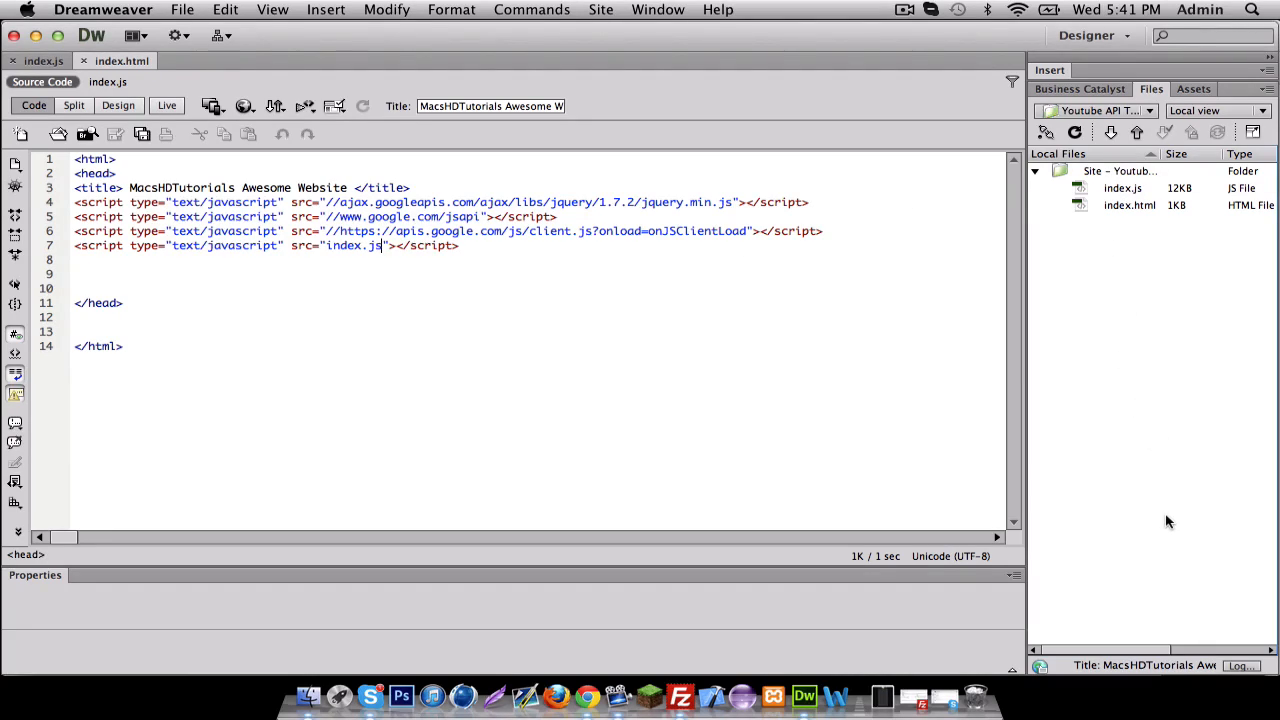
mouse_move(1004, 356)
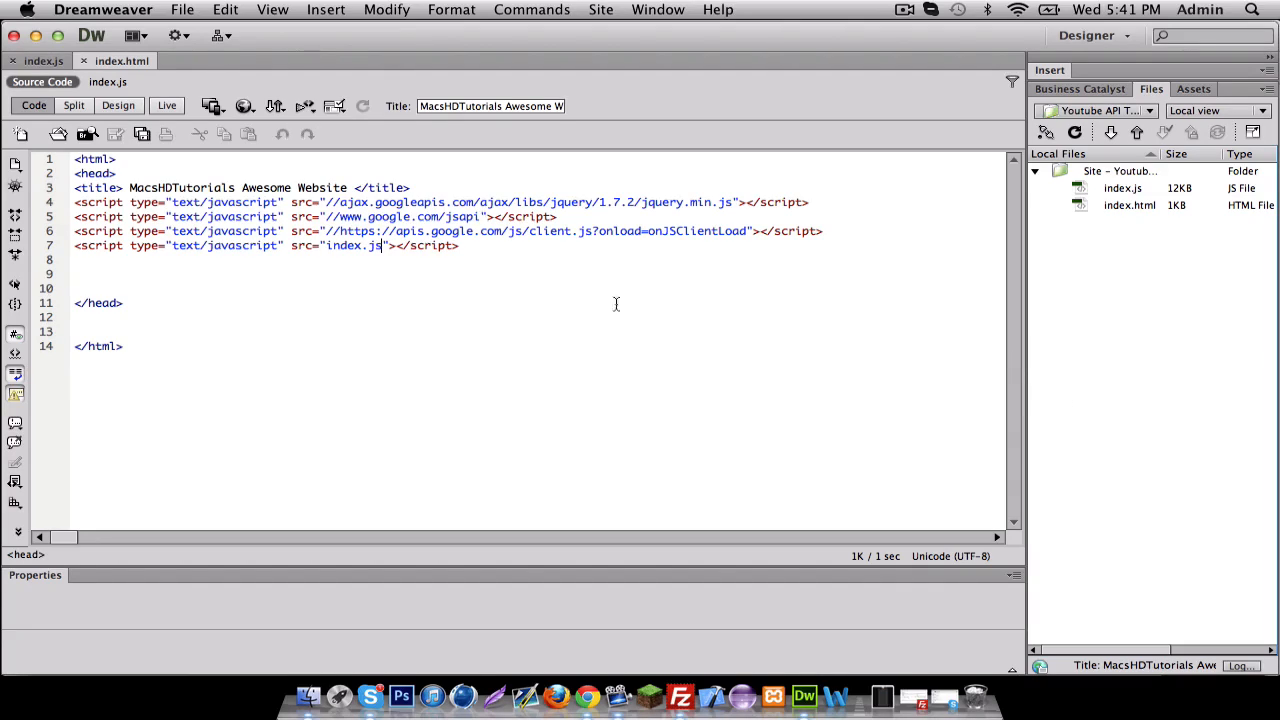
mouse_move(68, 310)
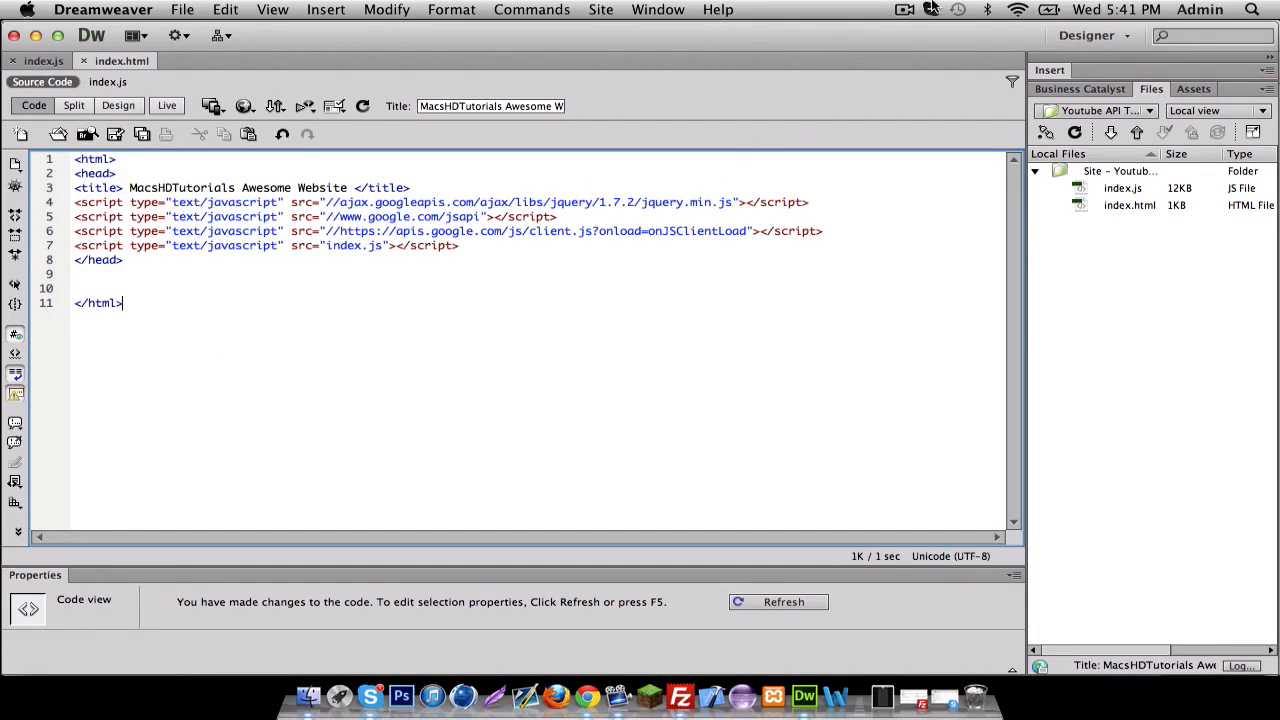
- Remove the blank lines so </head> directly follows the last script tag
left_click(894, 8)
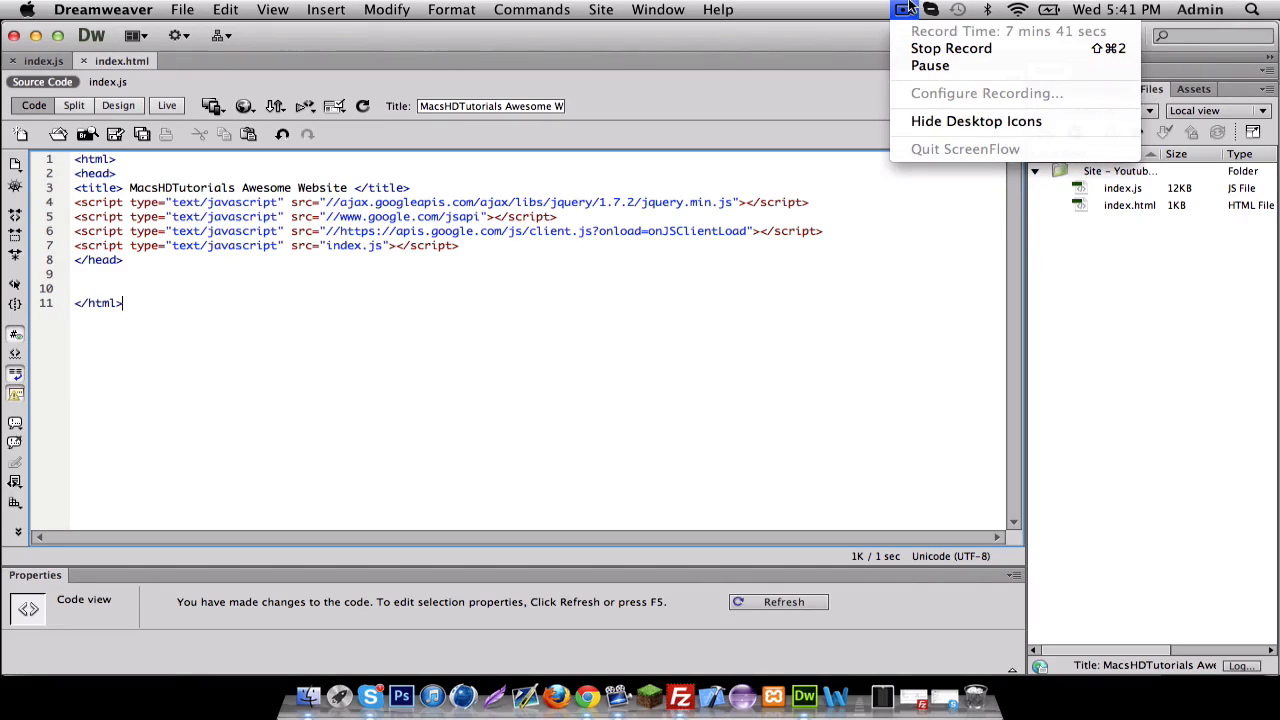
mouse_move(940, 64)
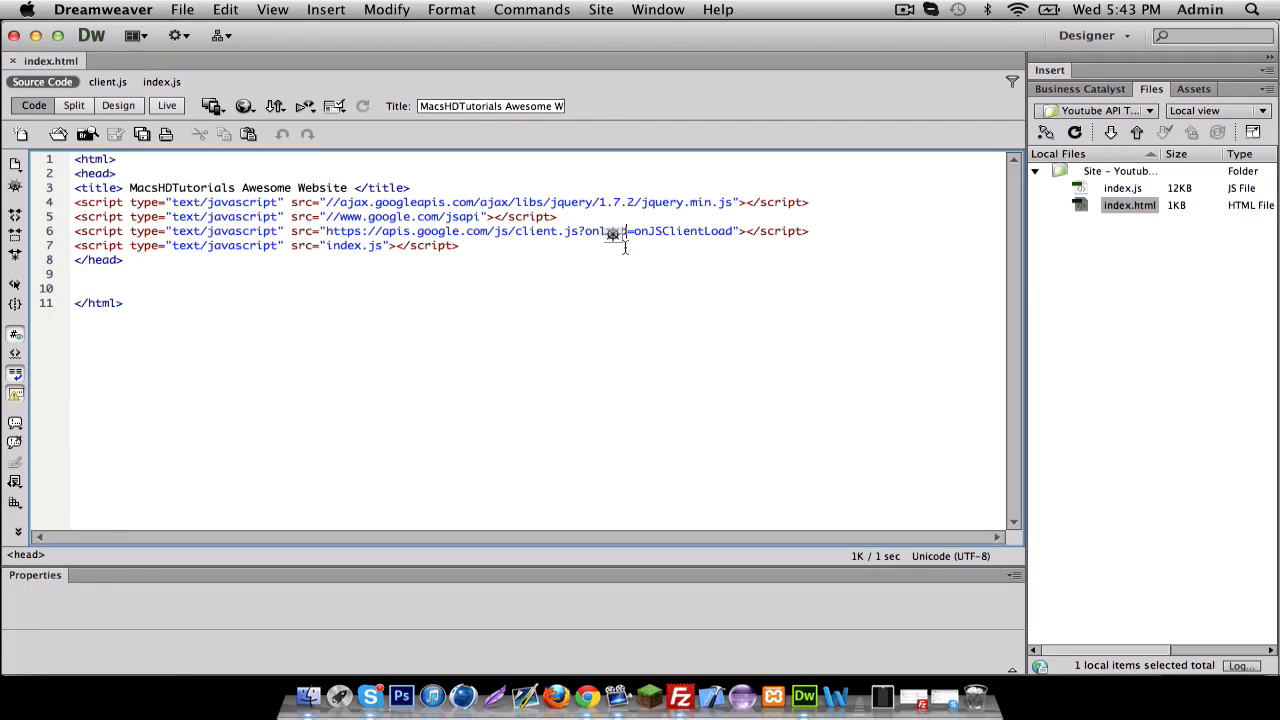
mouse_move(748, 248)
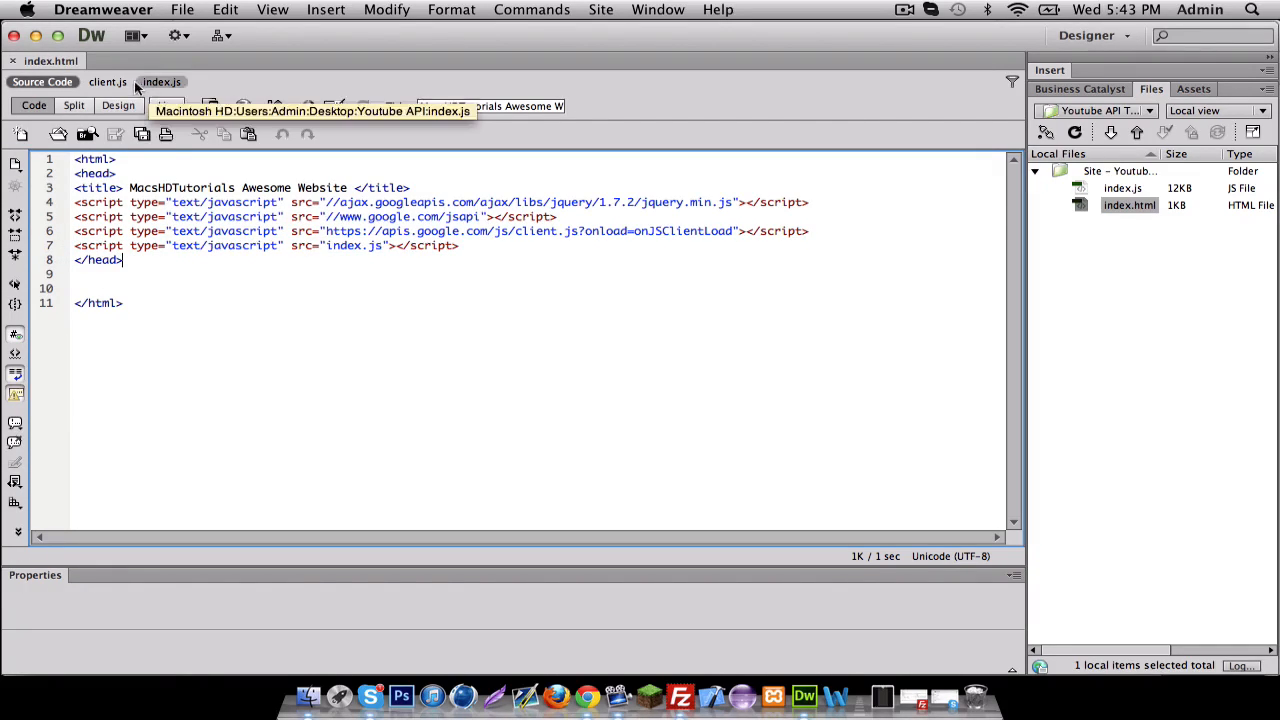
- Place the cursor on the empty line below </head> after fixing the client.js src
left_click(120, 82)
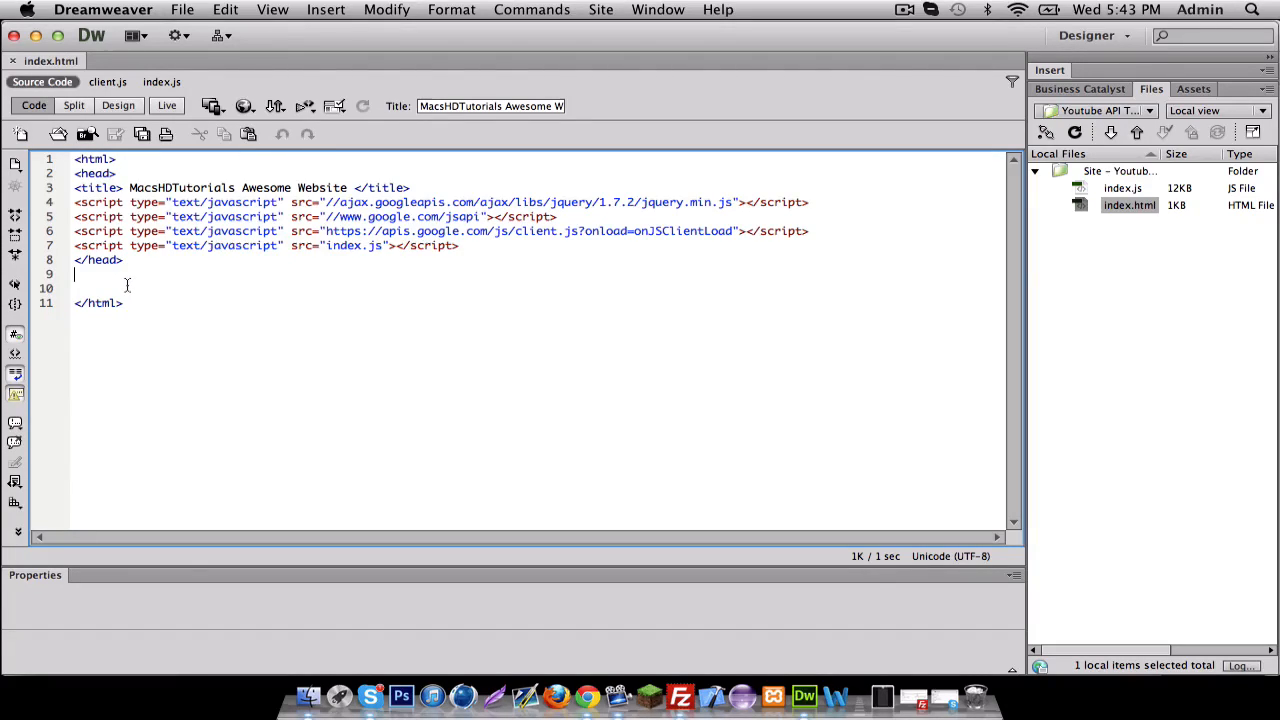
- Begin a div inside the body with id "login-container"
type("<body>")
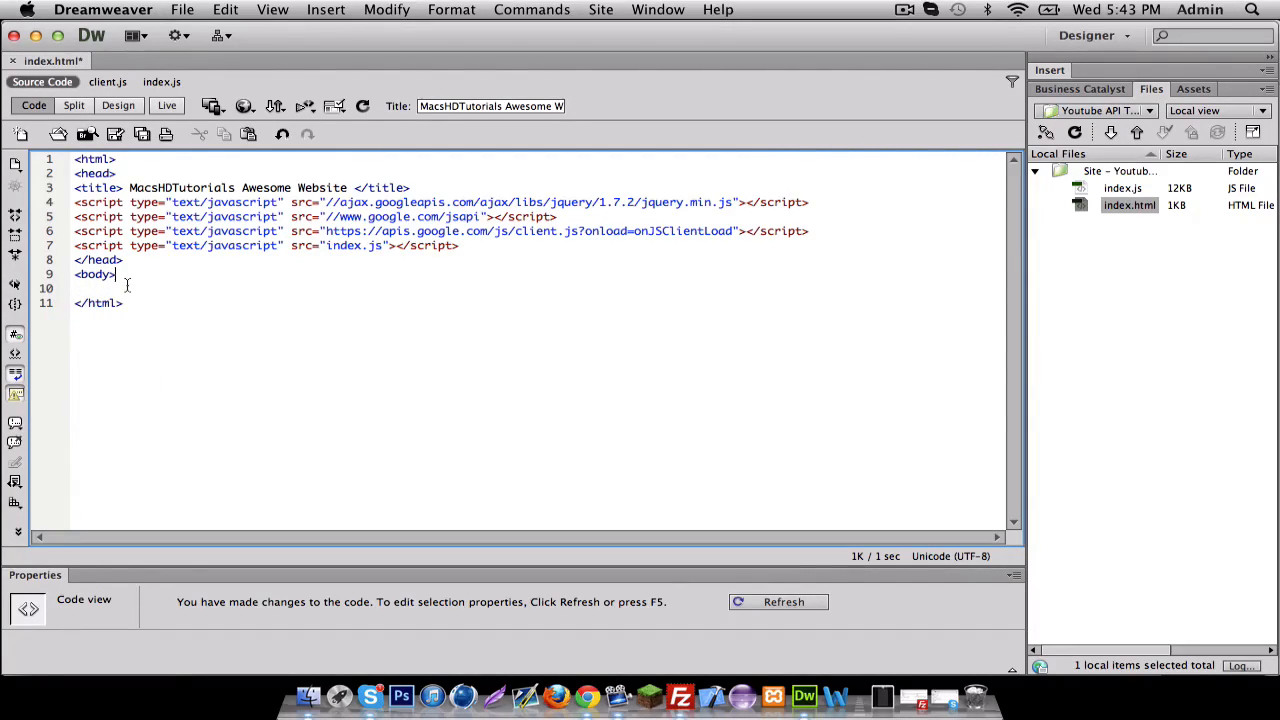
key("Enter")
type("</body>")
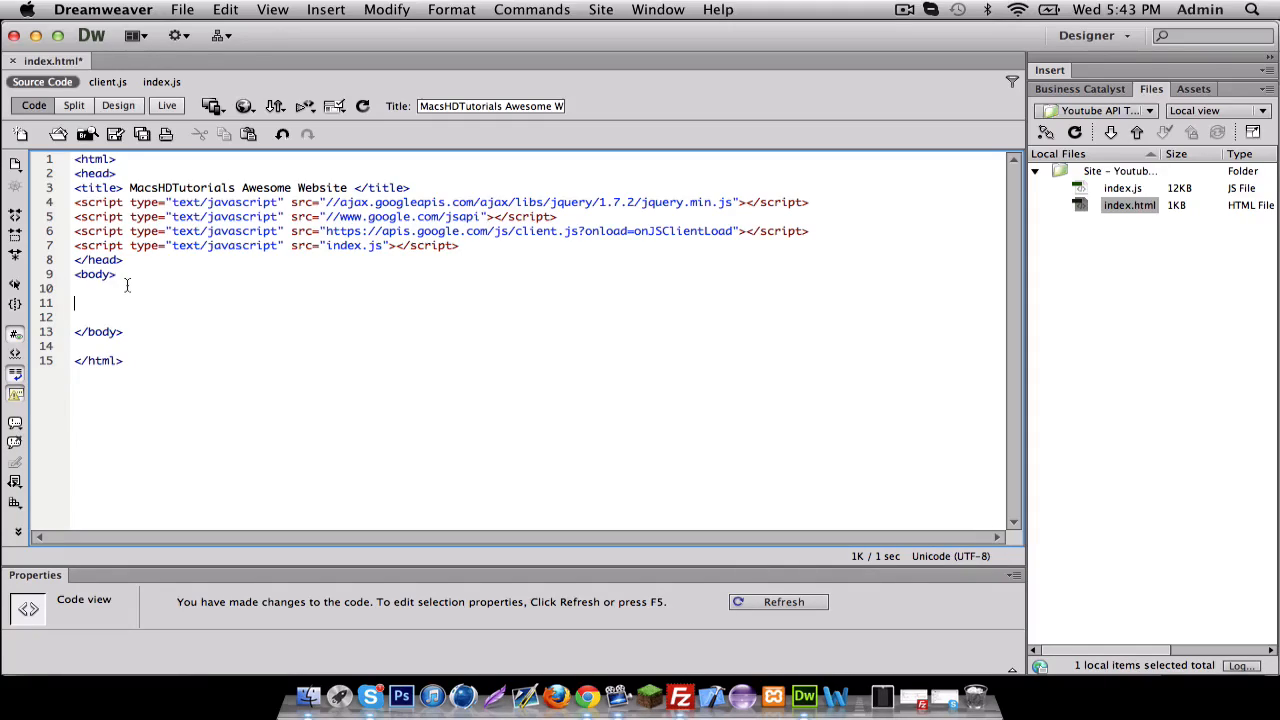
type("<")
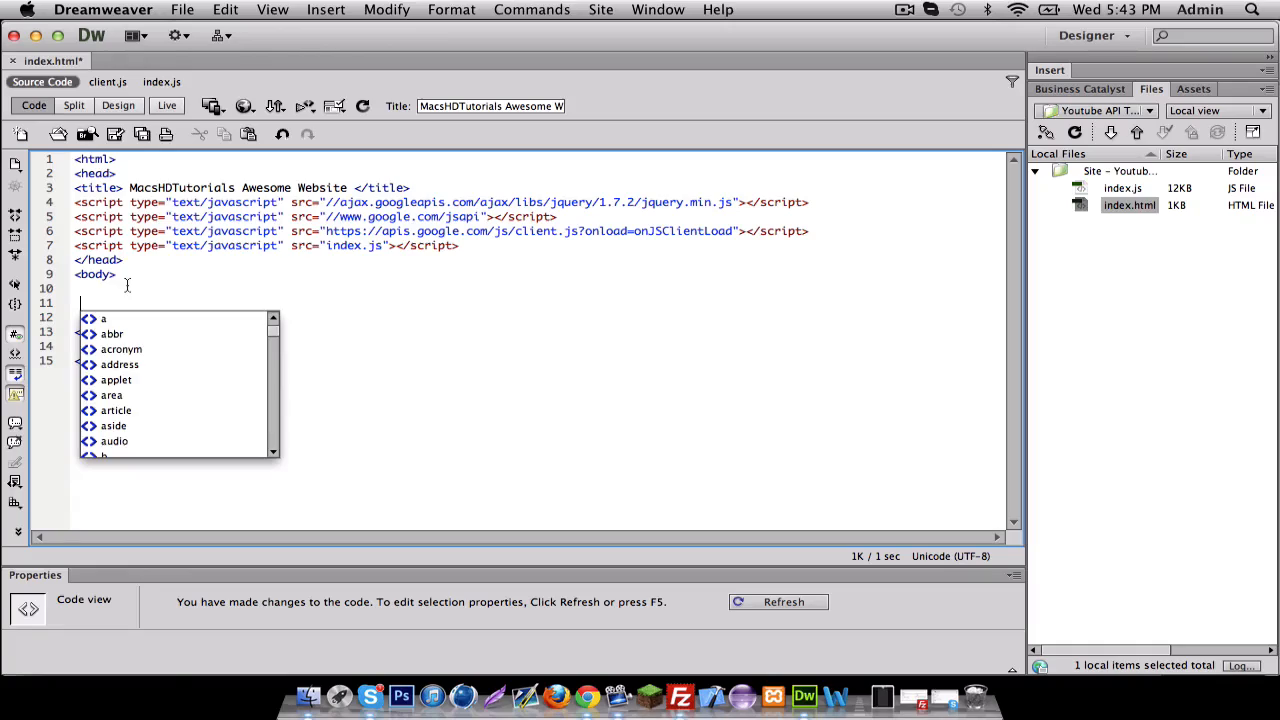
type("div")
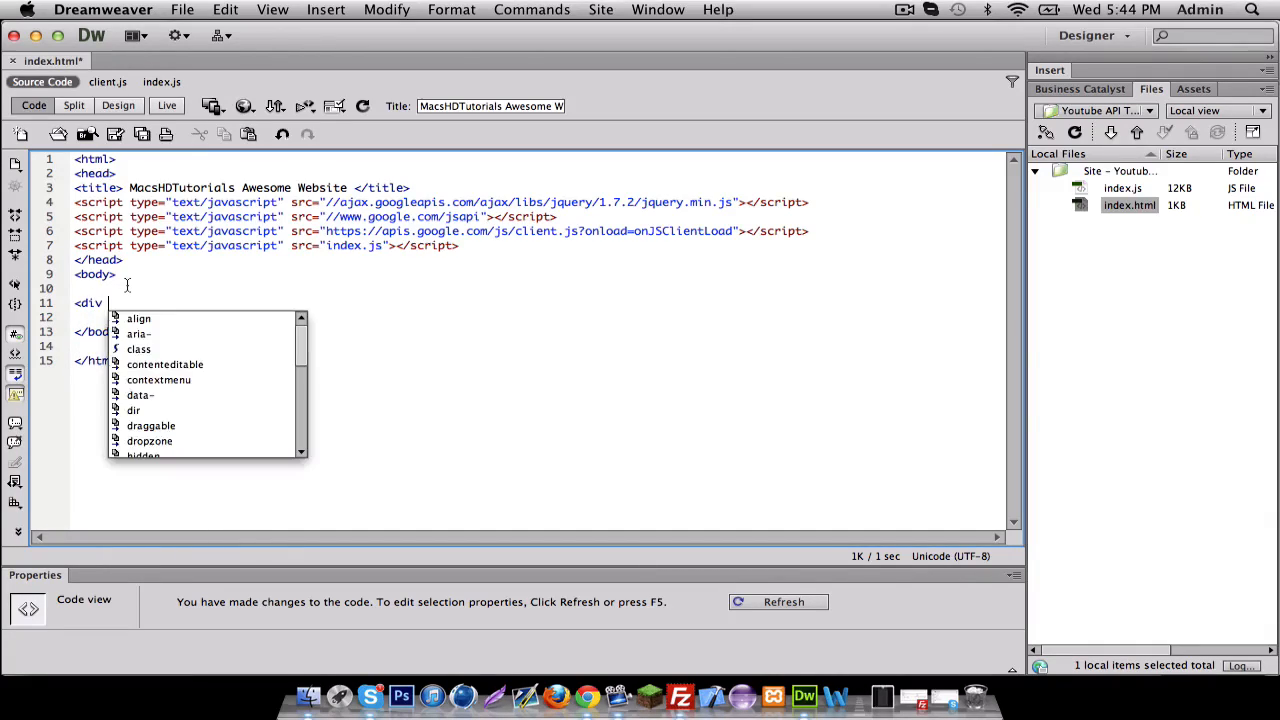
type("id=")
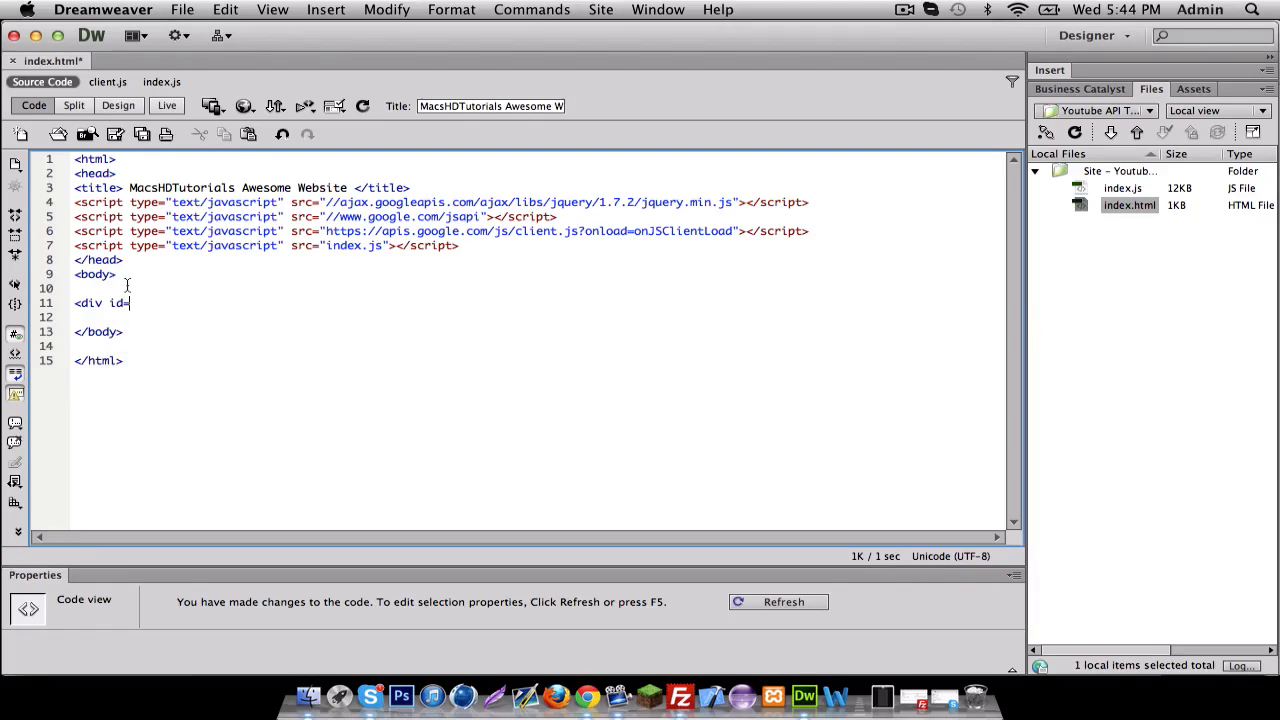
type("\"")
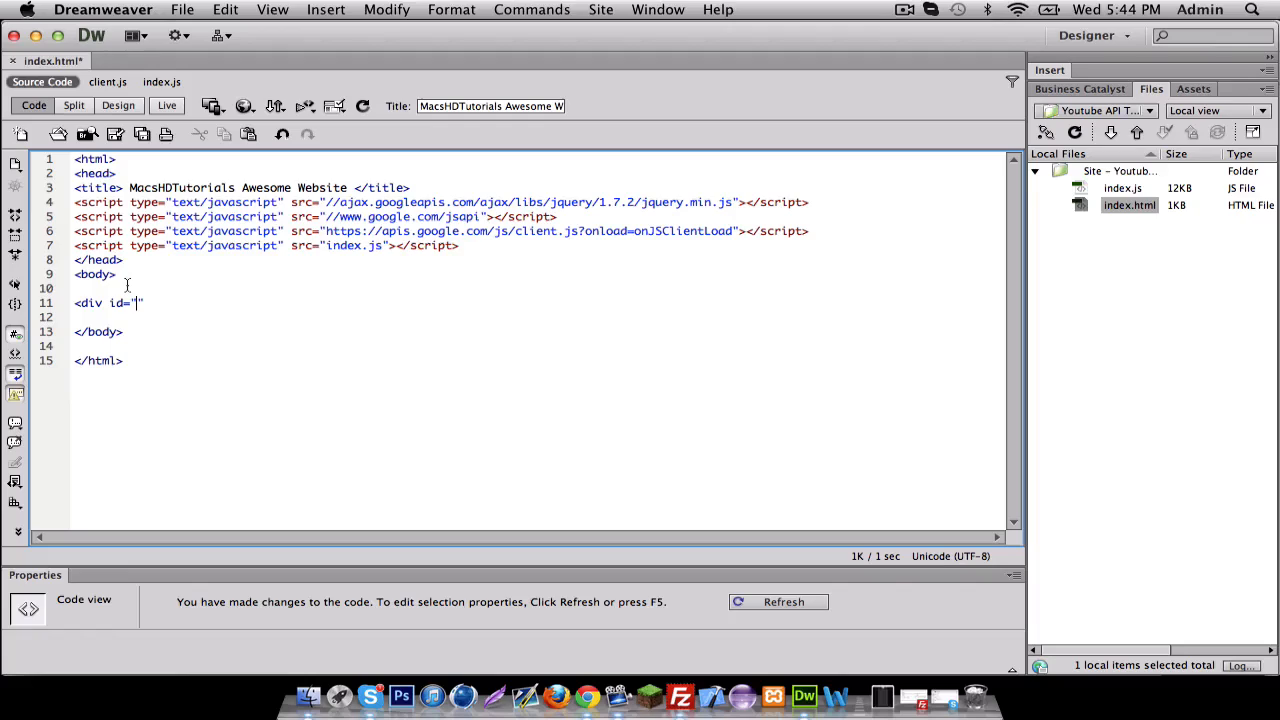
type("login")
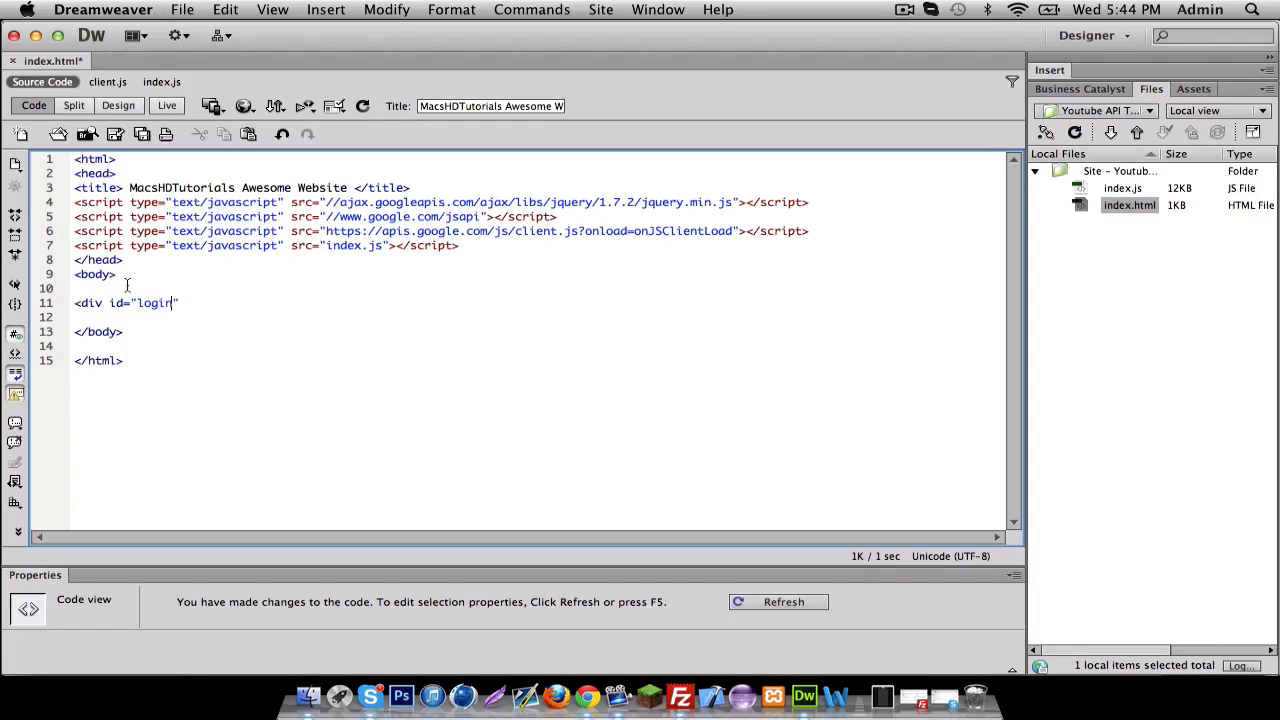
type("-con")
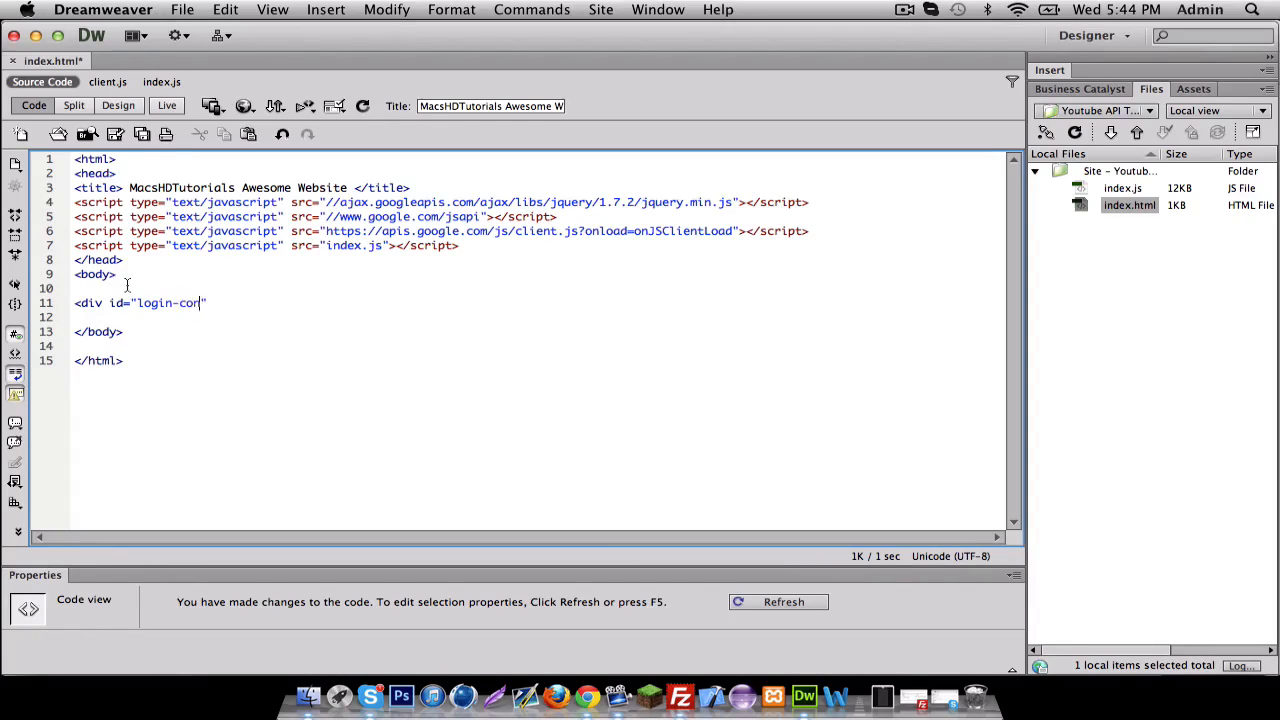
type("tainer")
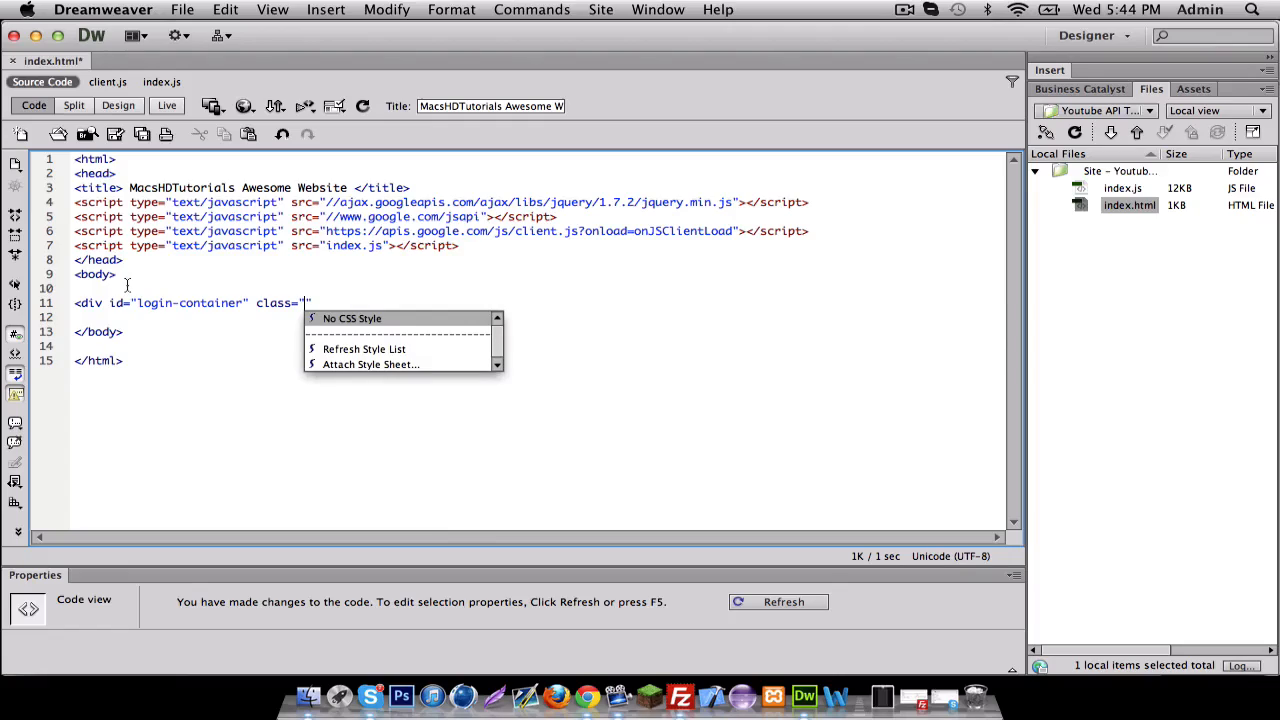
- Give the div class "pre-auth" and start its text with "Li"
type("p")
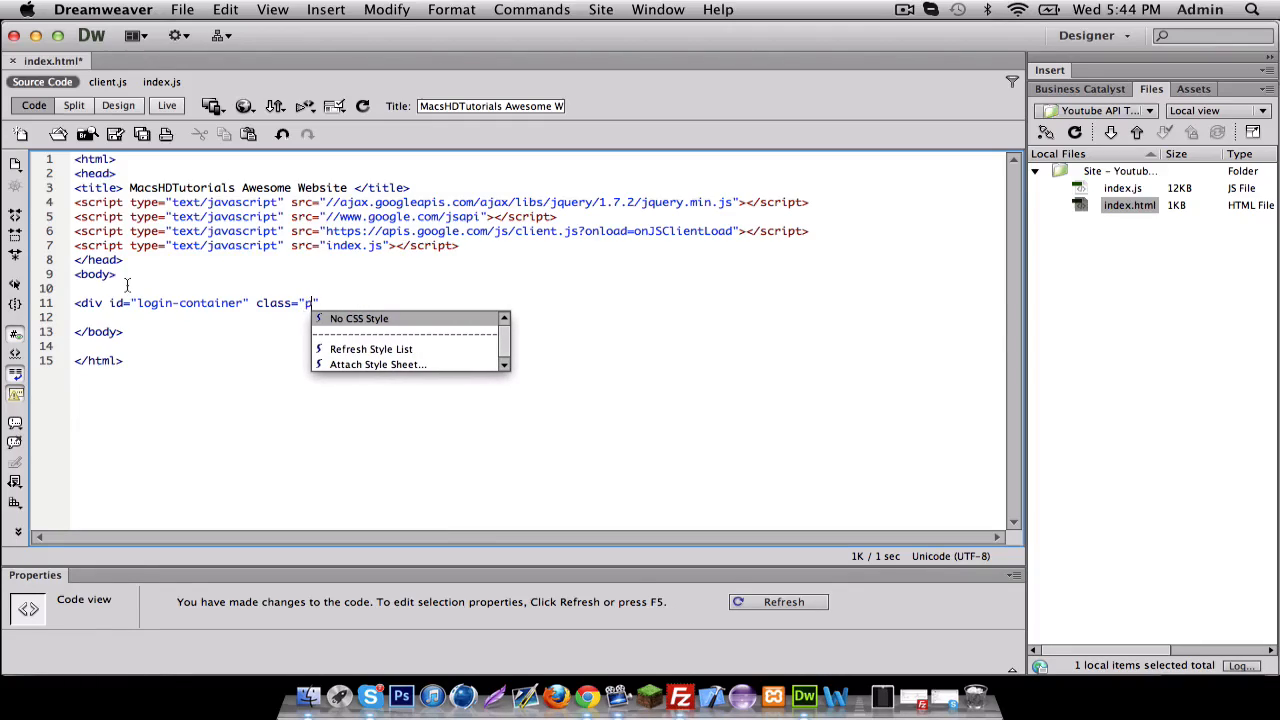
type("re-auth")
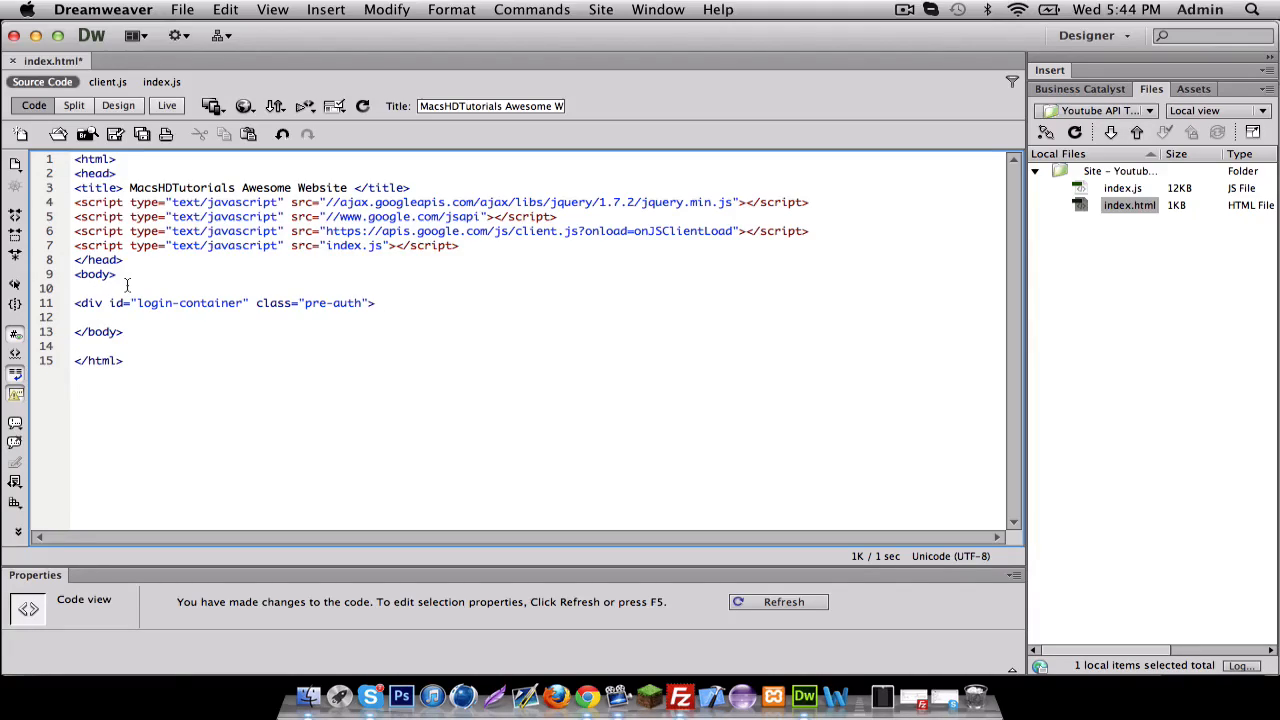
type("Like her")
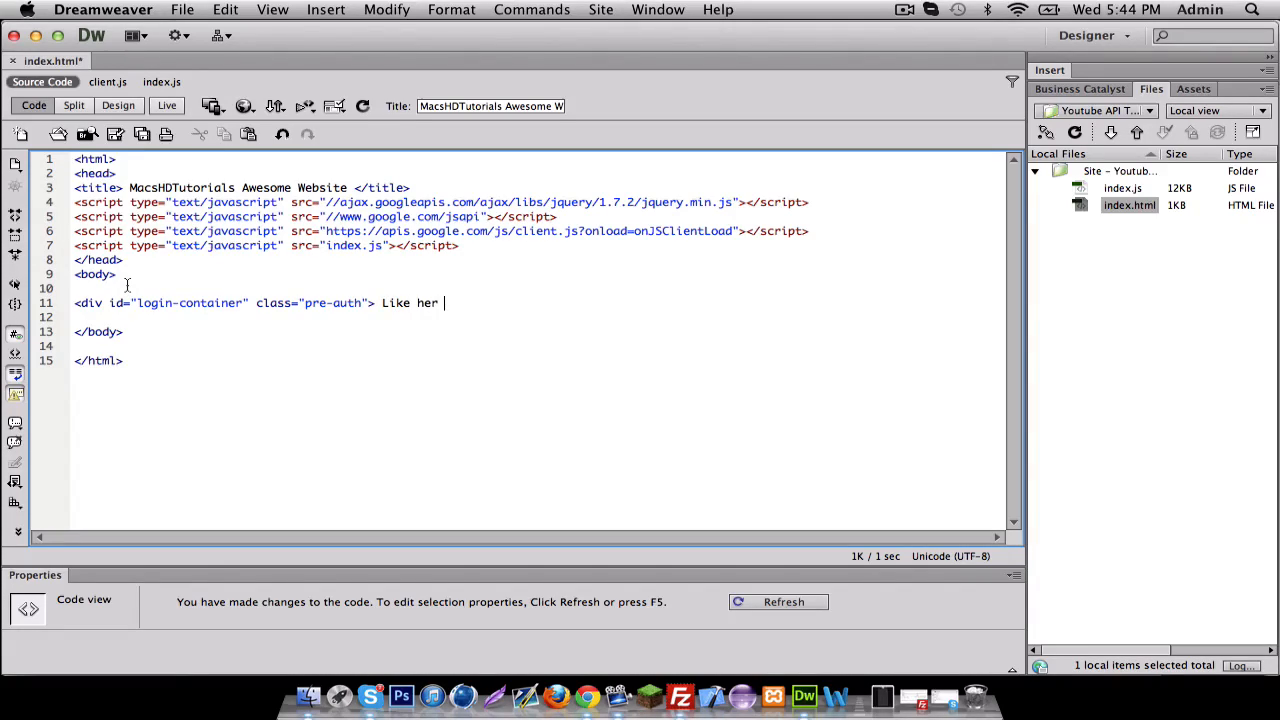
- Write the div text "Like … To test the connect button" and start a tag in the gap
type("e")
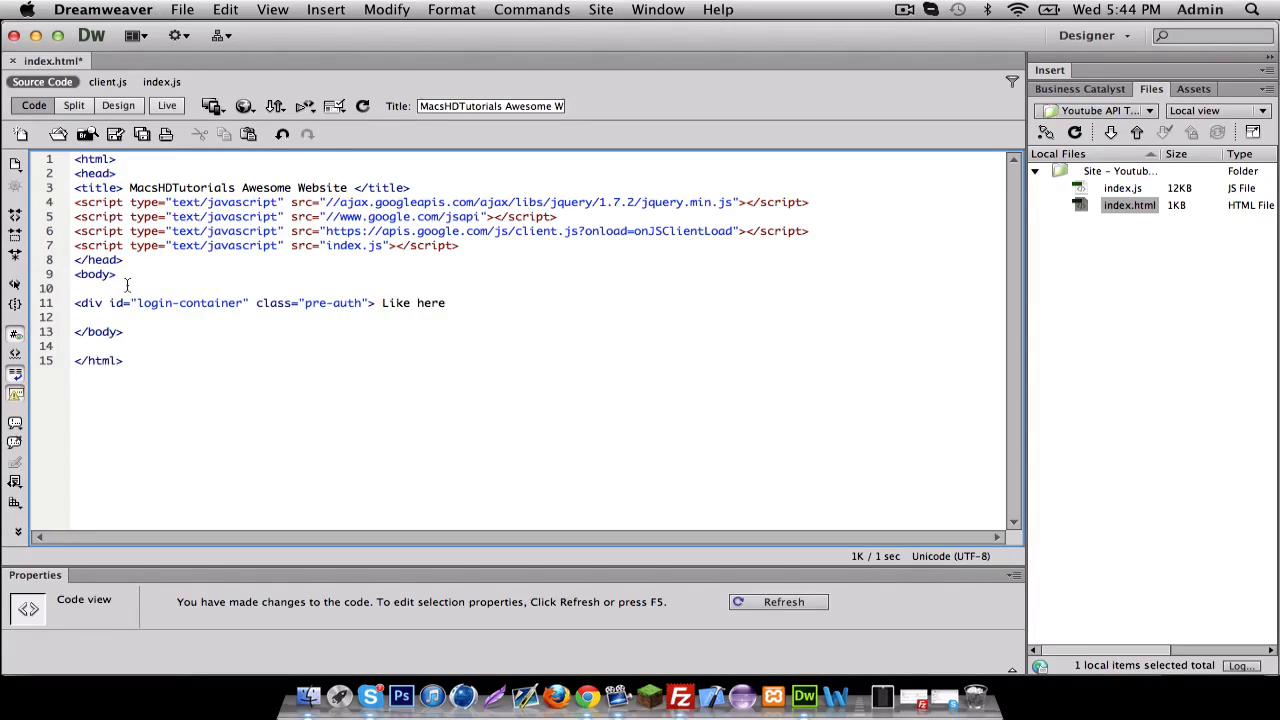
type("To test")
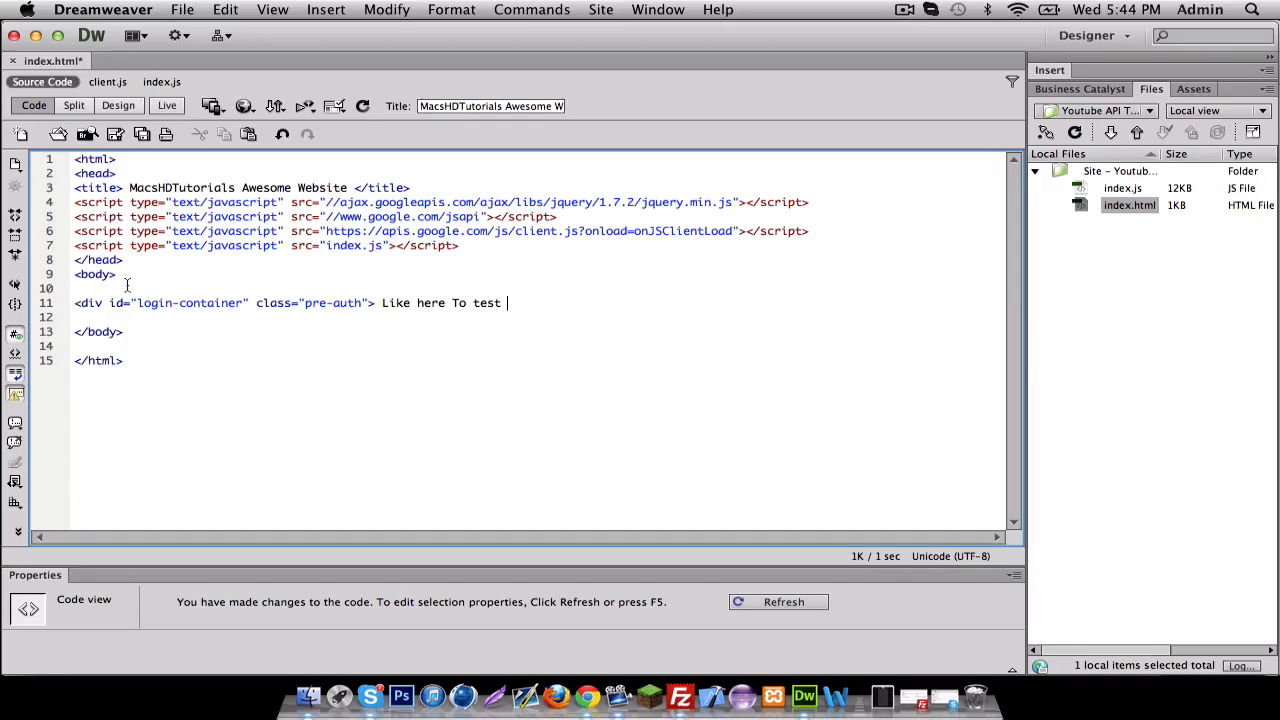
type("the connec t")
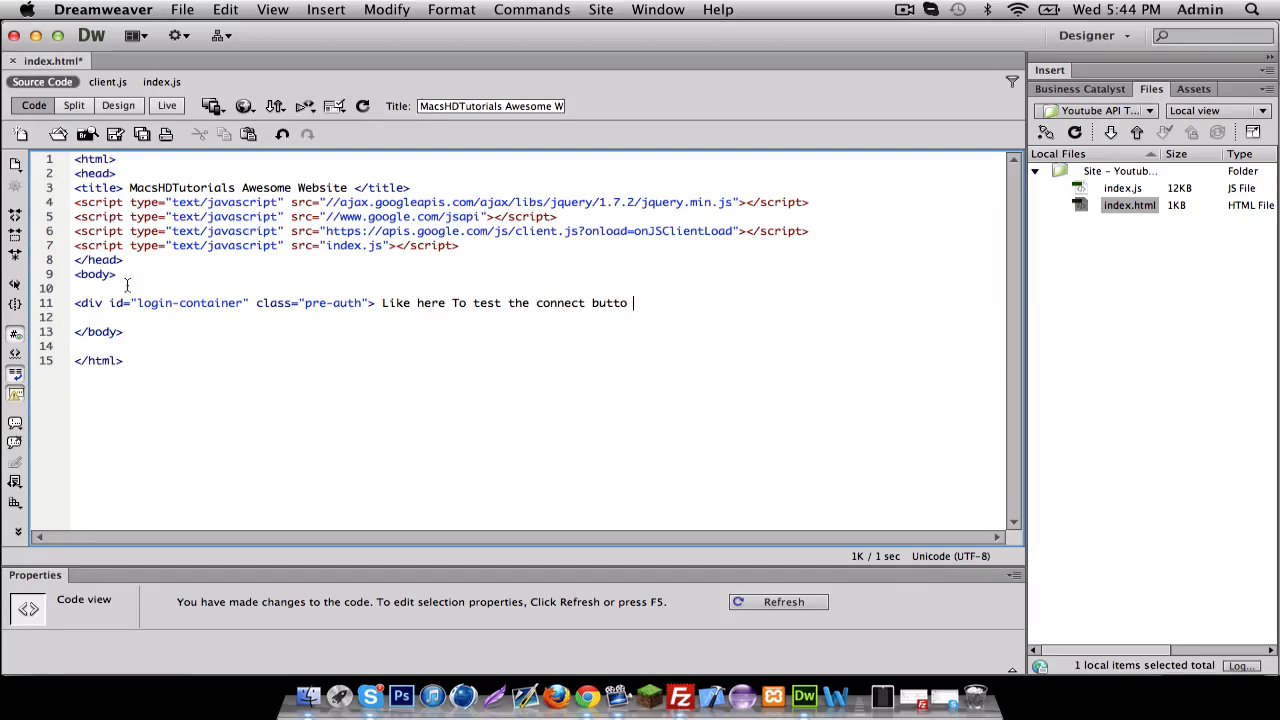
type("n")
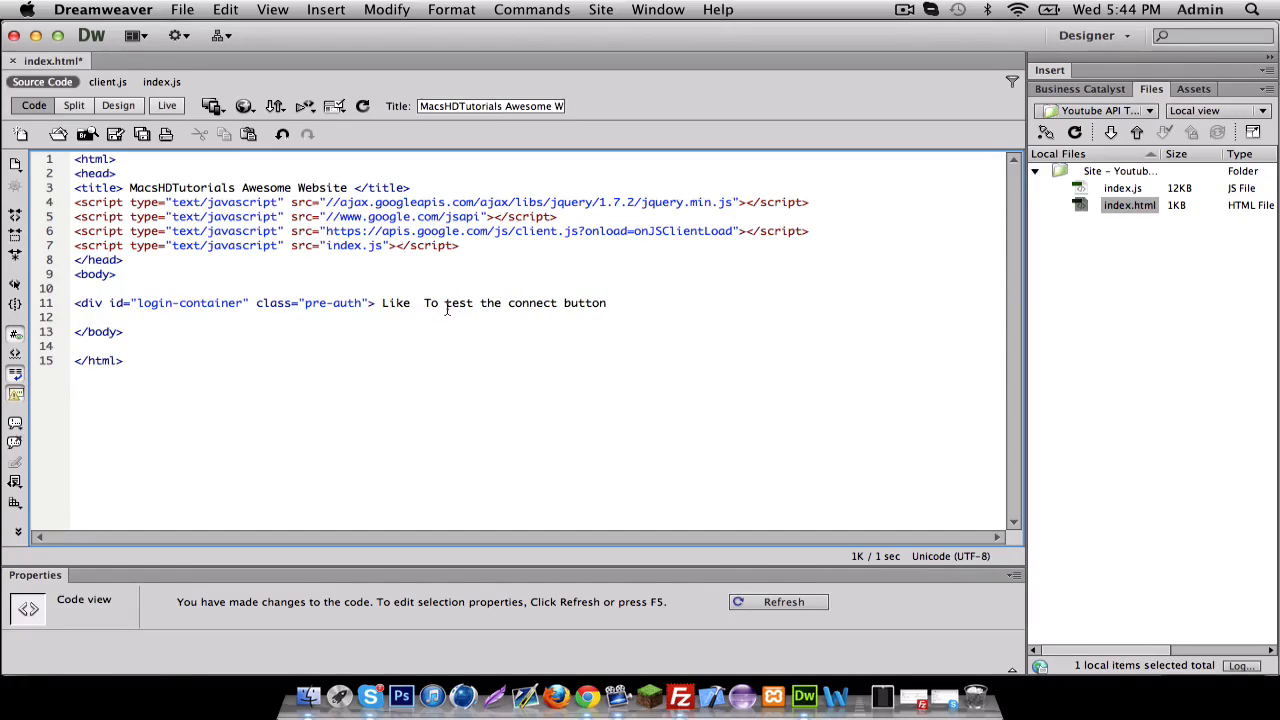
type("<")
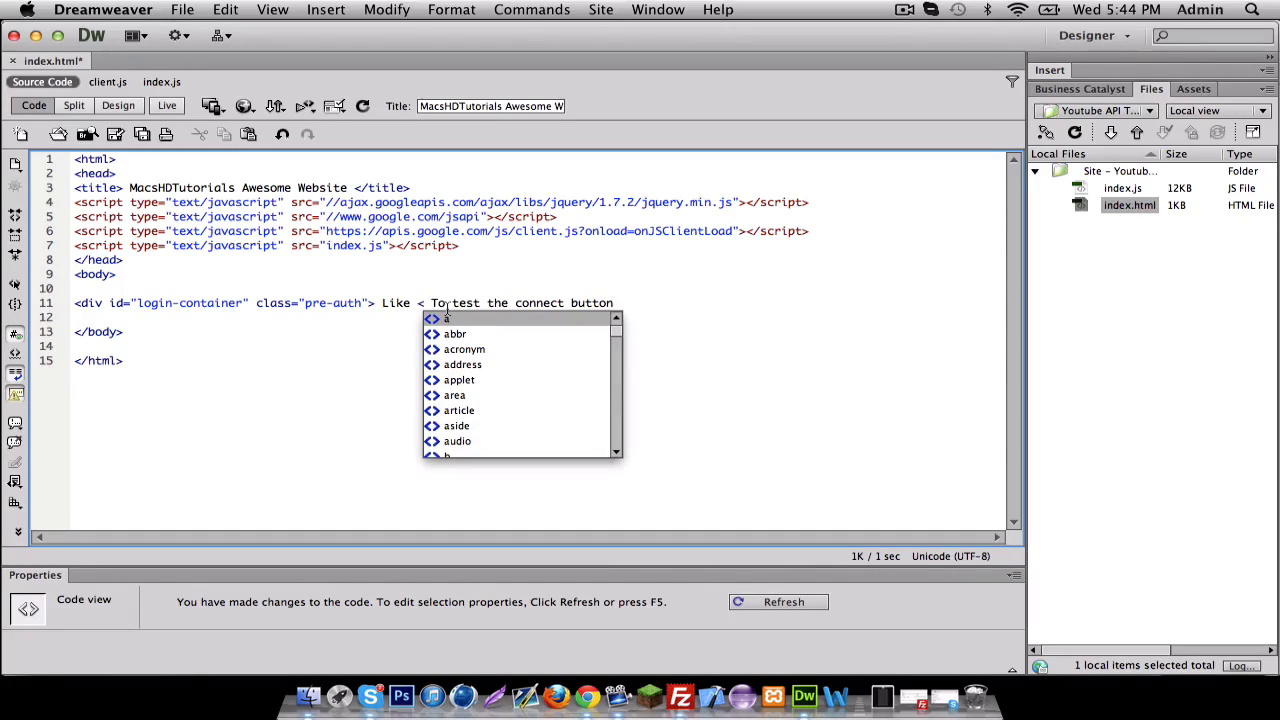
- Write an anchor with href "#" and id "login-link" in the gap
type("a")
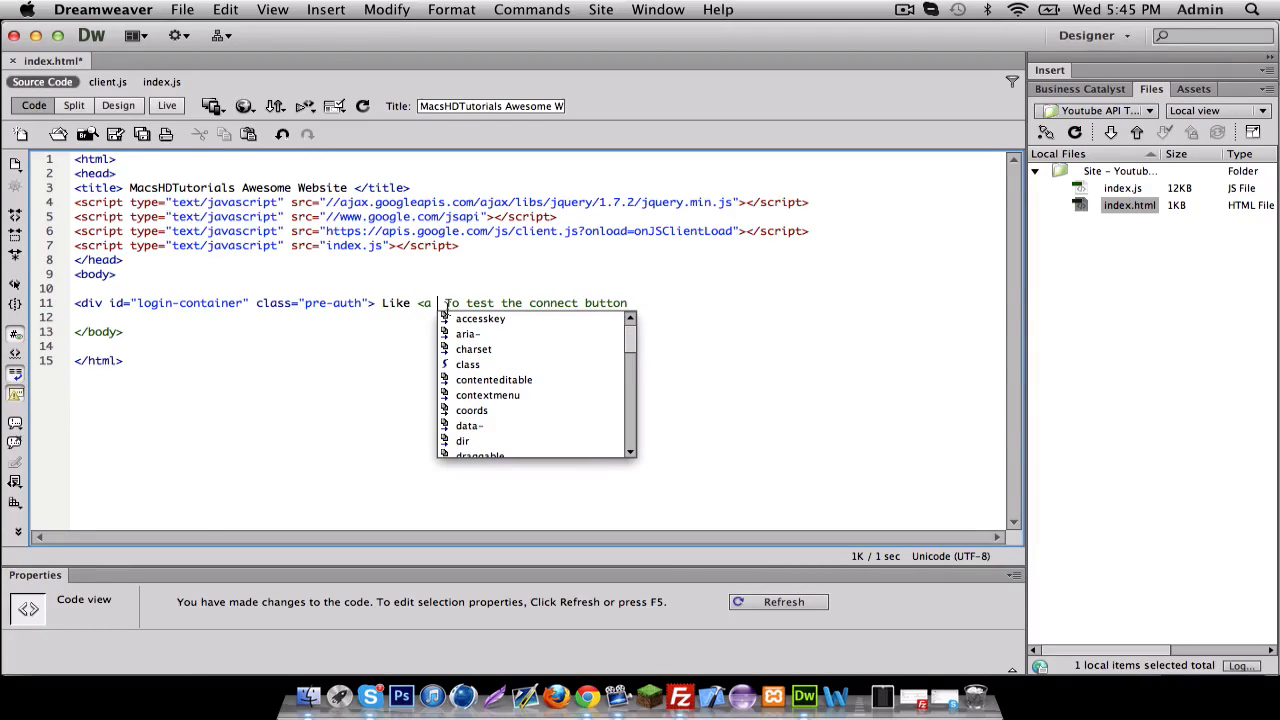
type("href=\"\"")
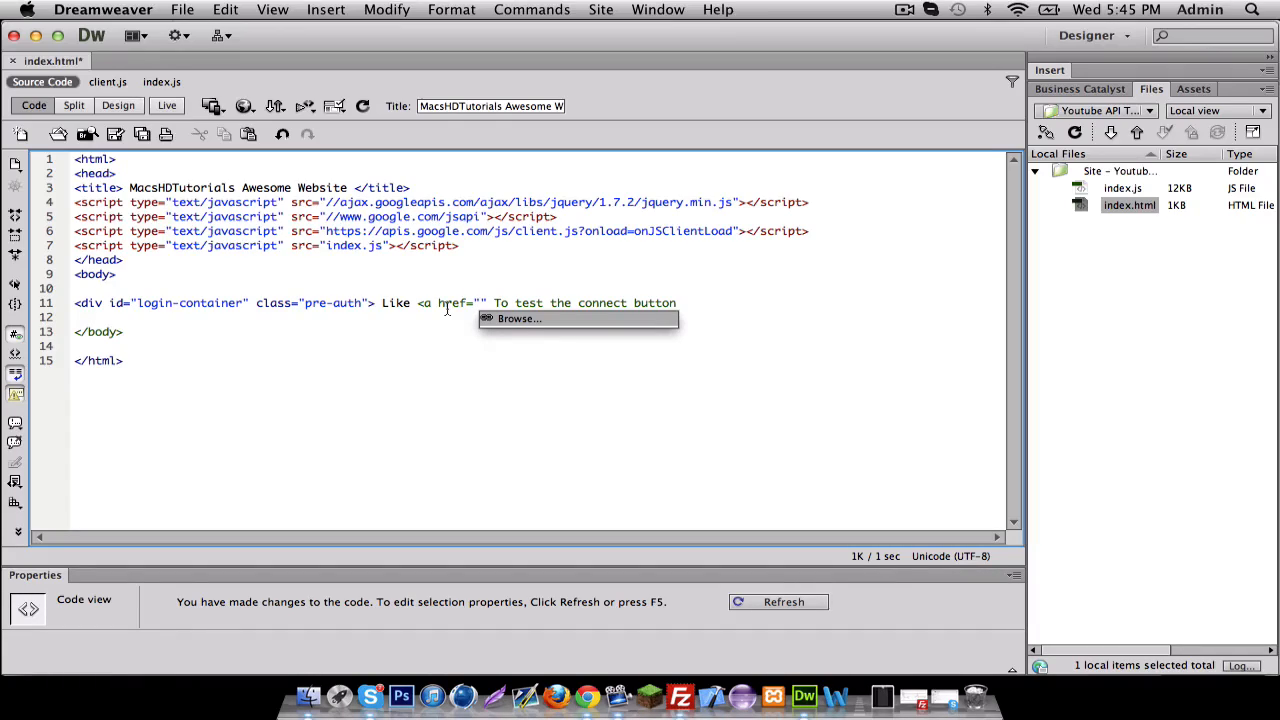
type("#")
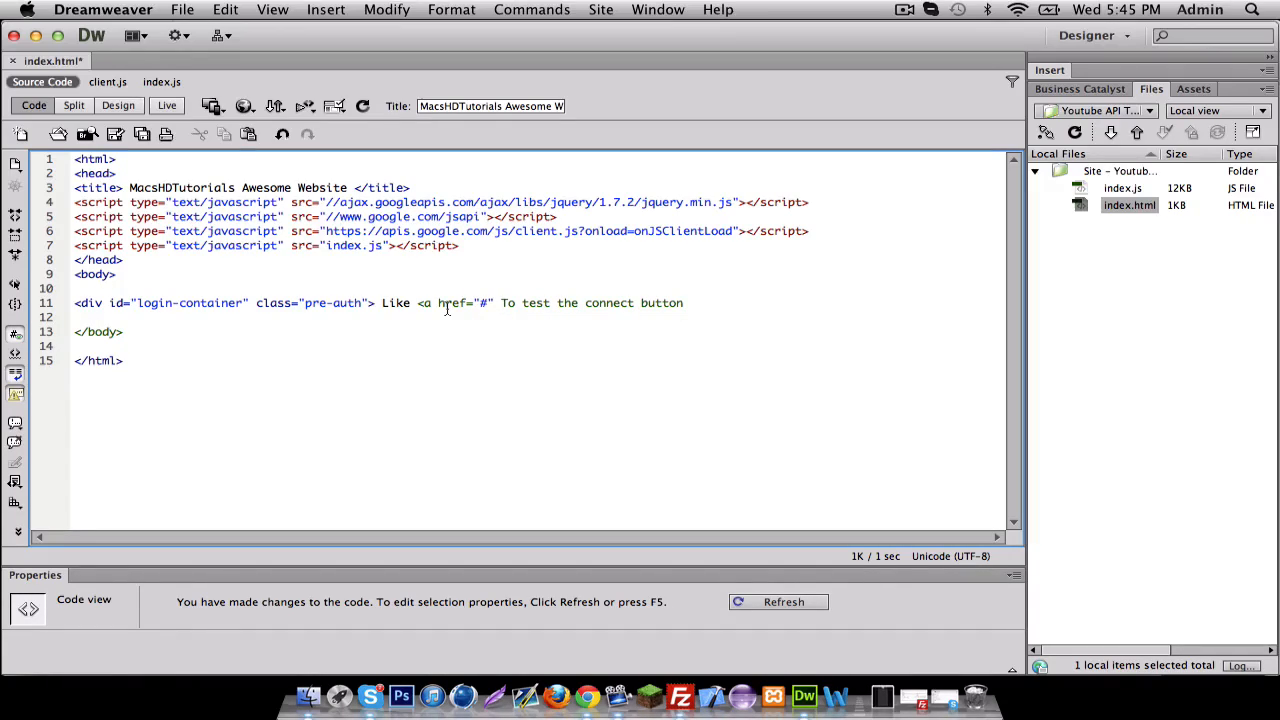
type("id=\"\"")
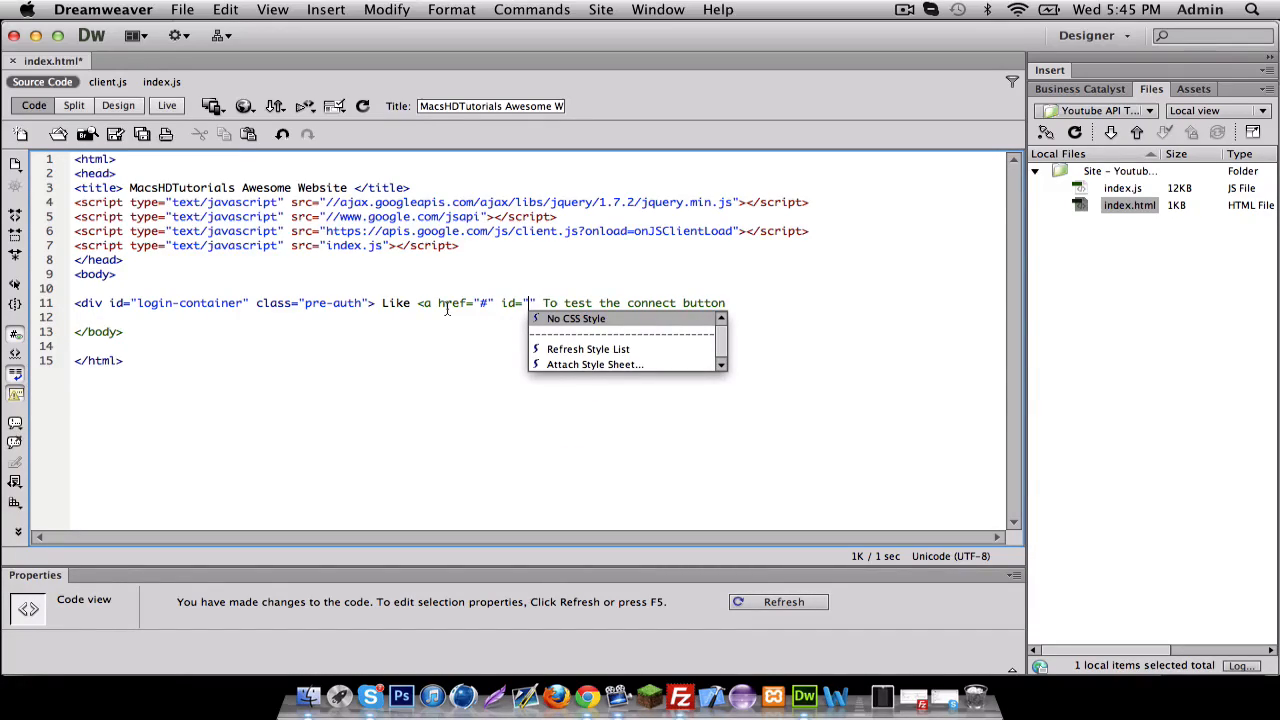
type("login-")
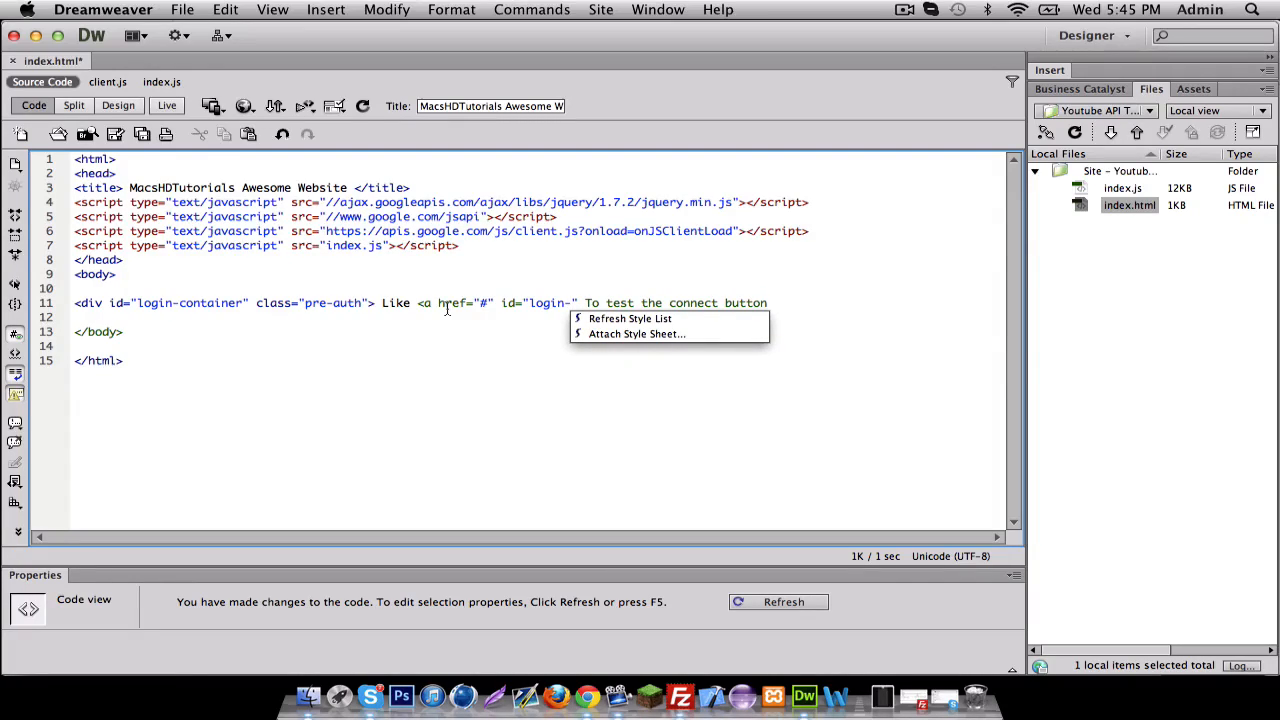
type("link")
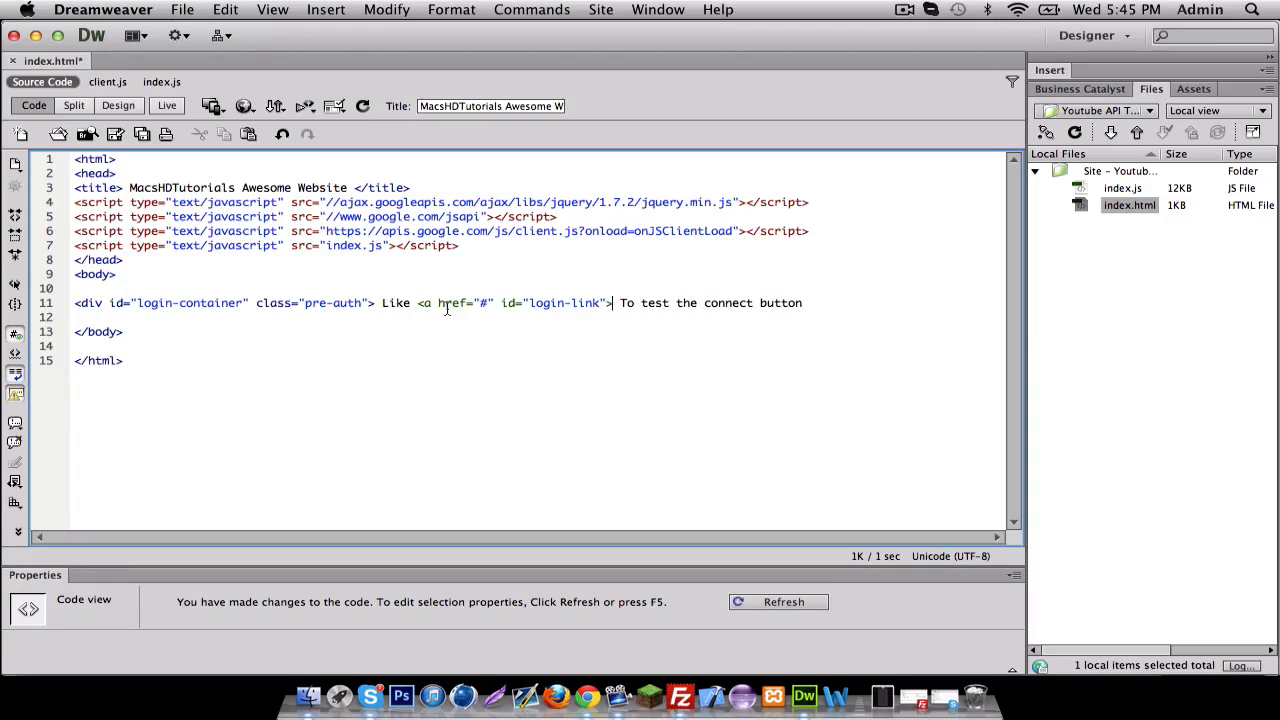
- Make the link read HERE, close it, and preview the page in Design view
type("HERE>")
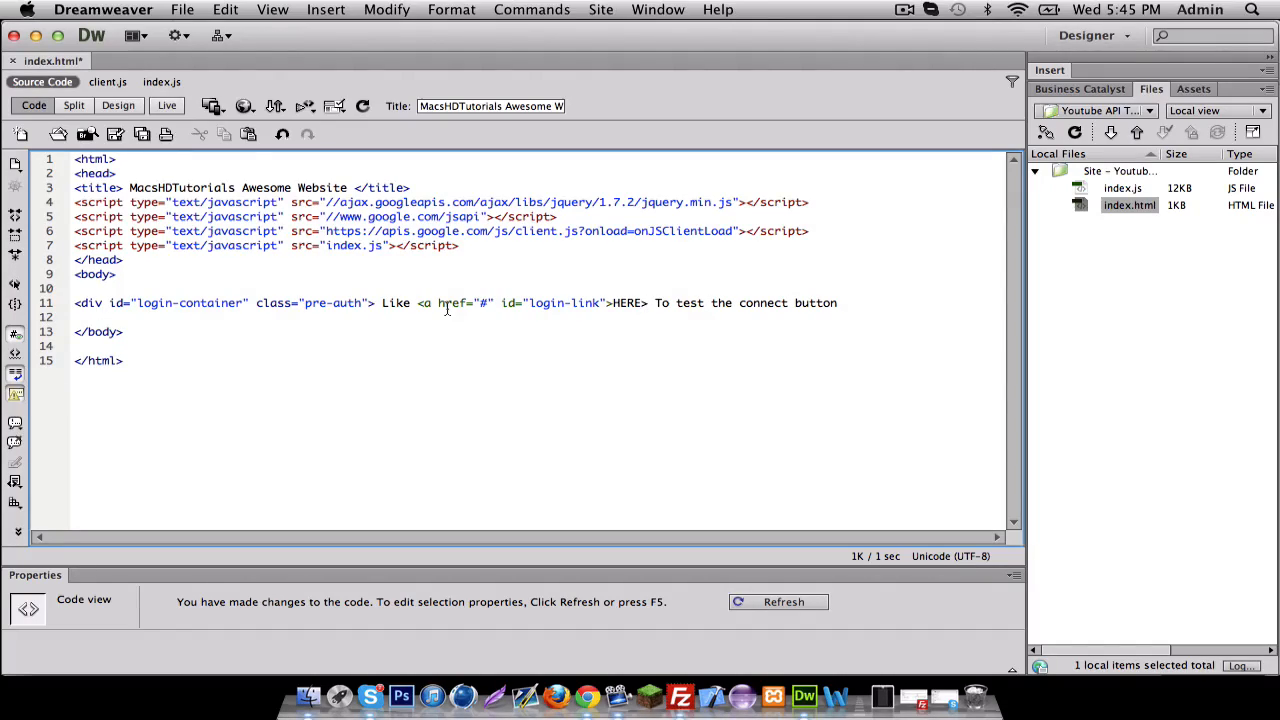
type("</a")
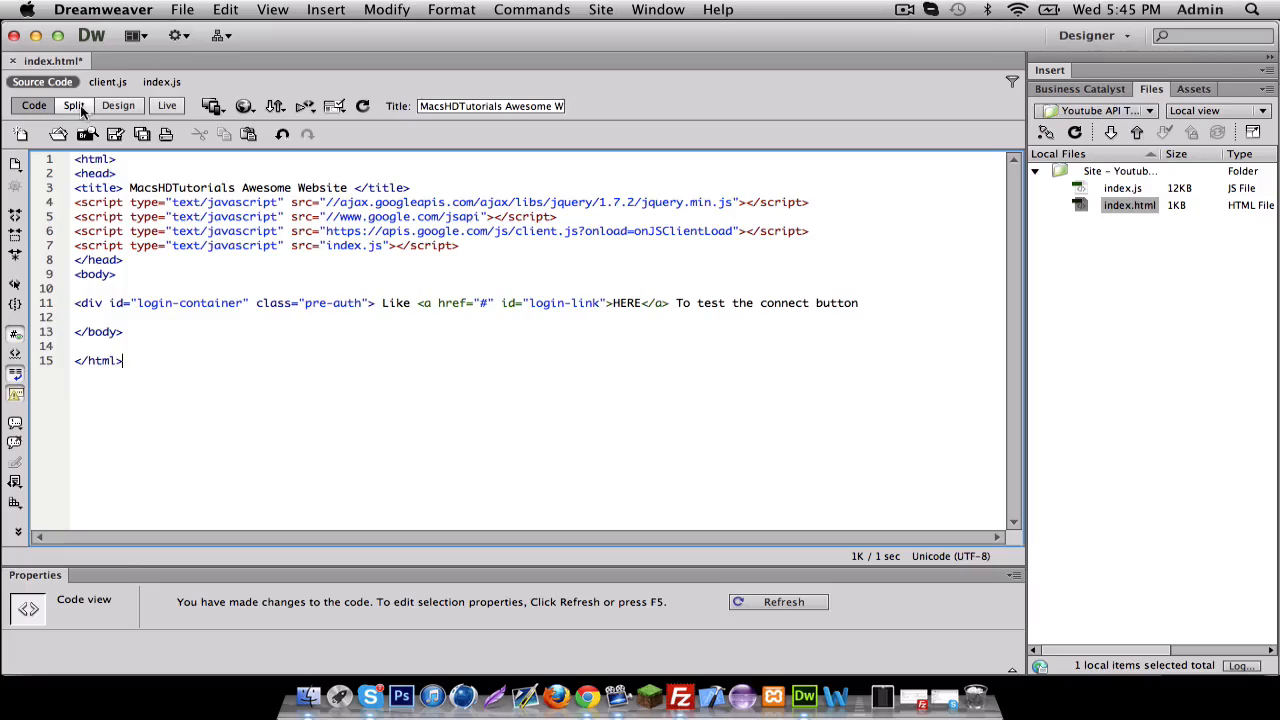
left_click(118, 104)
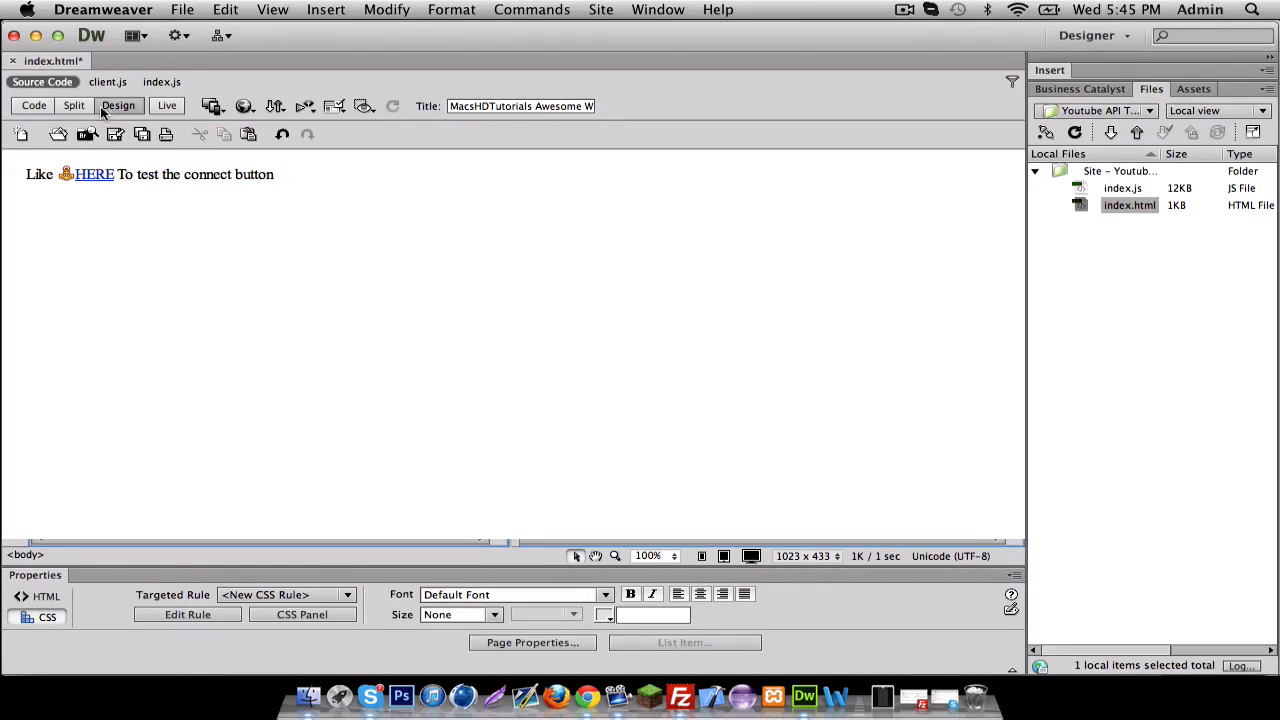
- Return to Code view, save index.html with Cmd+S, and switch to the empty index.js file
left_click(32, 104)
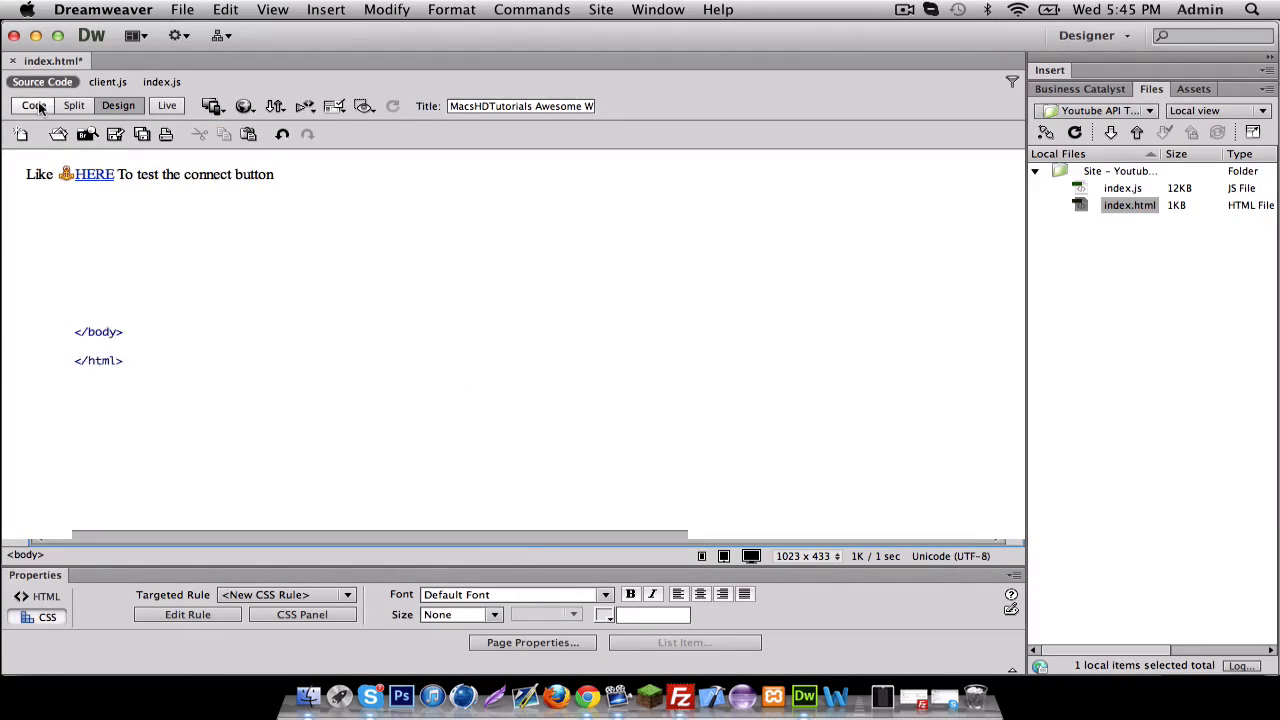
left_click(36, 104)
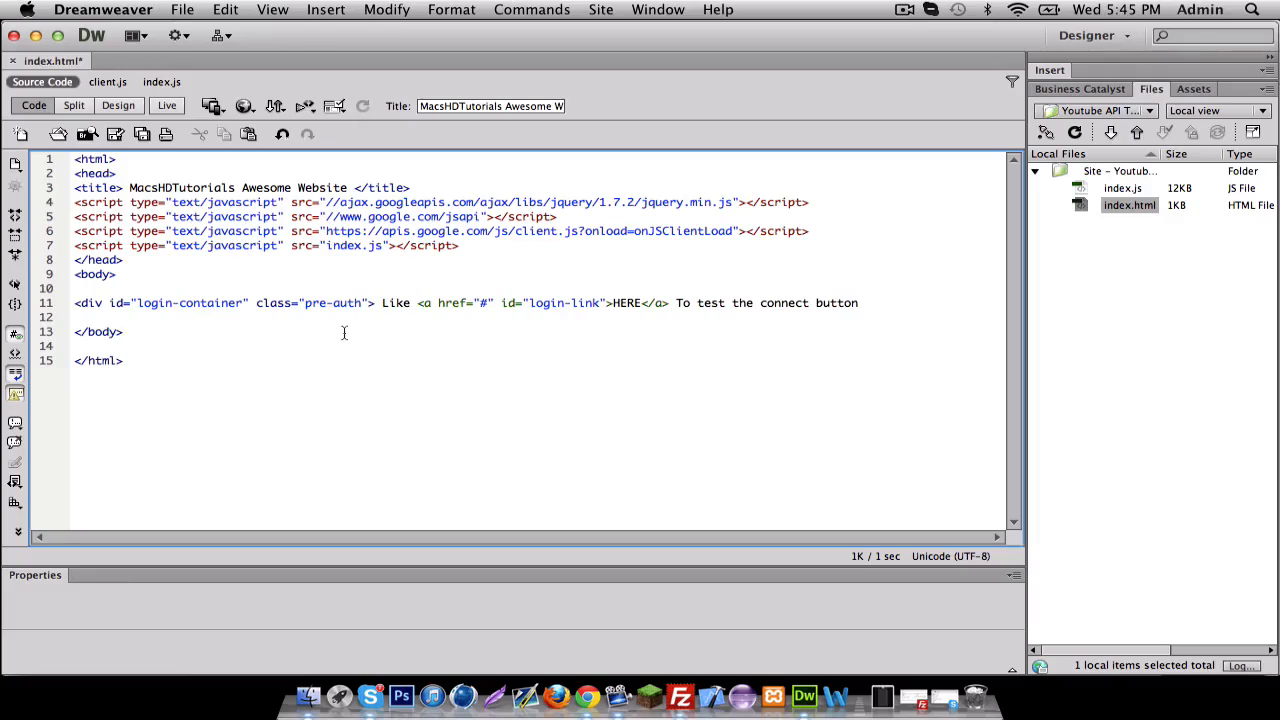
key("cmd+s")
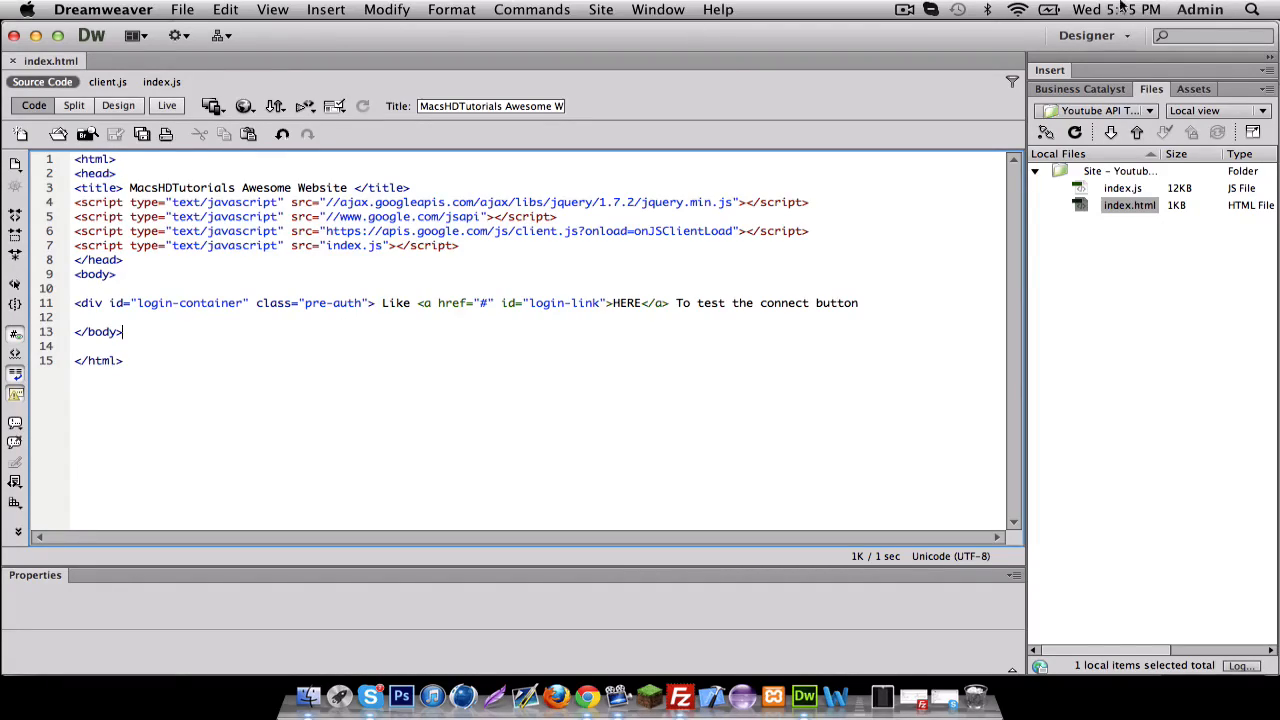
left_click(902, 8)
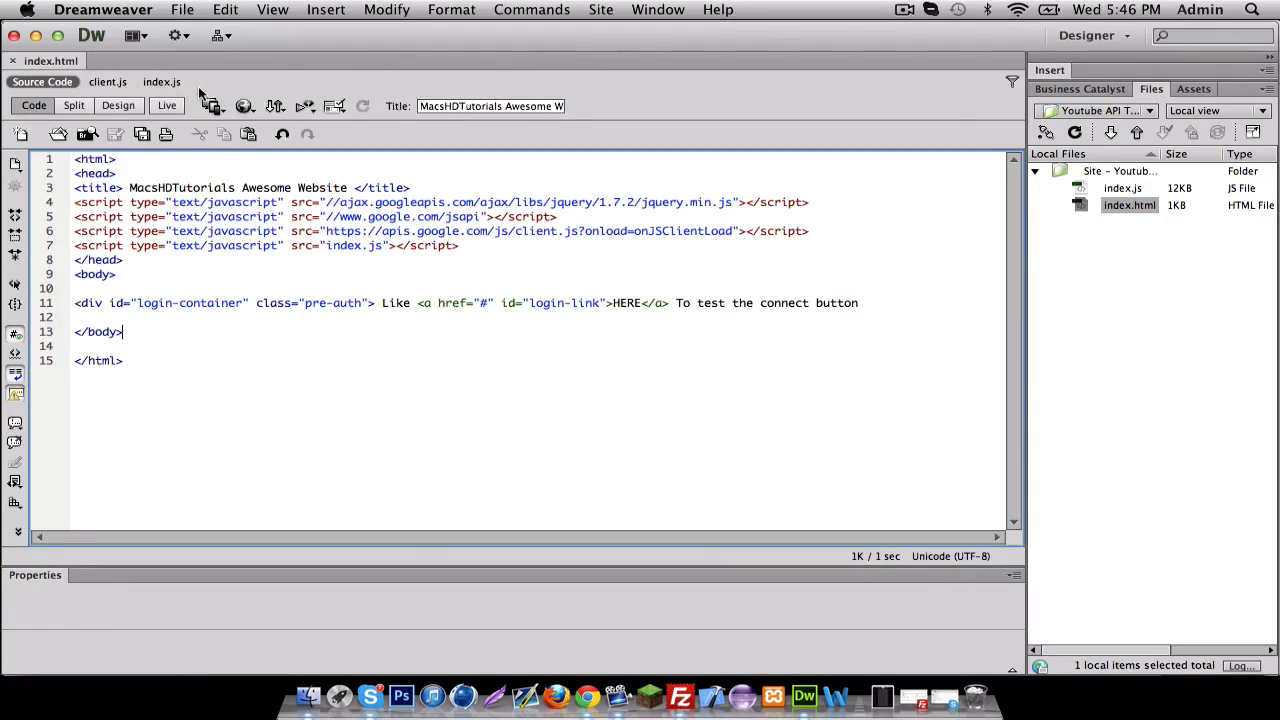
left_click(162, 82)
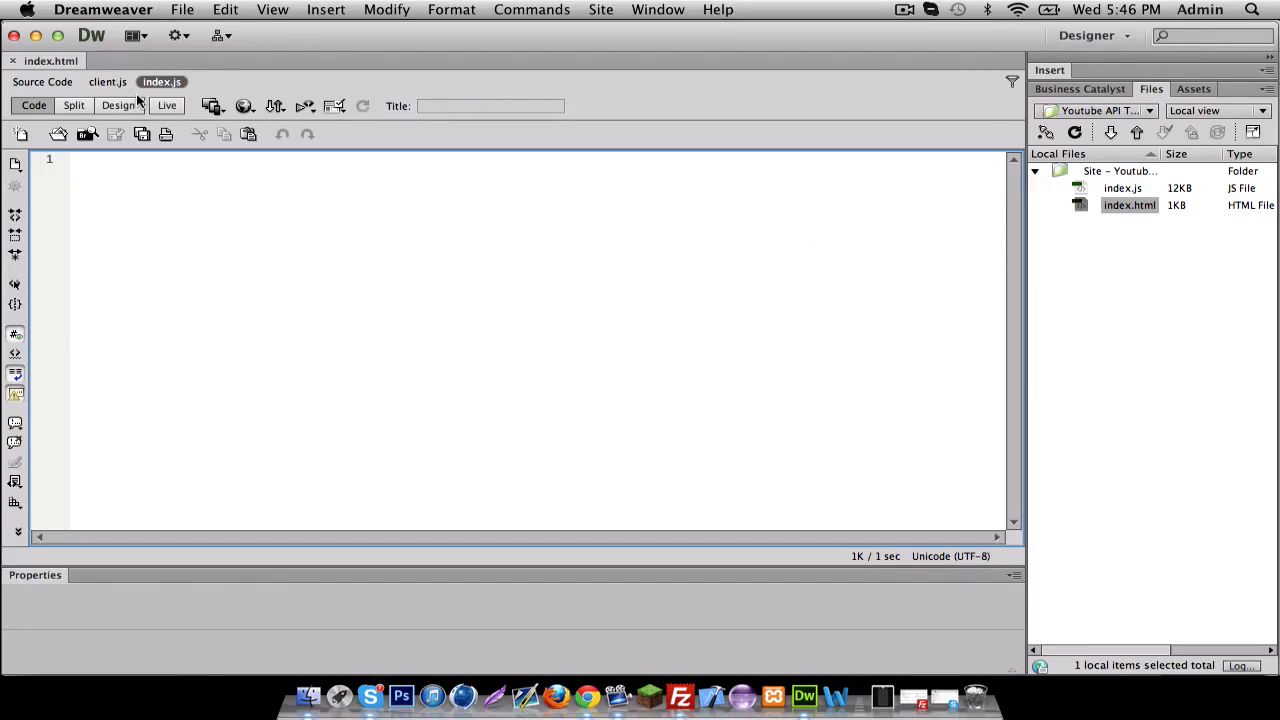